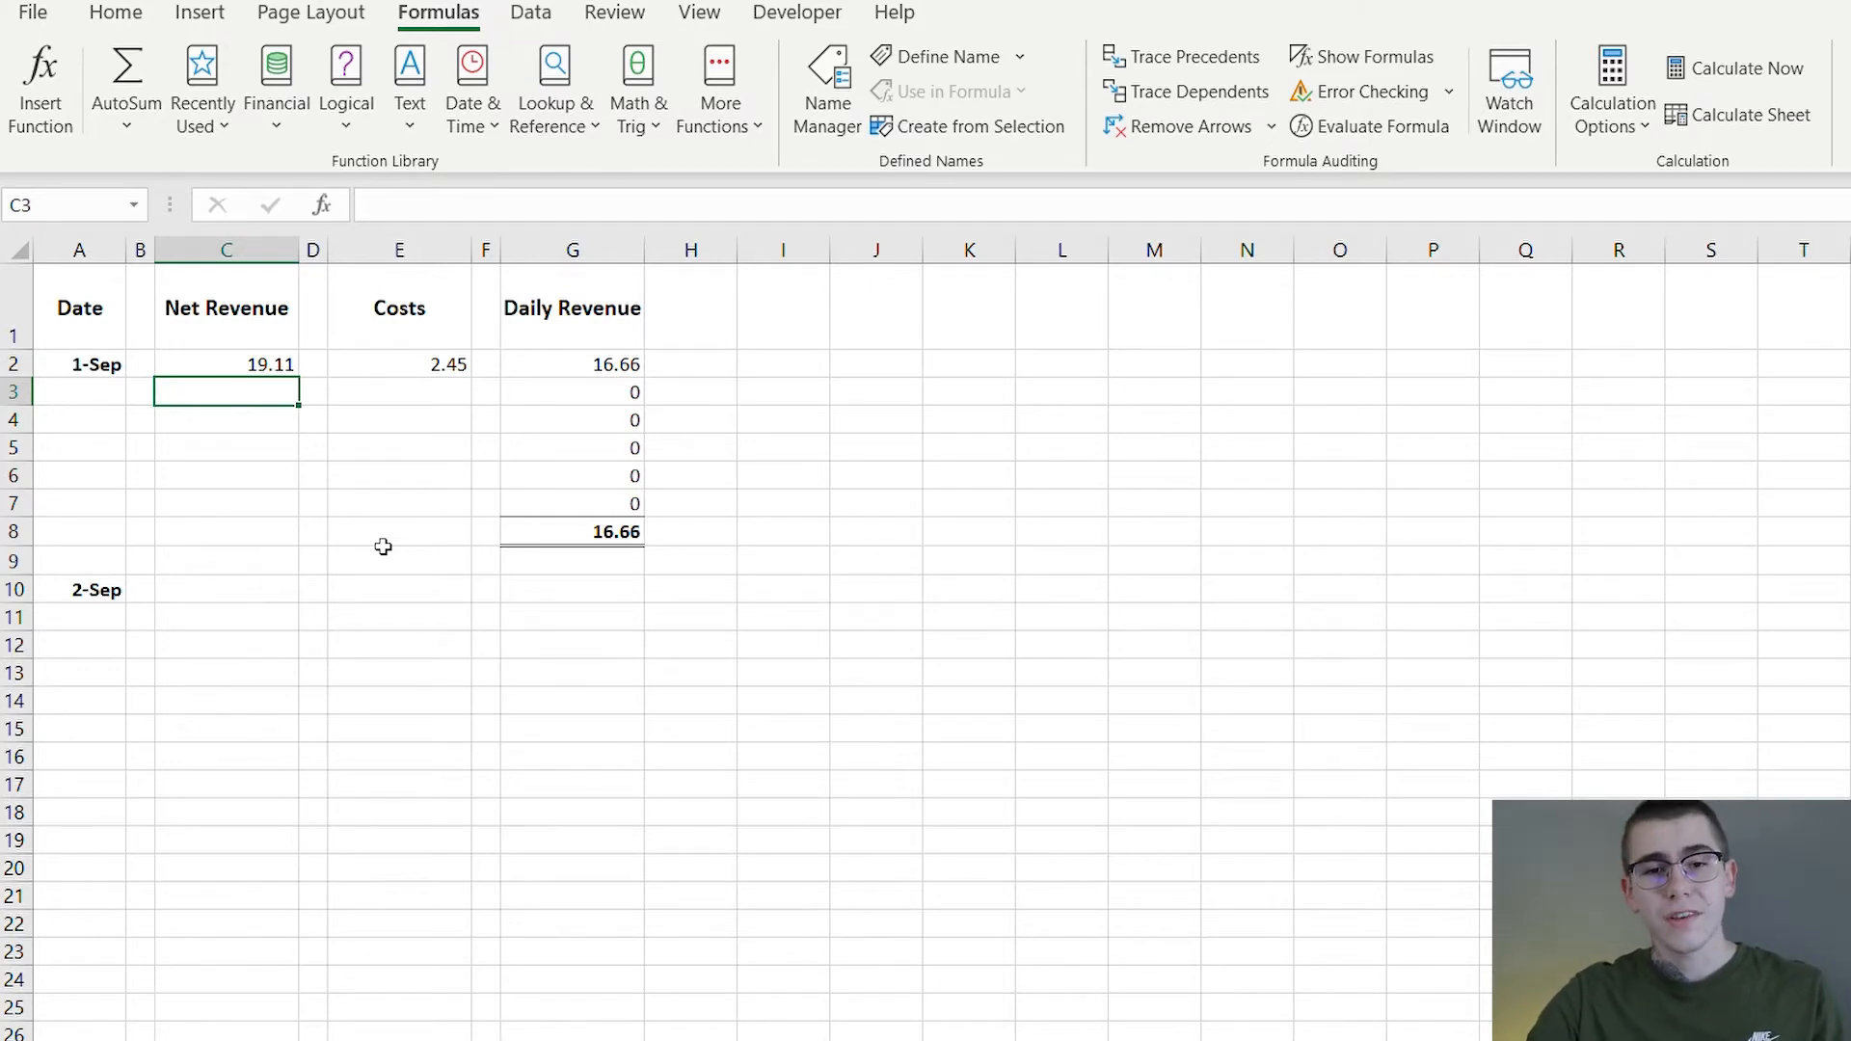
pyautogui.moveTo(299, 411)
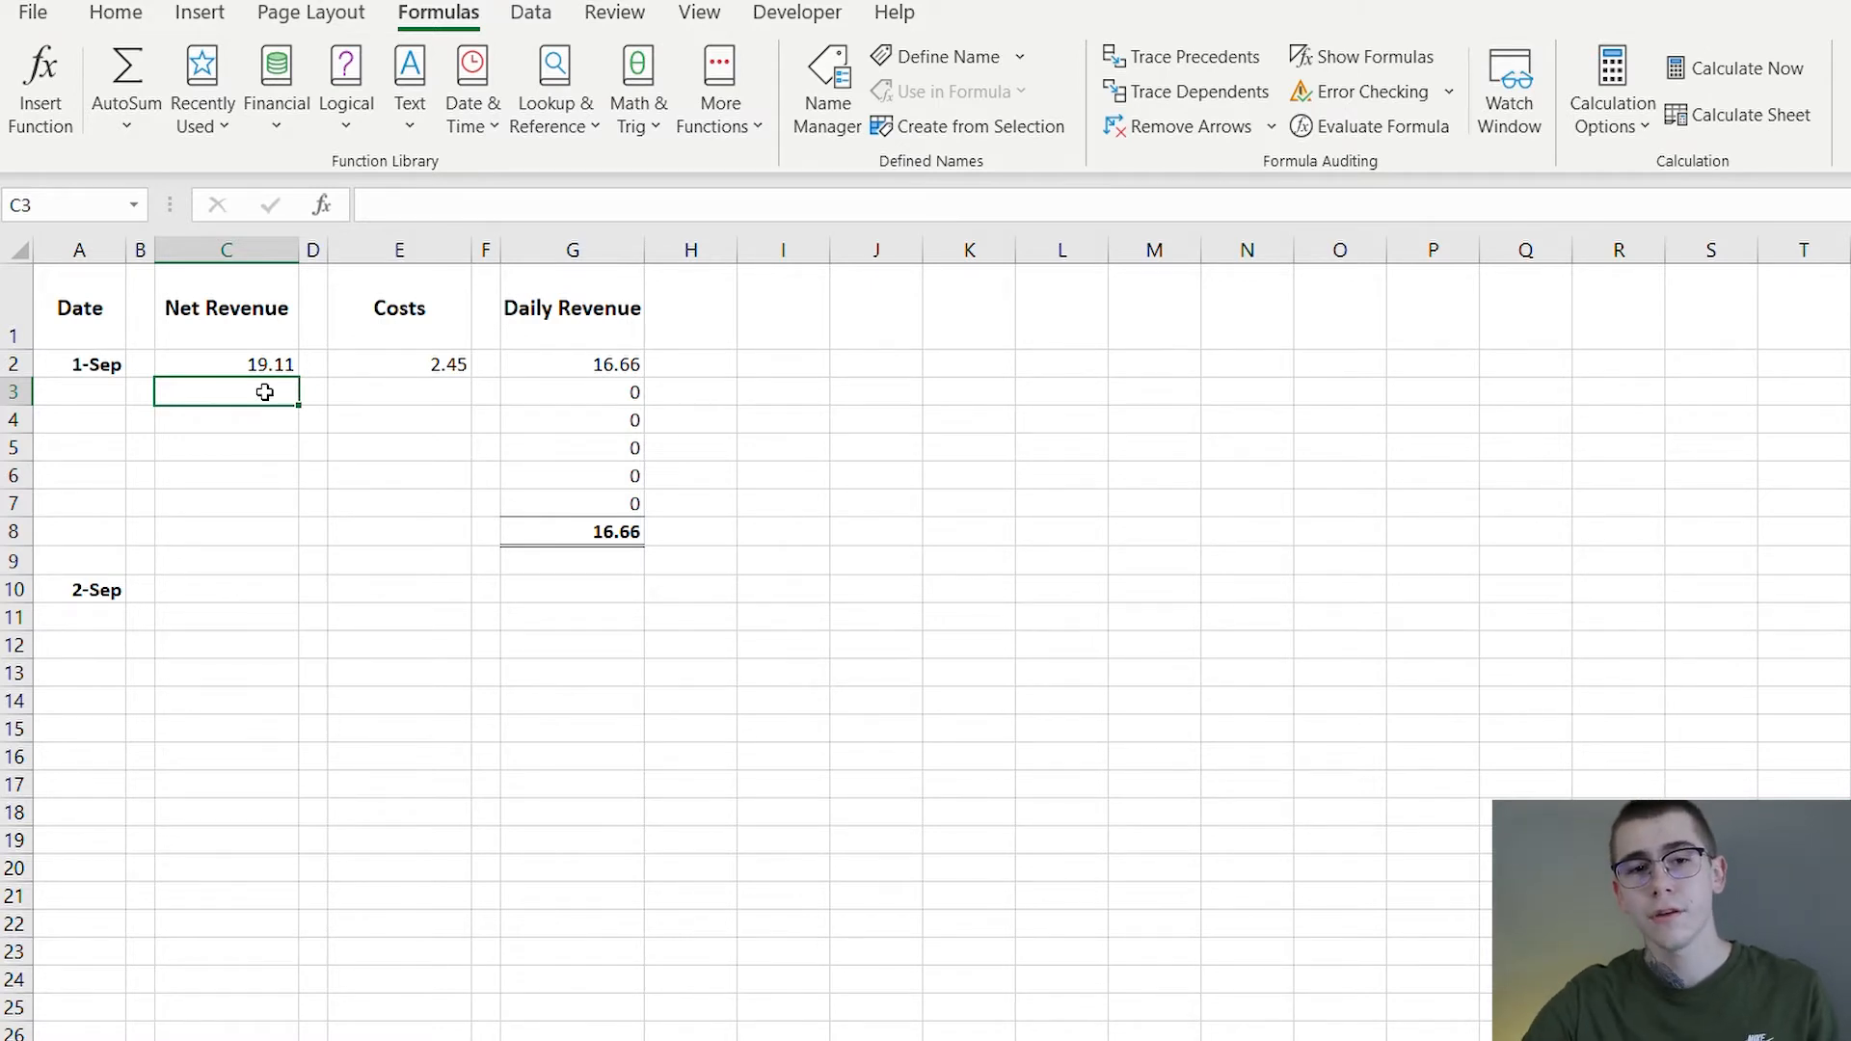
pyautogui.moveTo(70, 278)
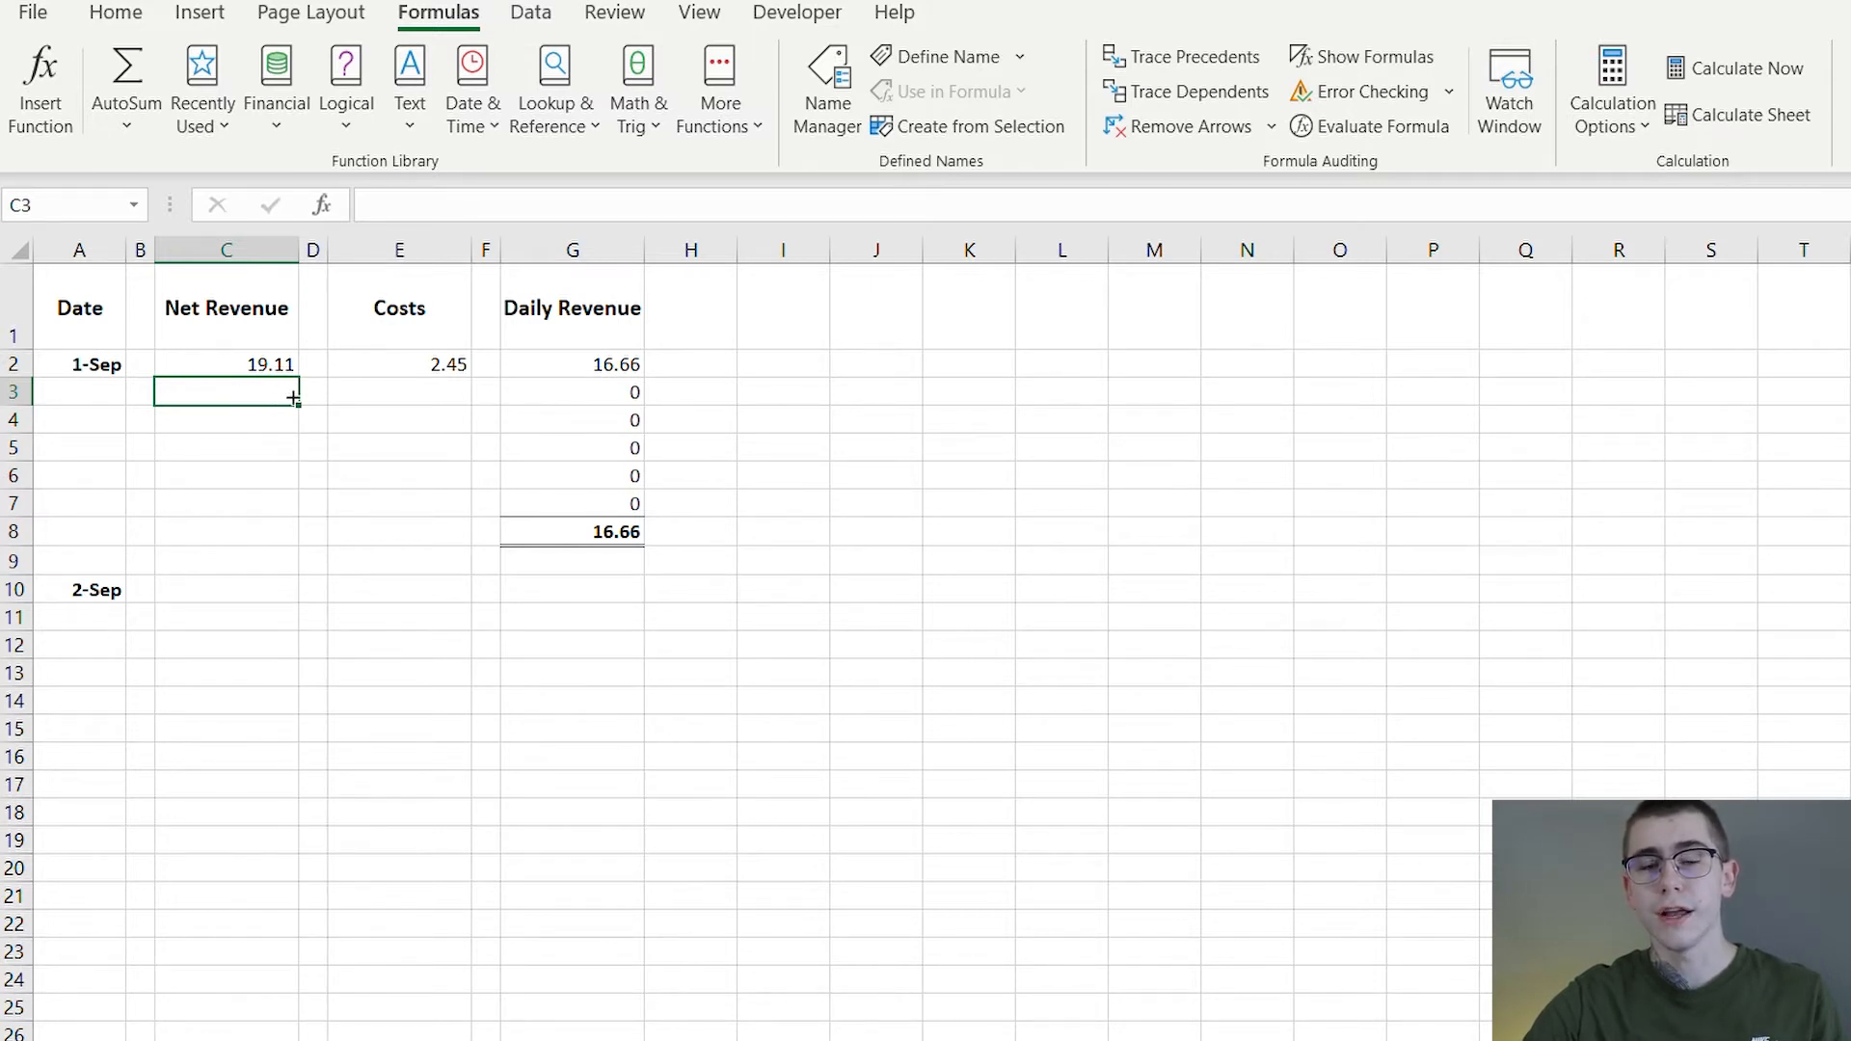
pyautogui.moveTo(272, 405)
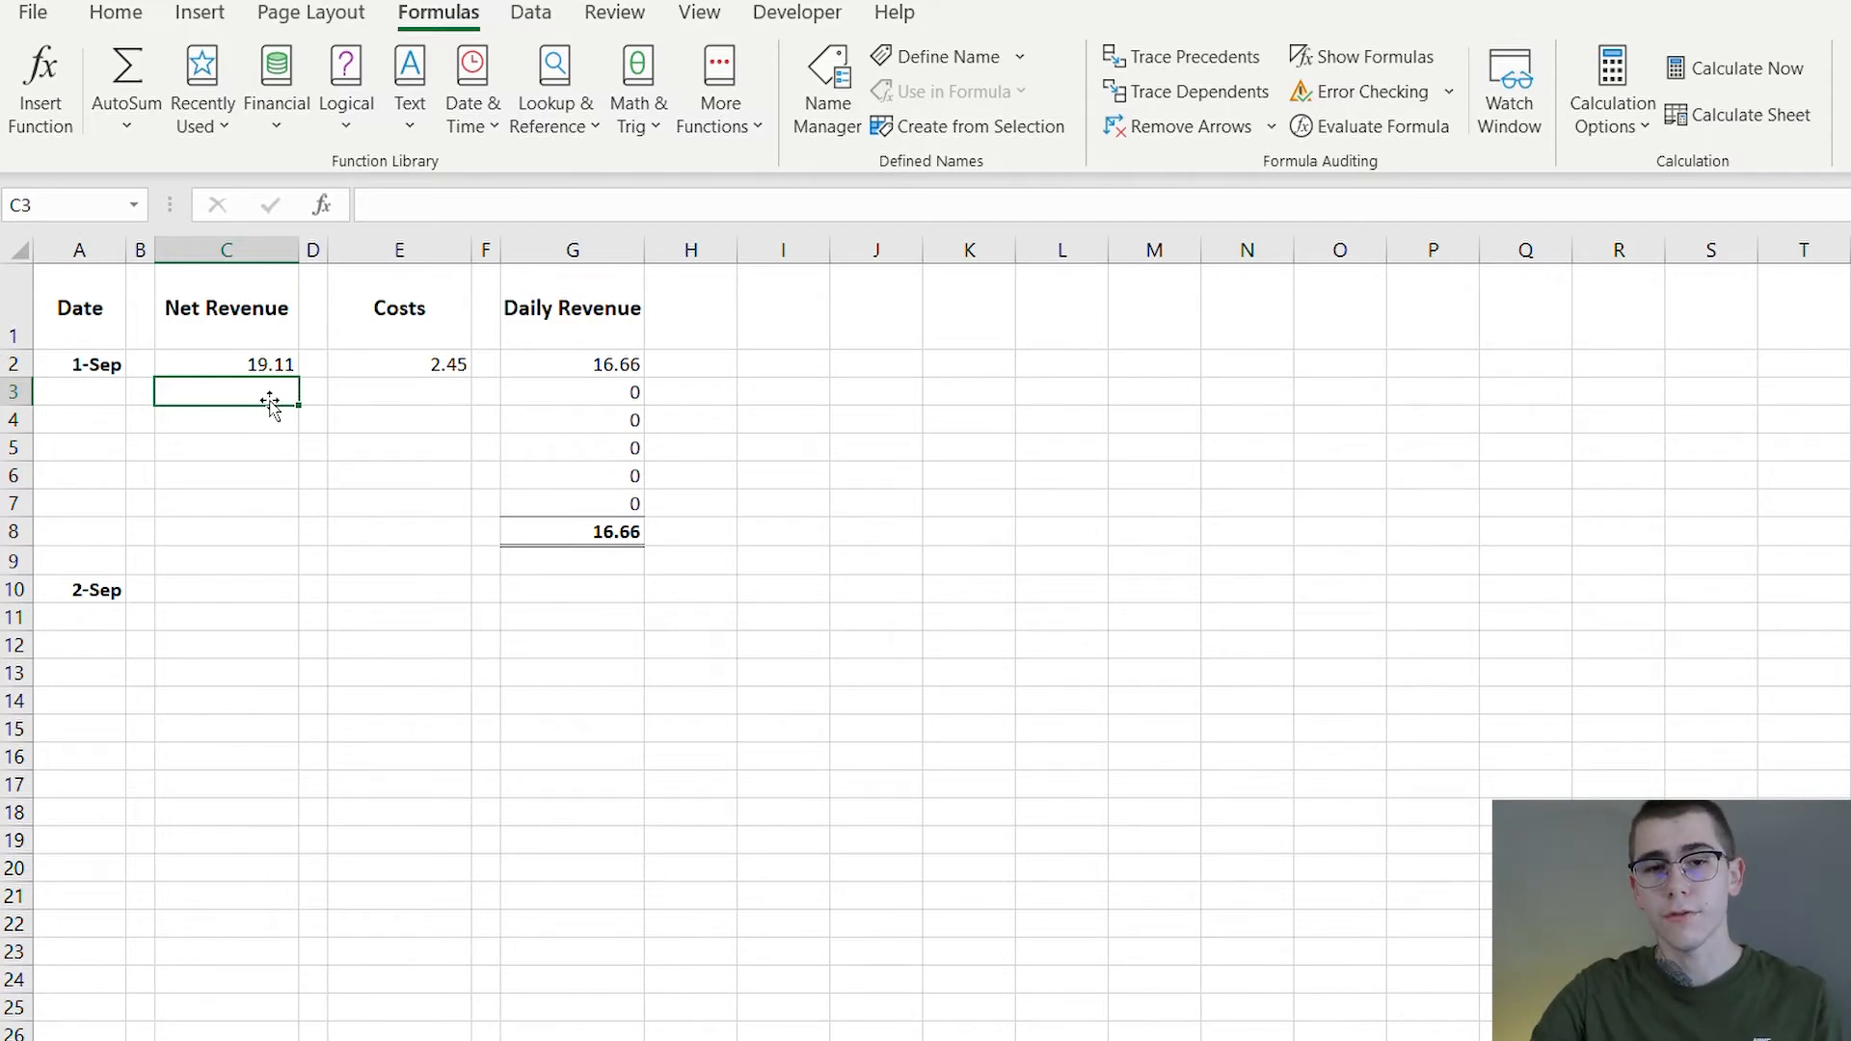
pyautogui.moveTo(372, 399)
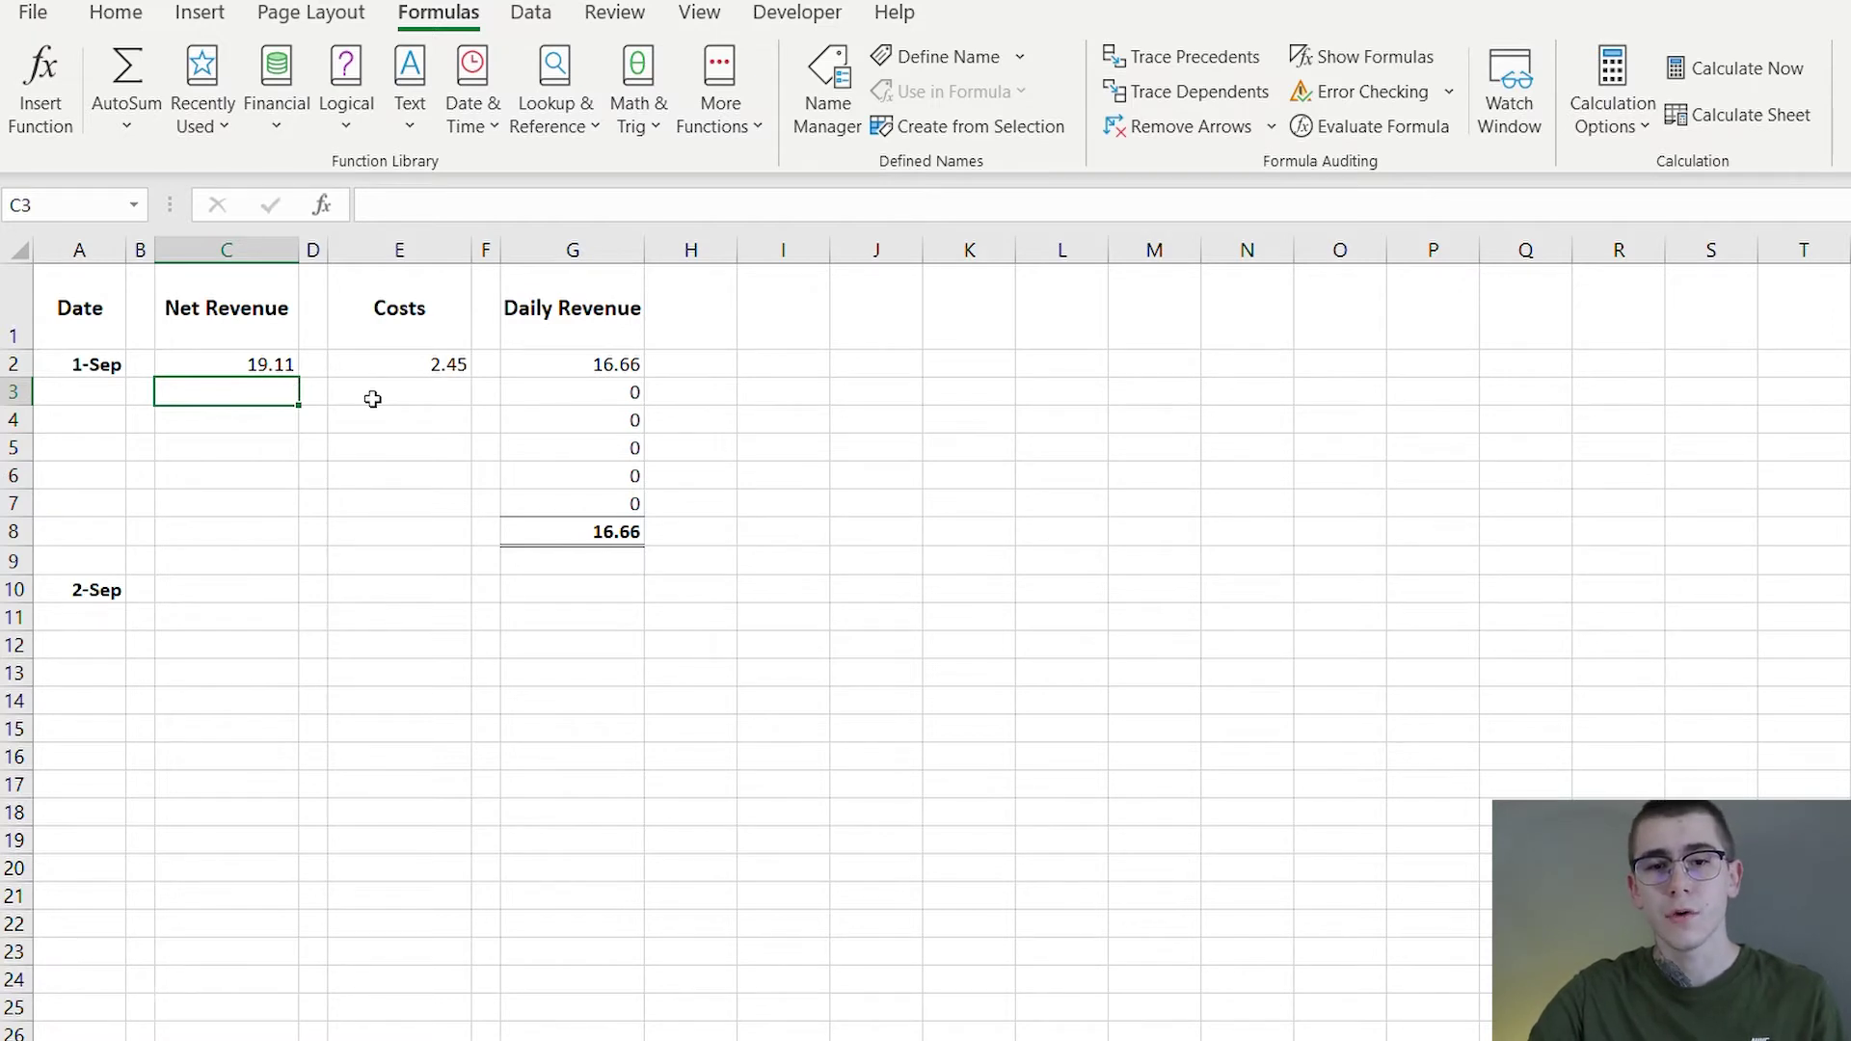
pyautogui.moveTo(404, 385)
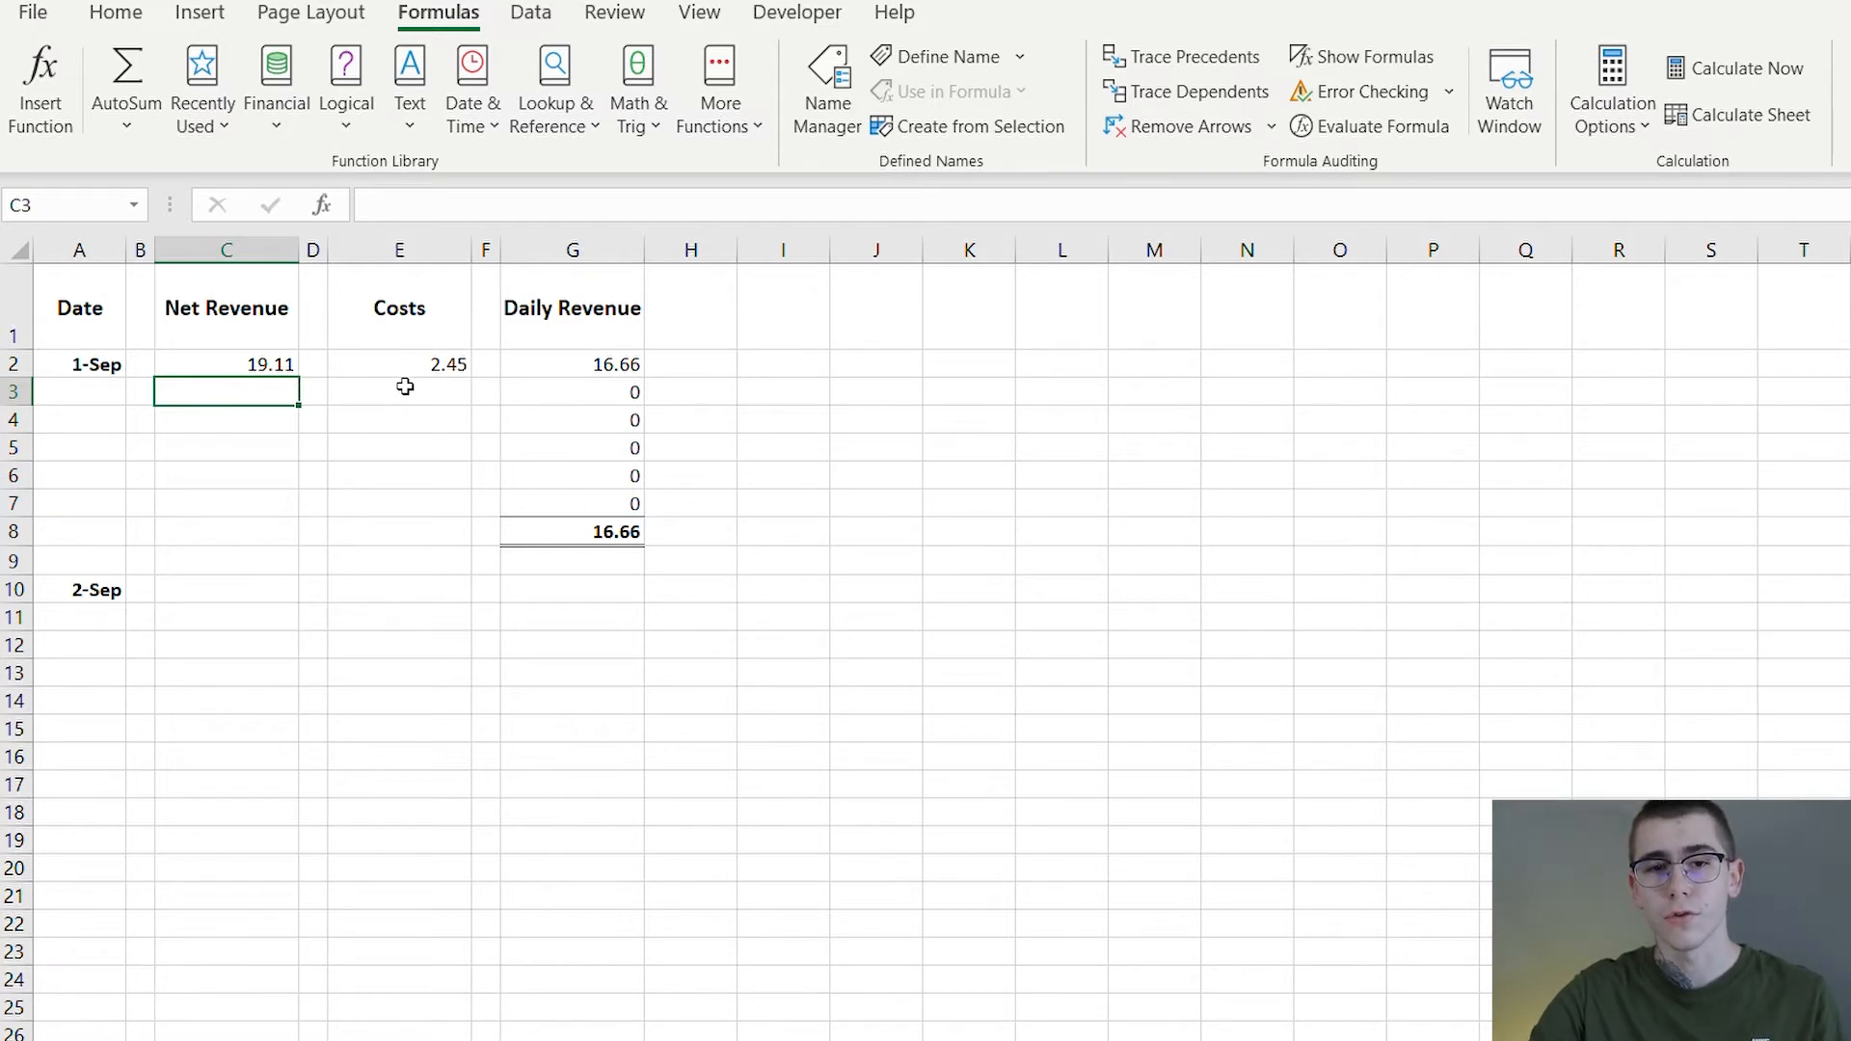
pyautogui.moveTo(394, 393)
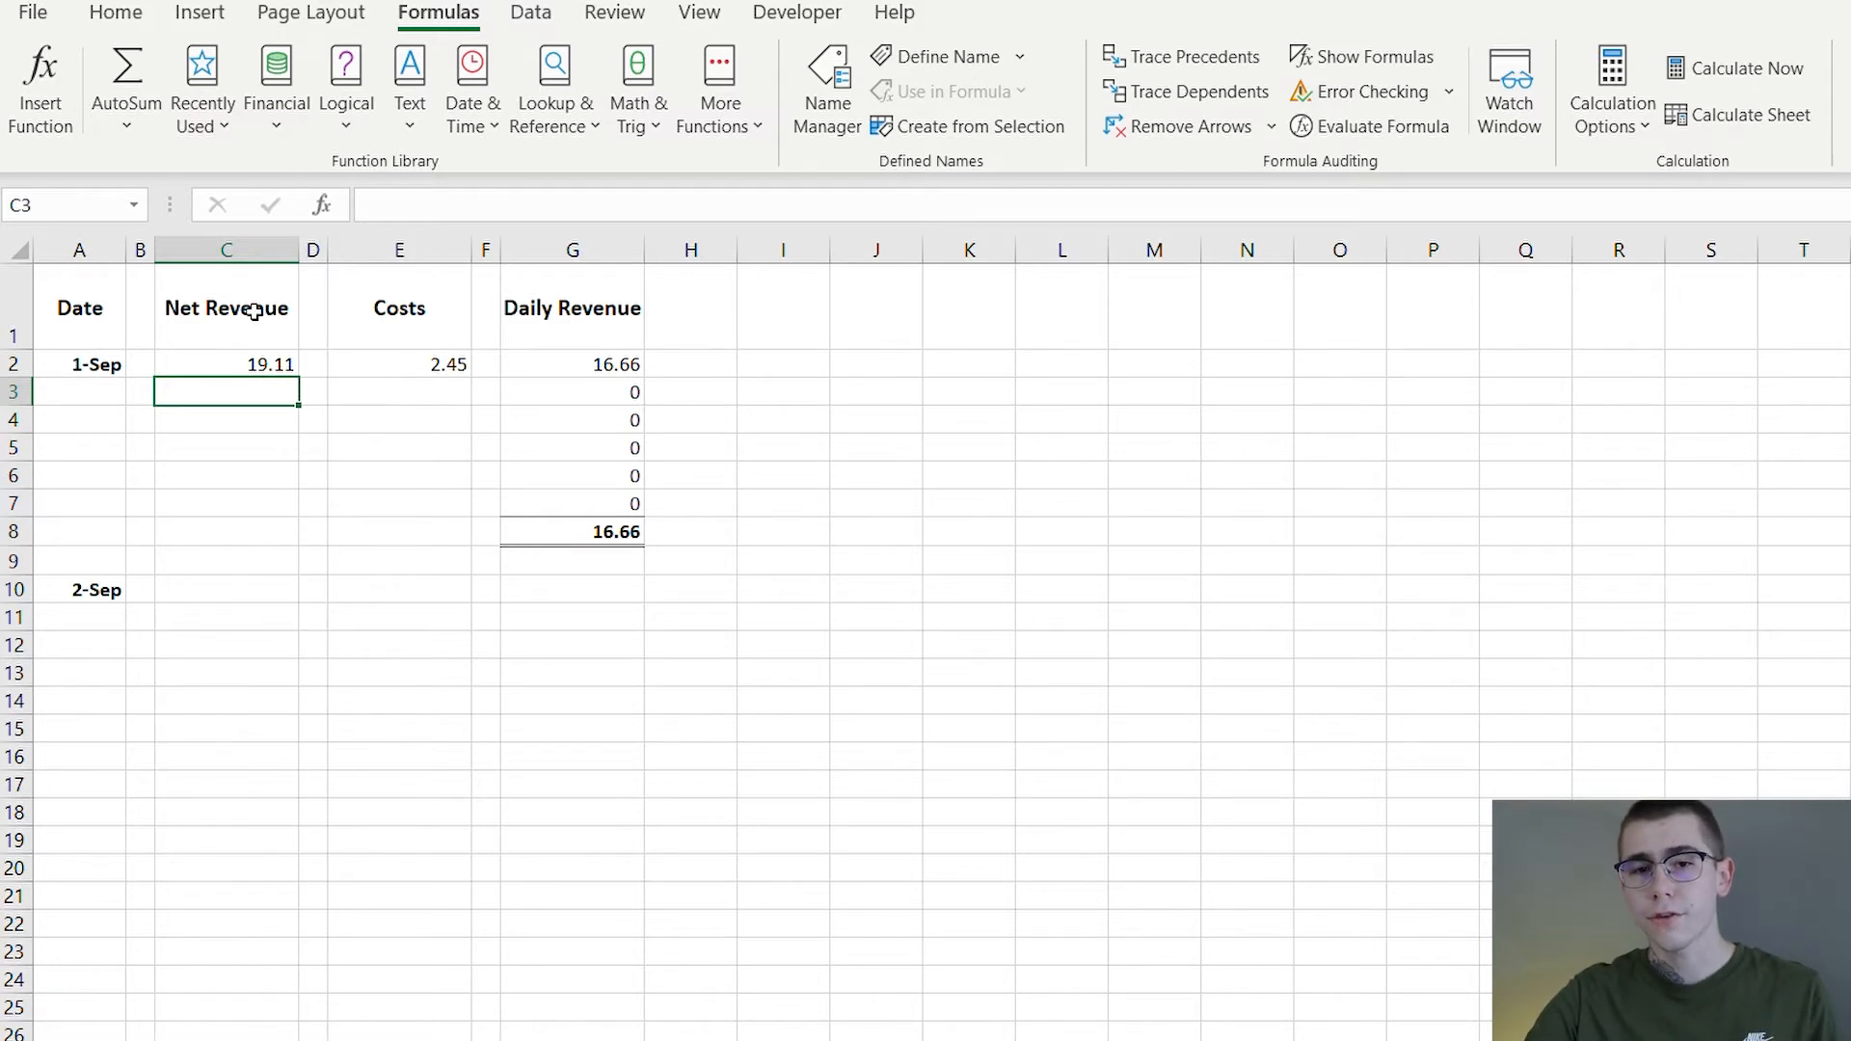
pyautogui.moveTo(542, 336)
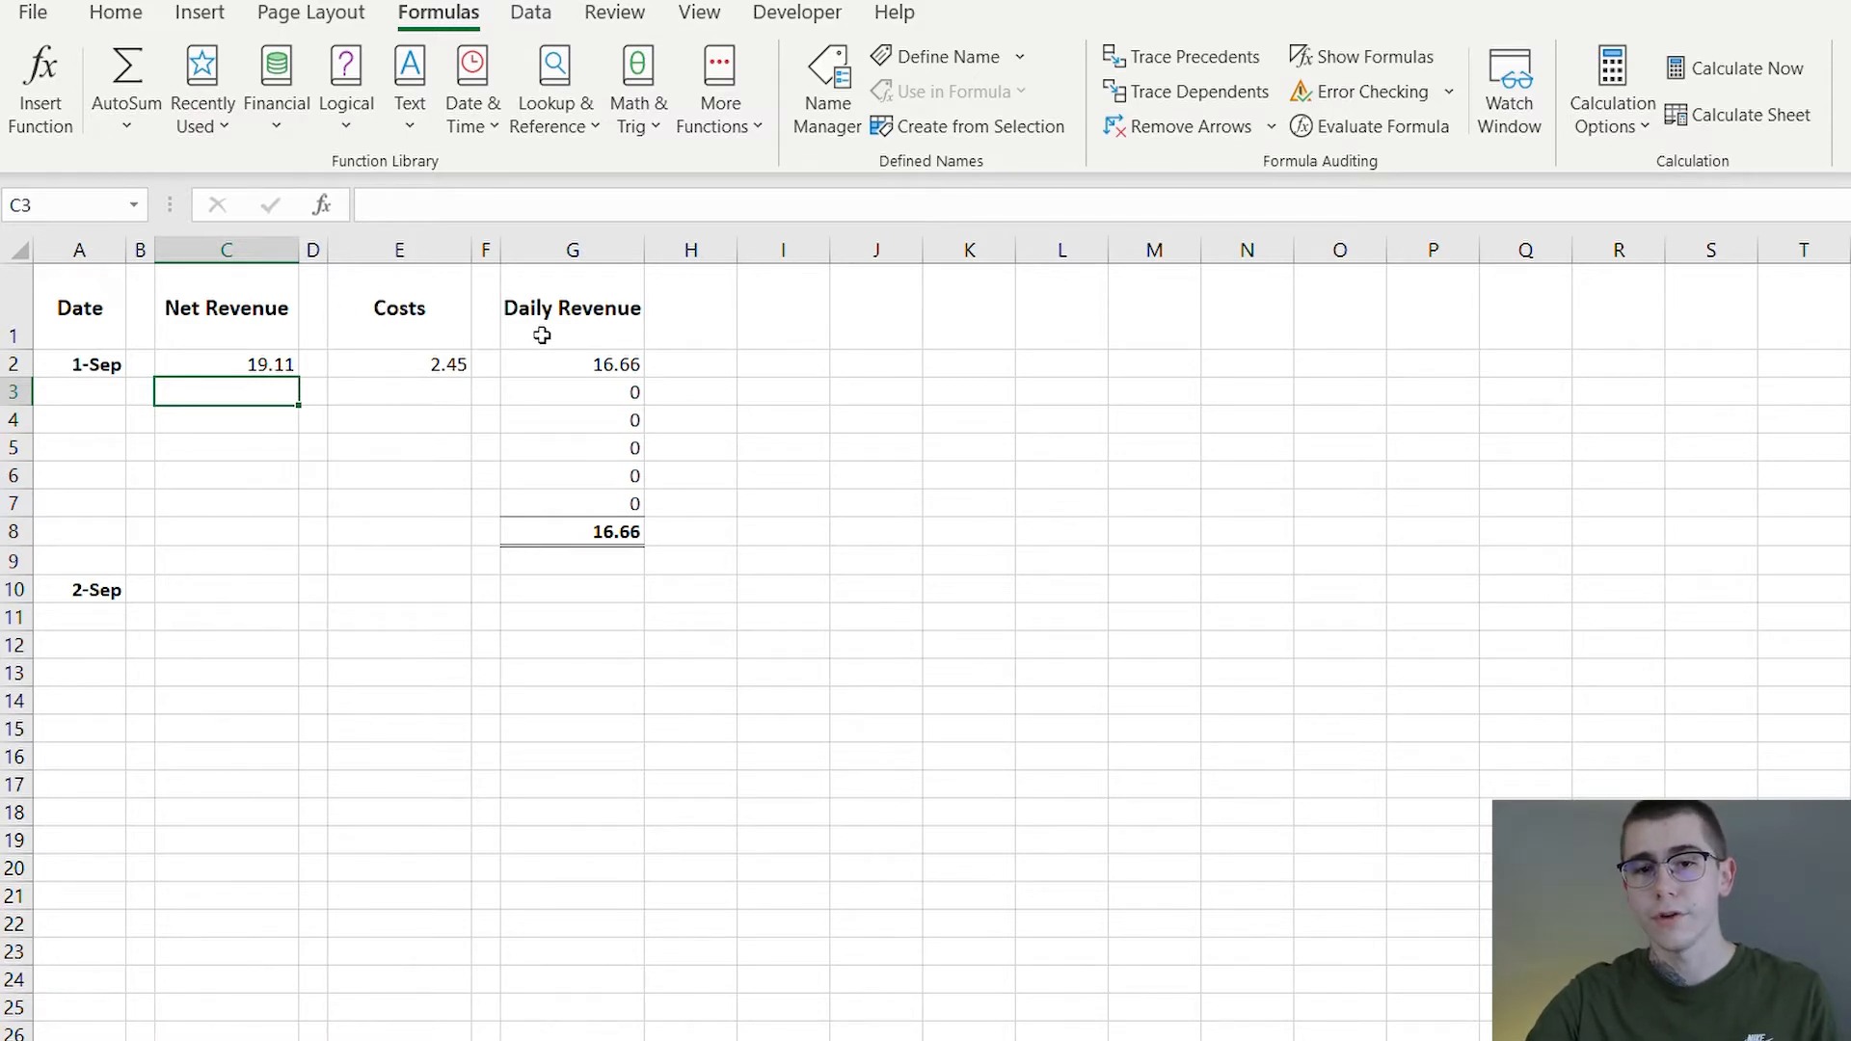
pyautogui.moveTo(620, 374)
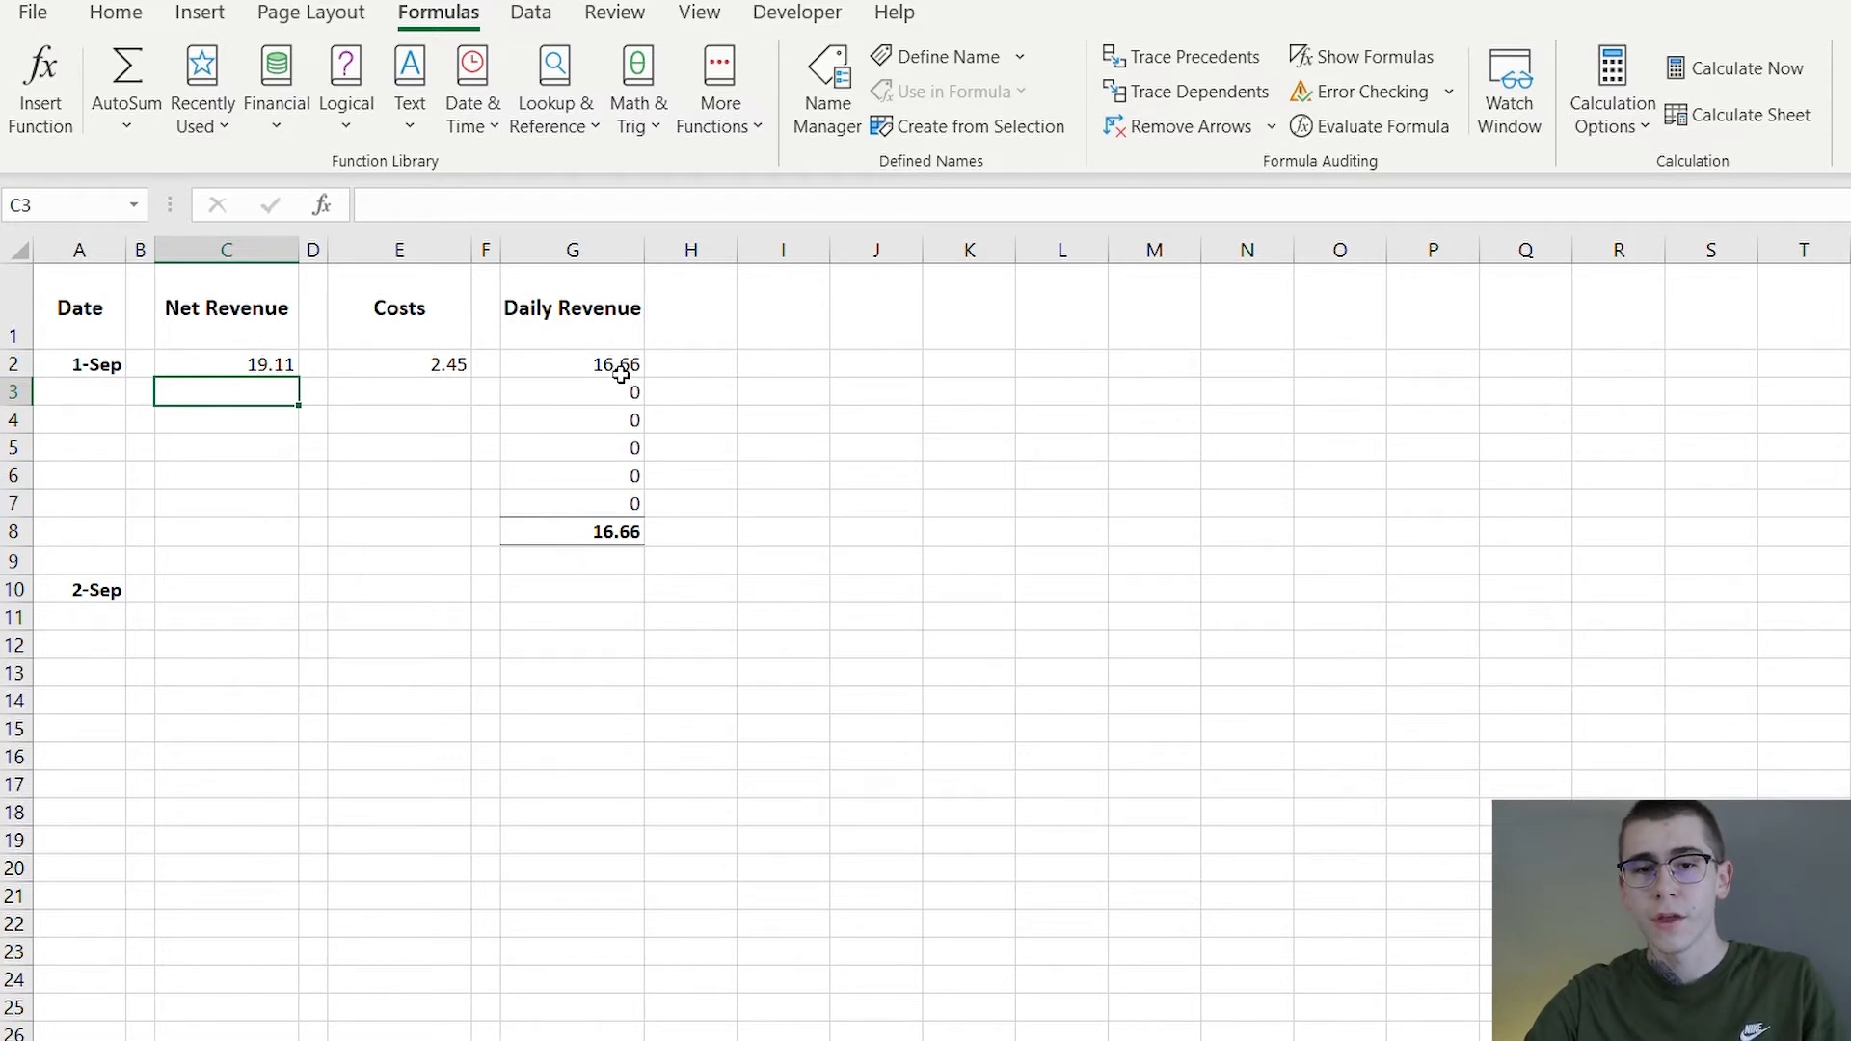
# Review the 1-Sep daily revenue and total formulas, then enter a second order with 29.49 net revenue
pyautogui.click(572, 364)
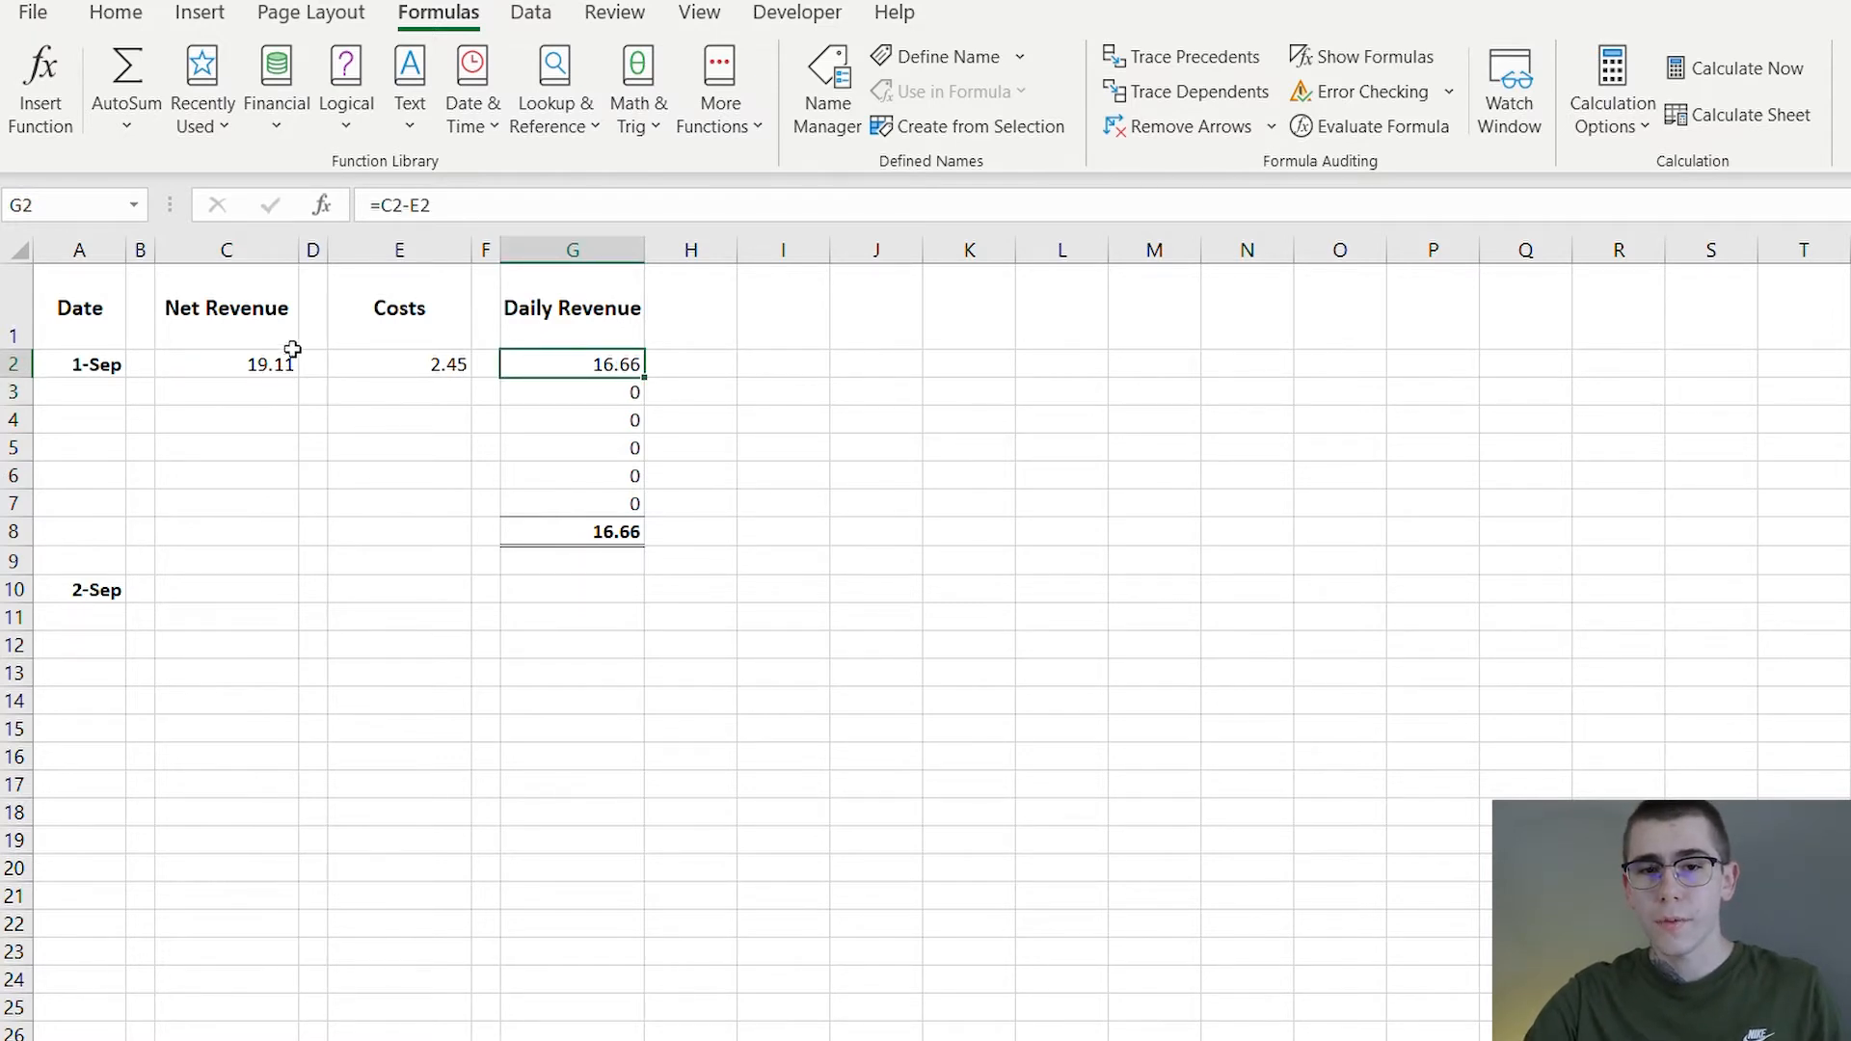
pyautogui.moveTo(569, 444)
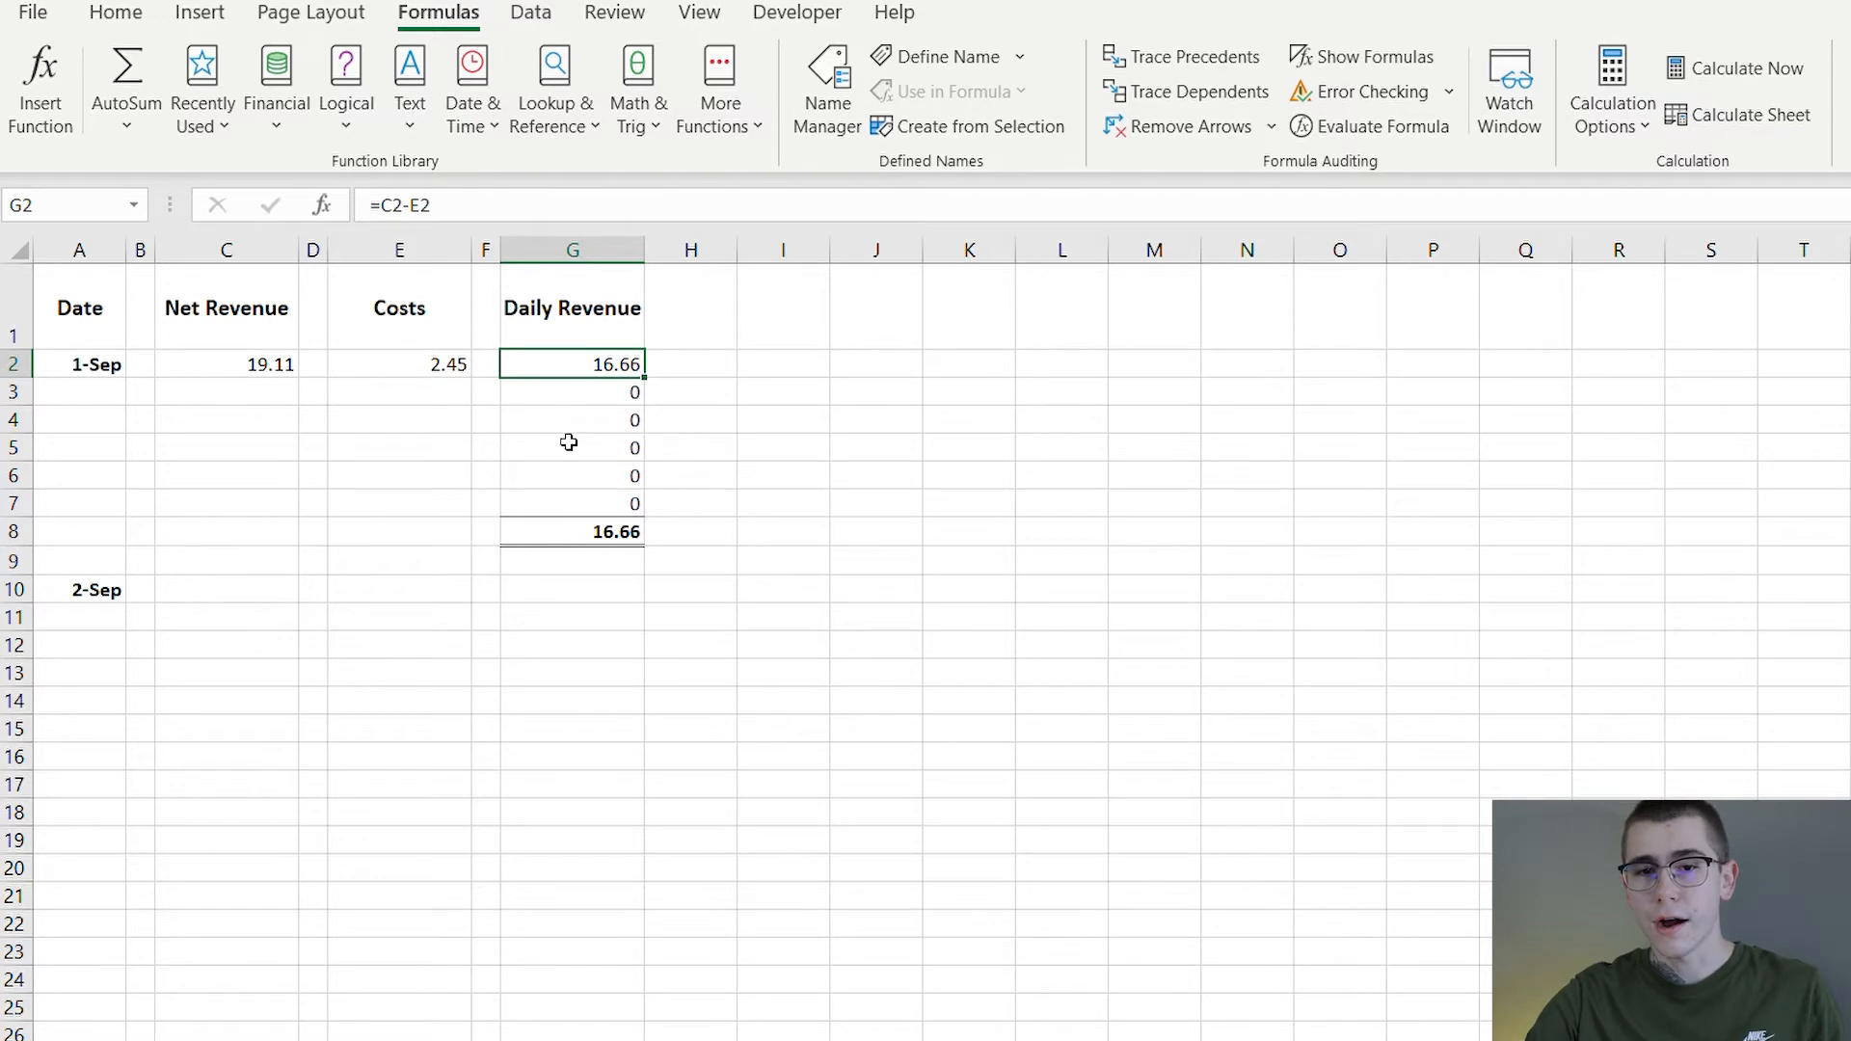
pyautogui.moveTo(580, 462)
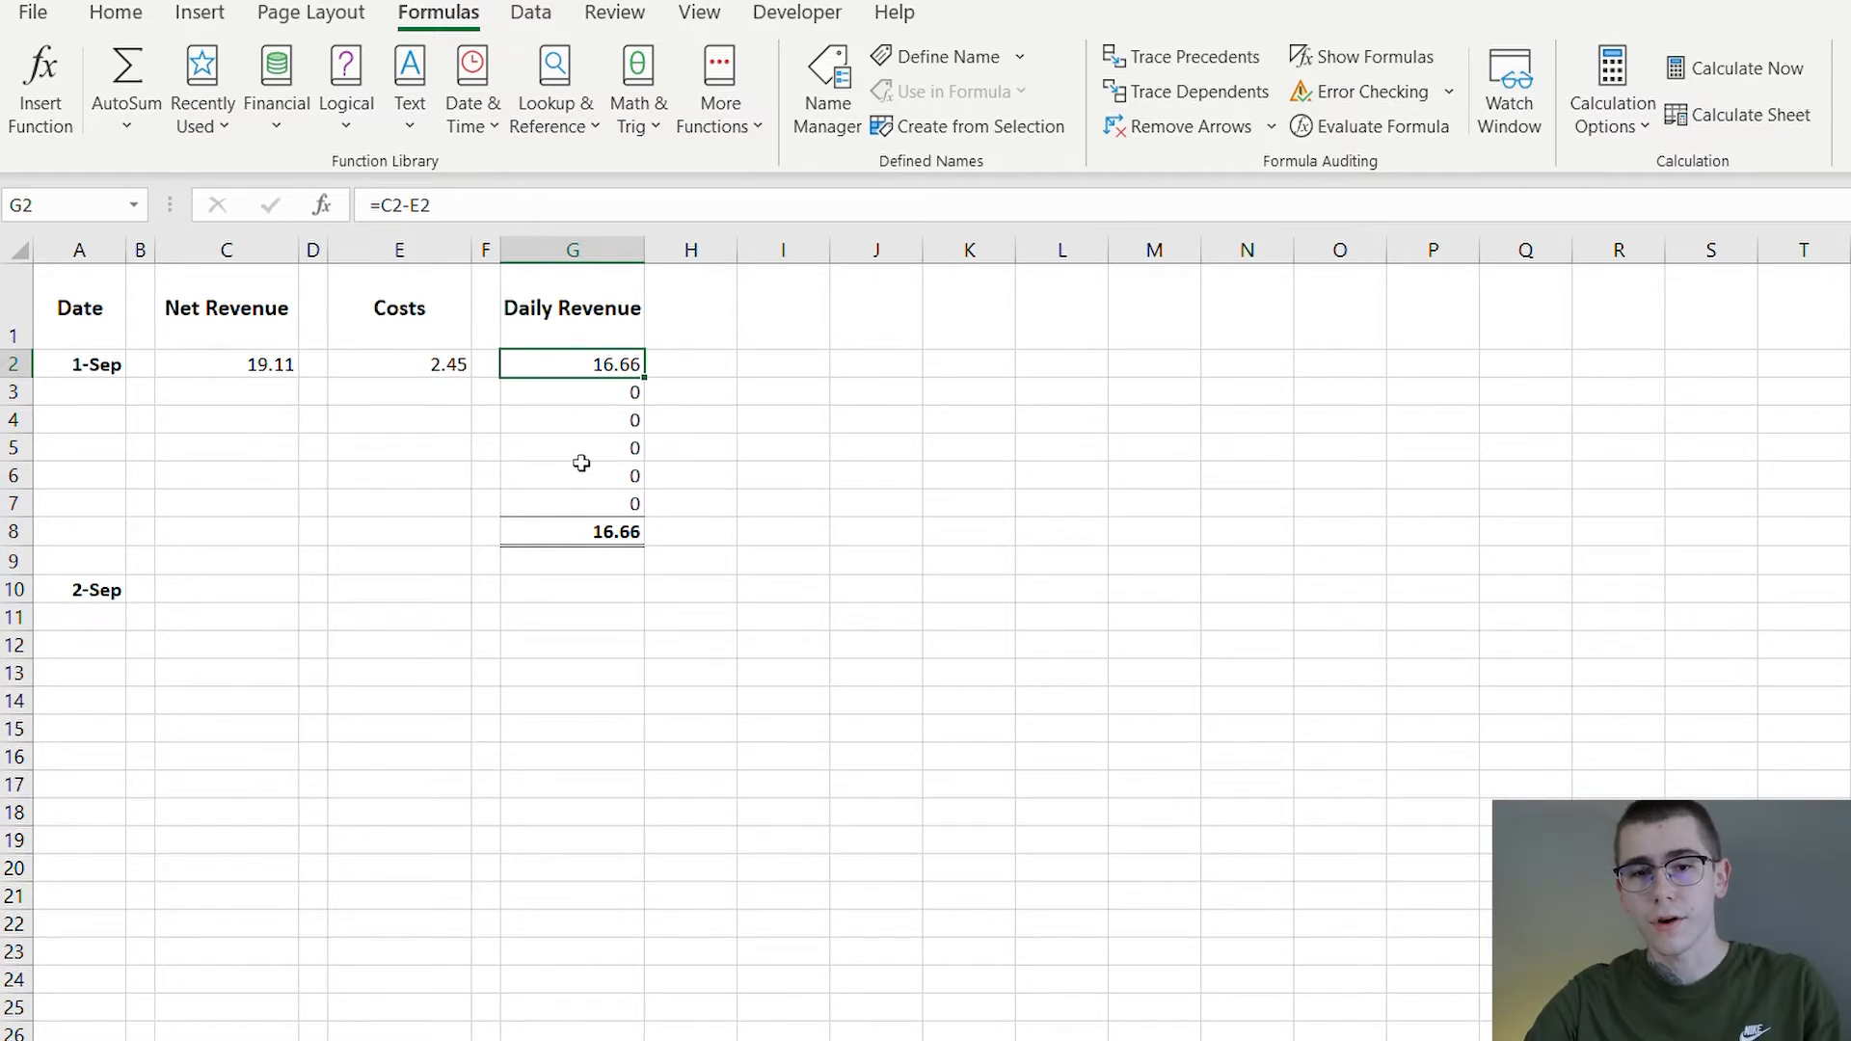
pyautogui.click(586, 532)
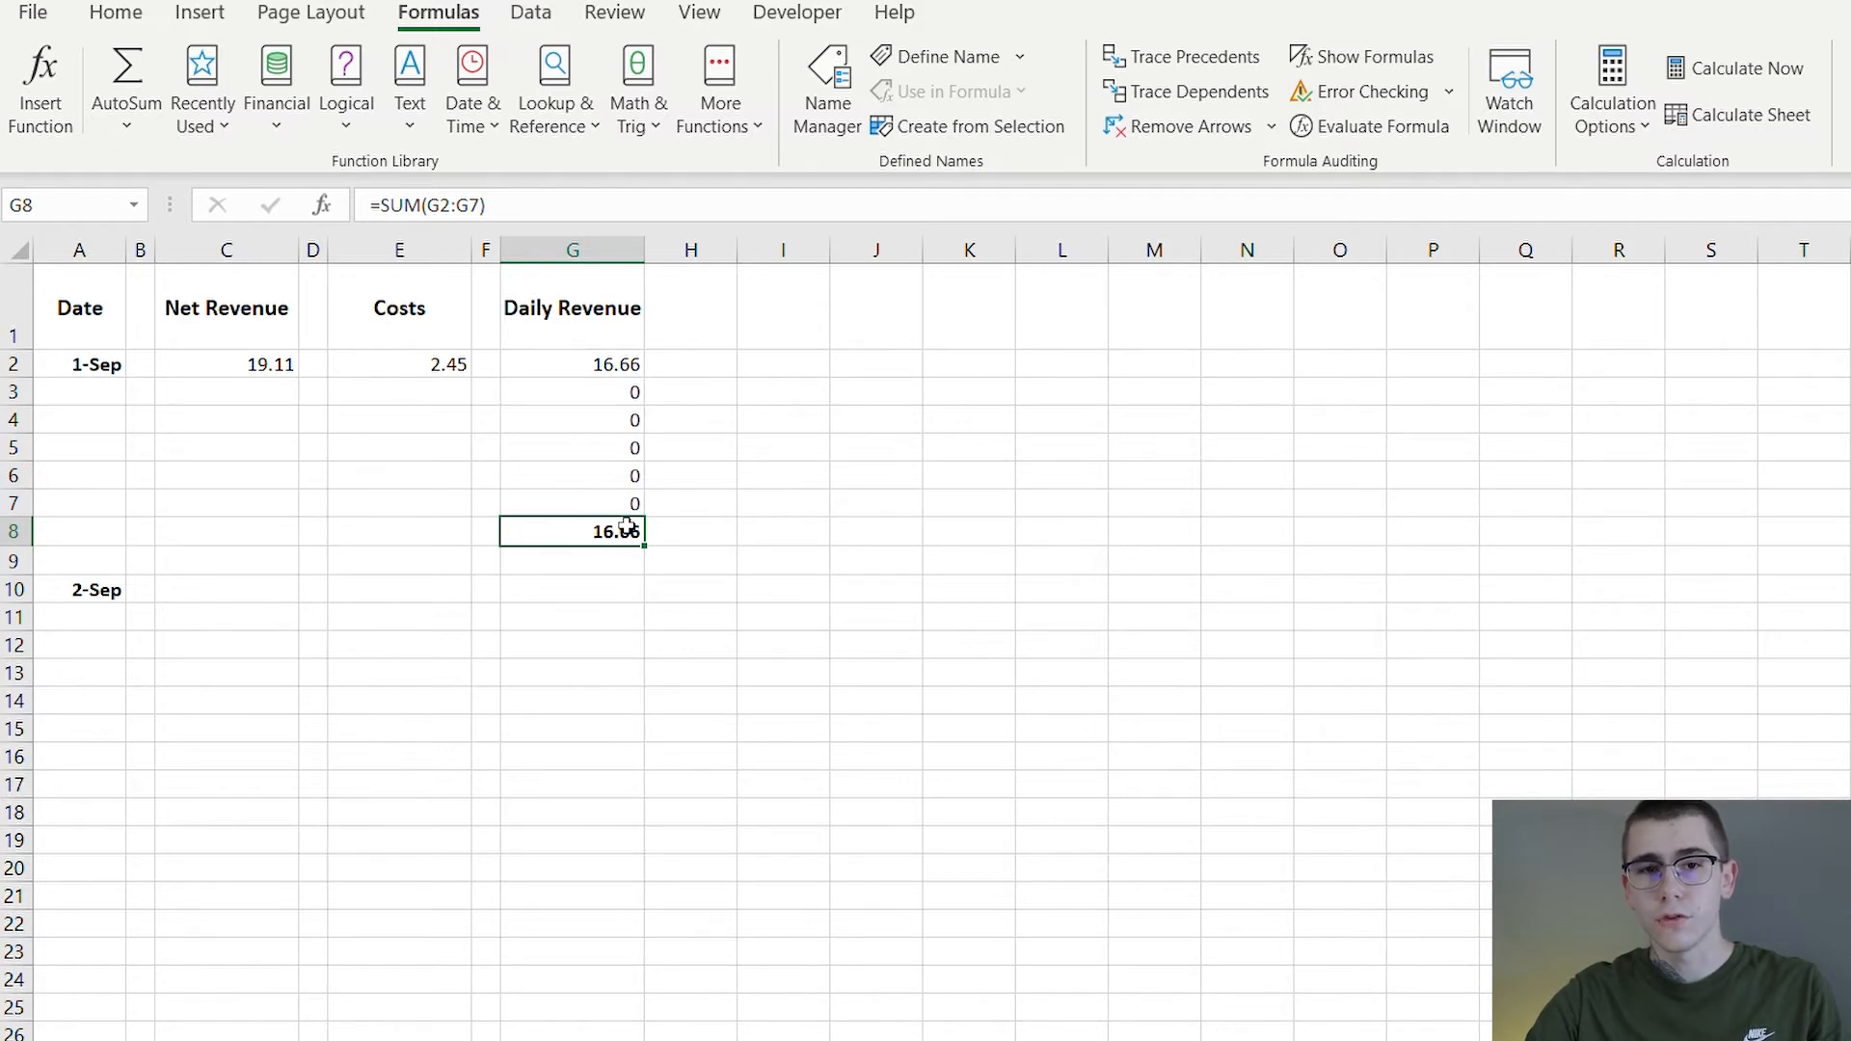
pyautogui.moveTo(223, 25)
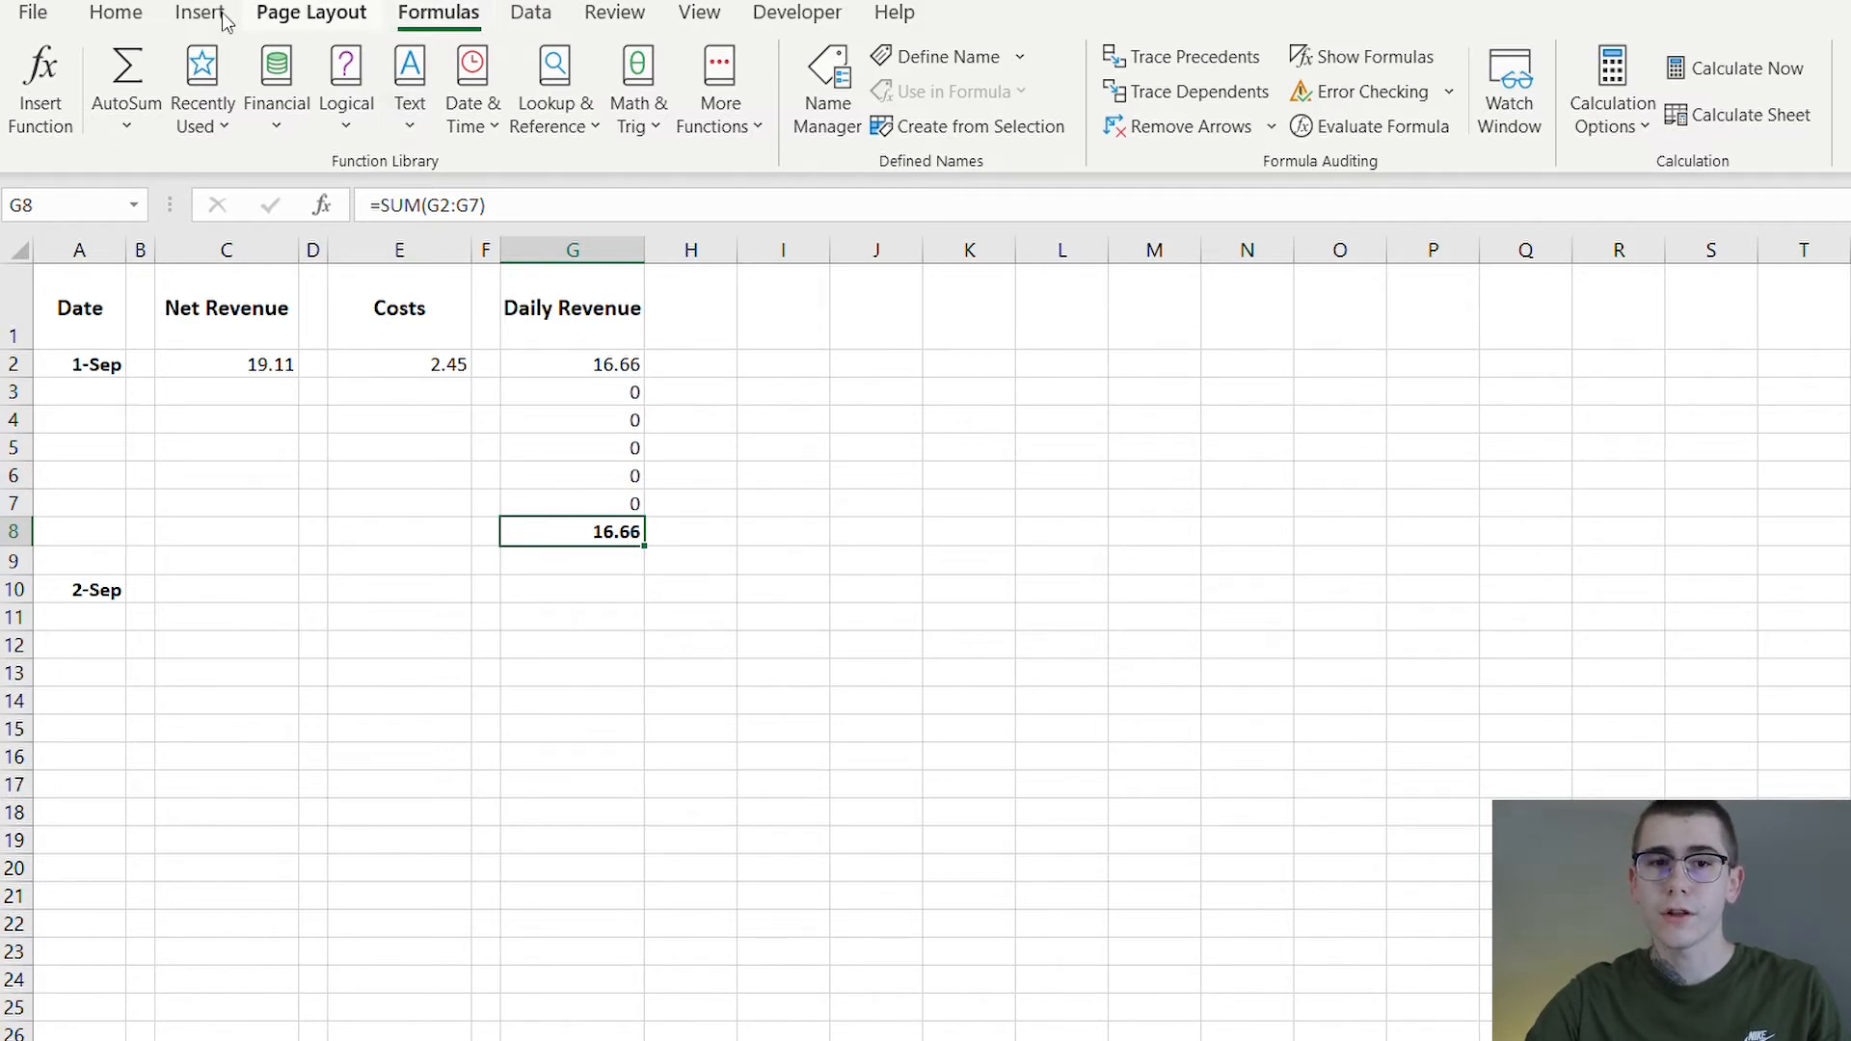
pyautogui.moveTo(648, 548)
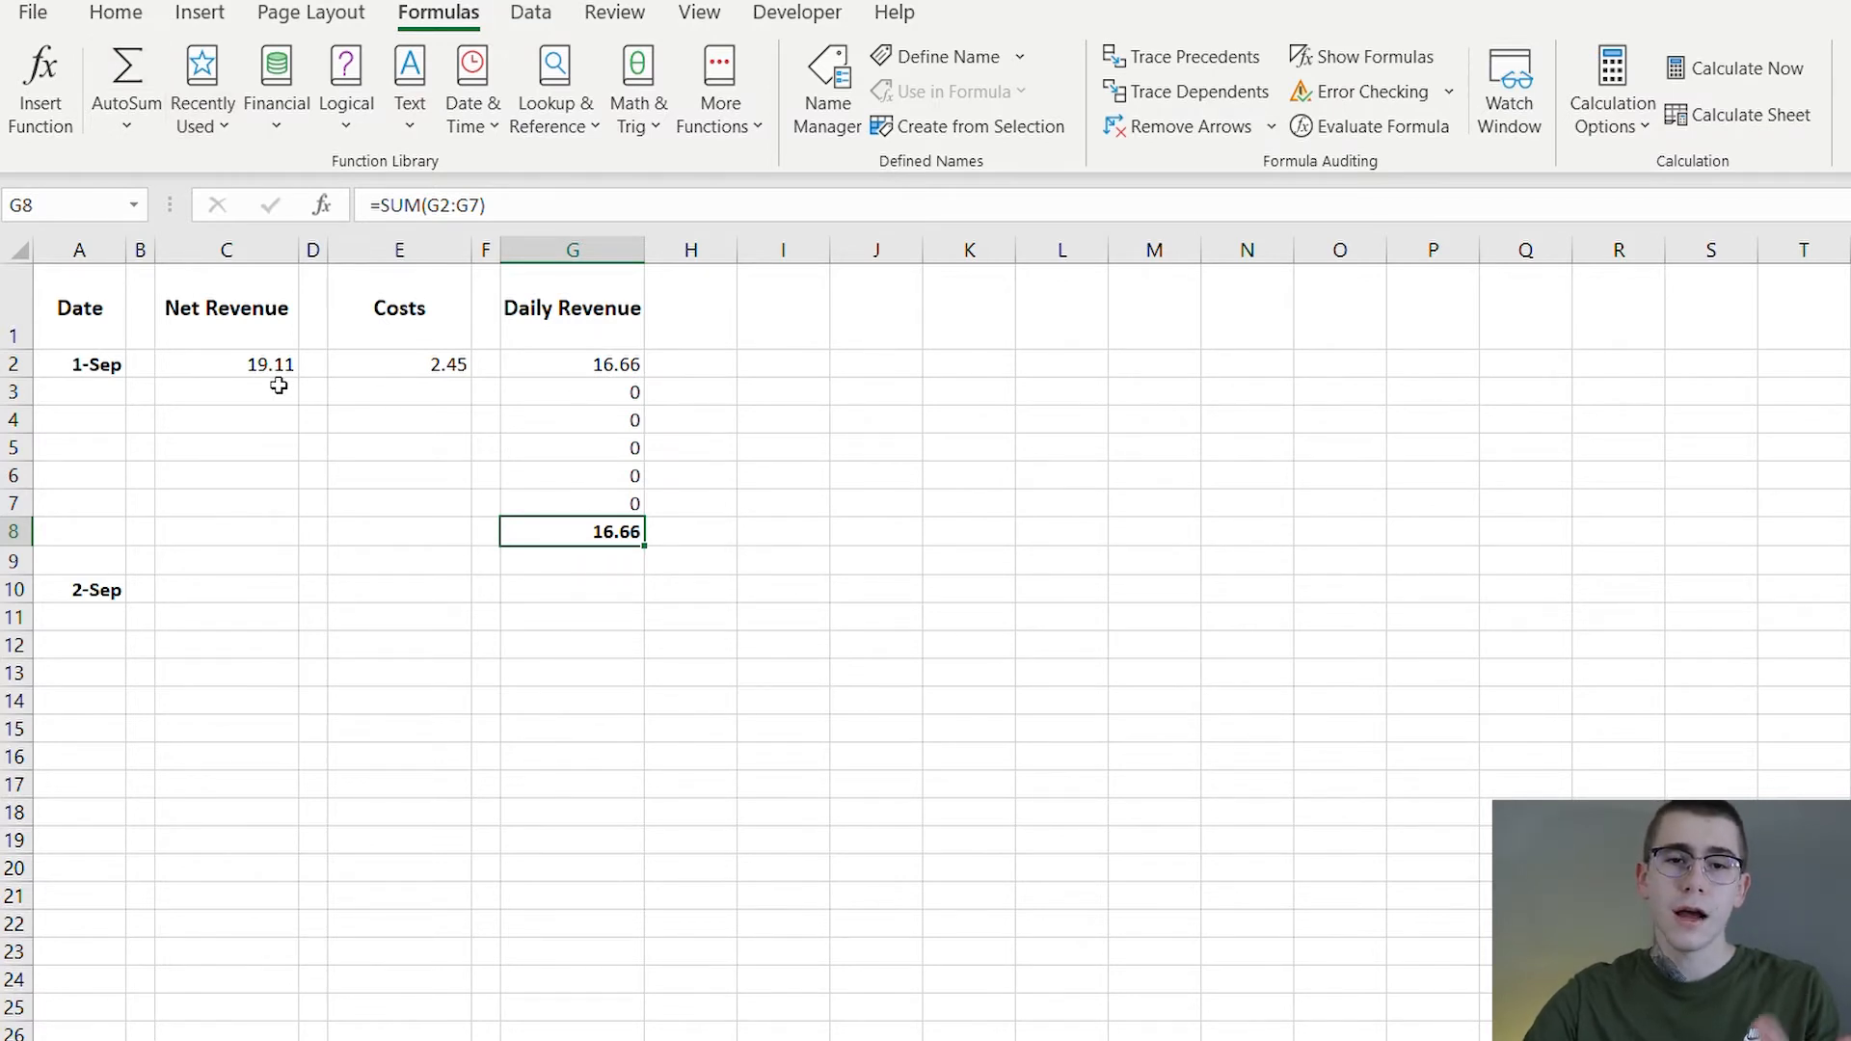
pyautogui.click(241, 389)
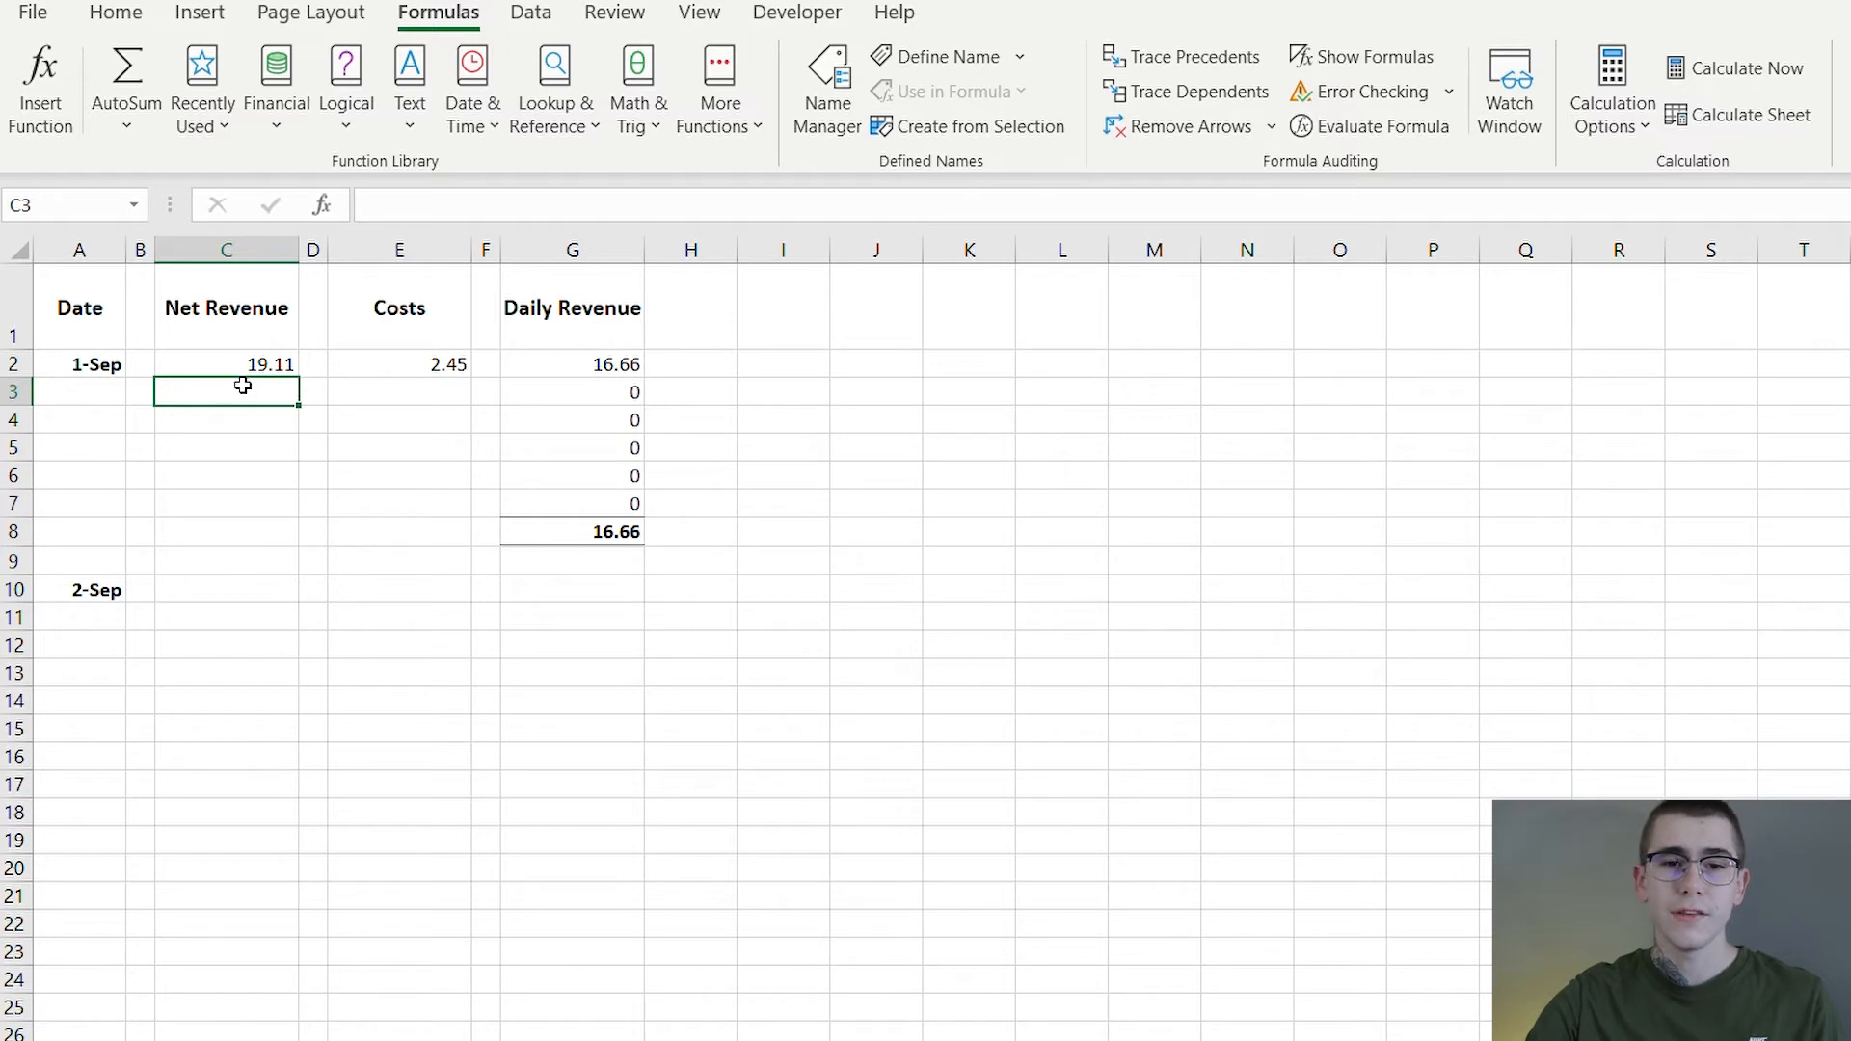
pyautogui.moveTo(248, 364)
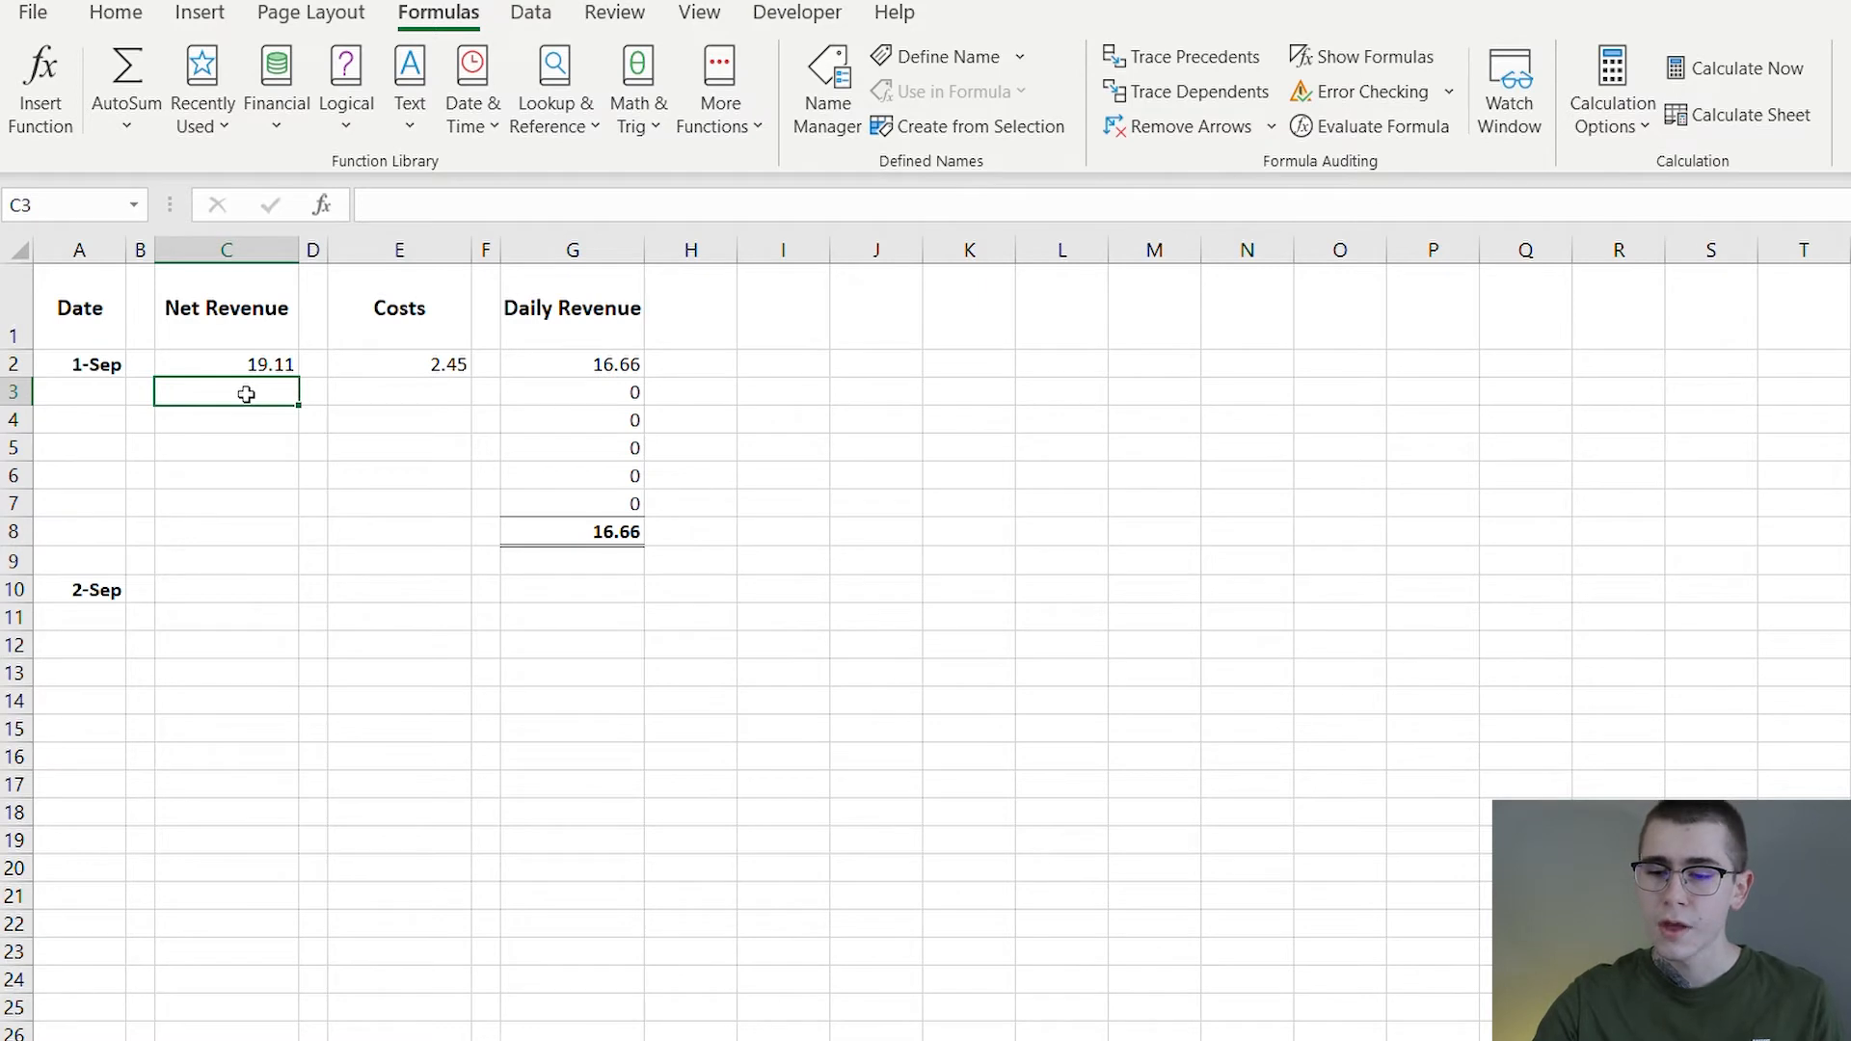
pyautogui.write('29.')
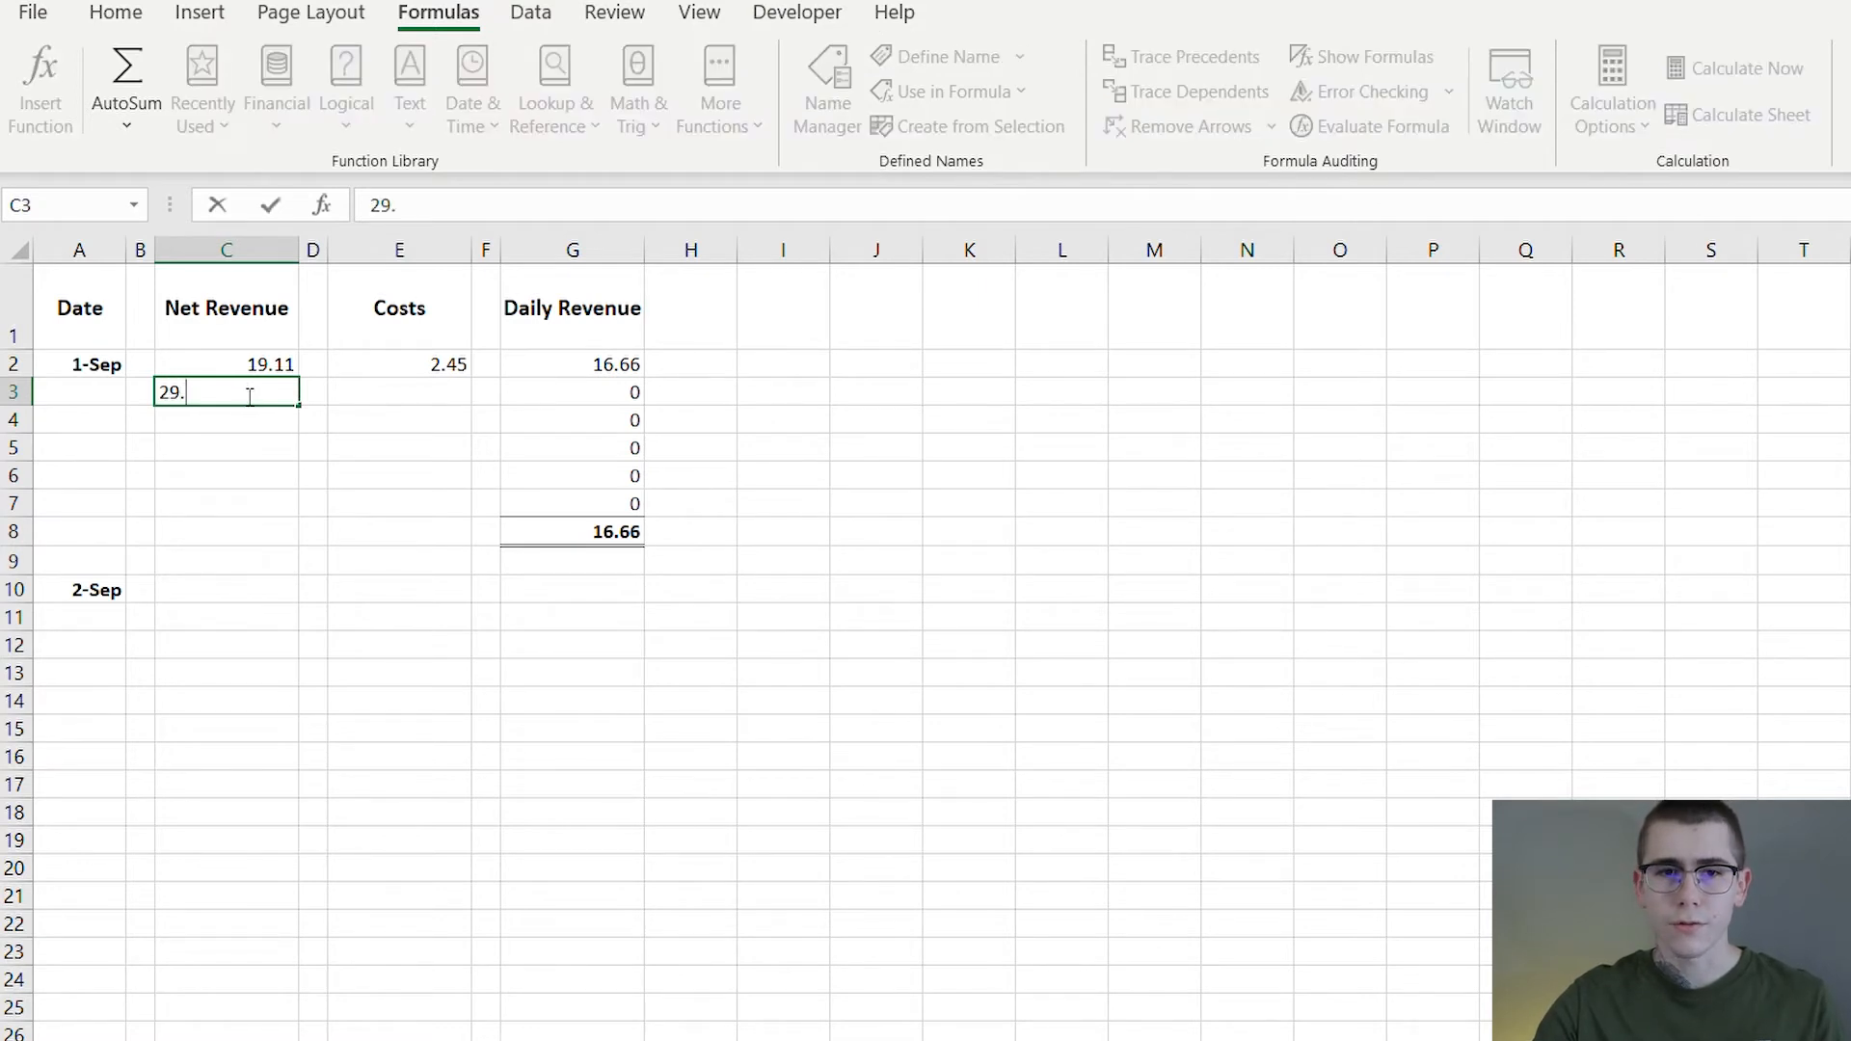
pyautogui.write('29.49')
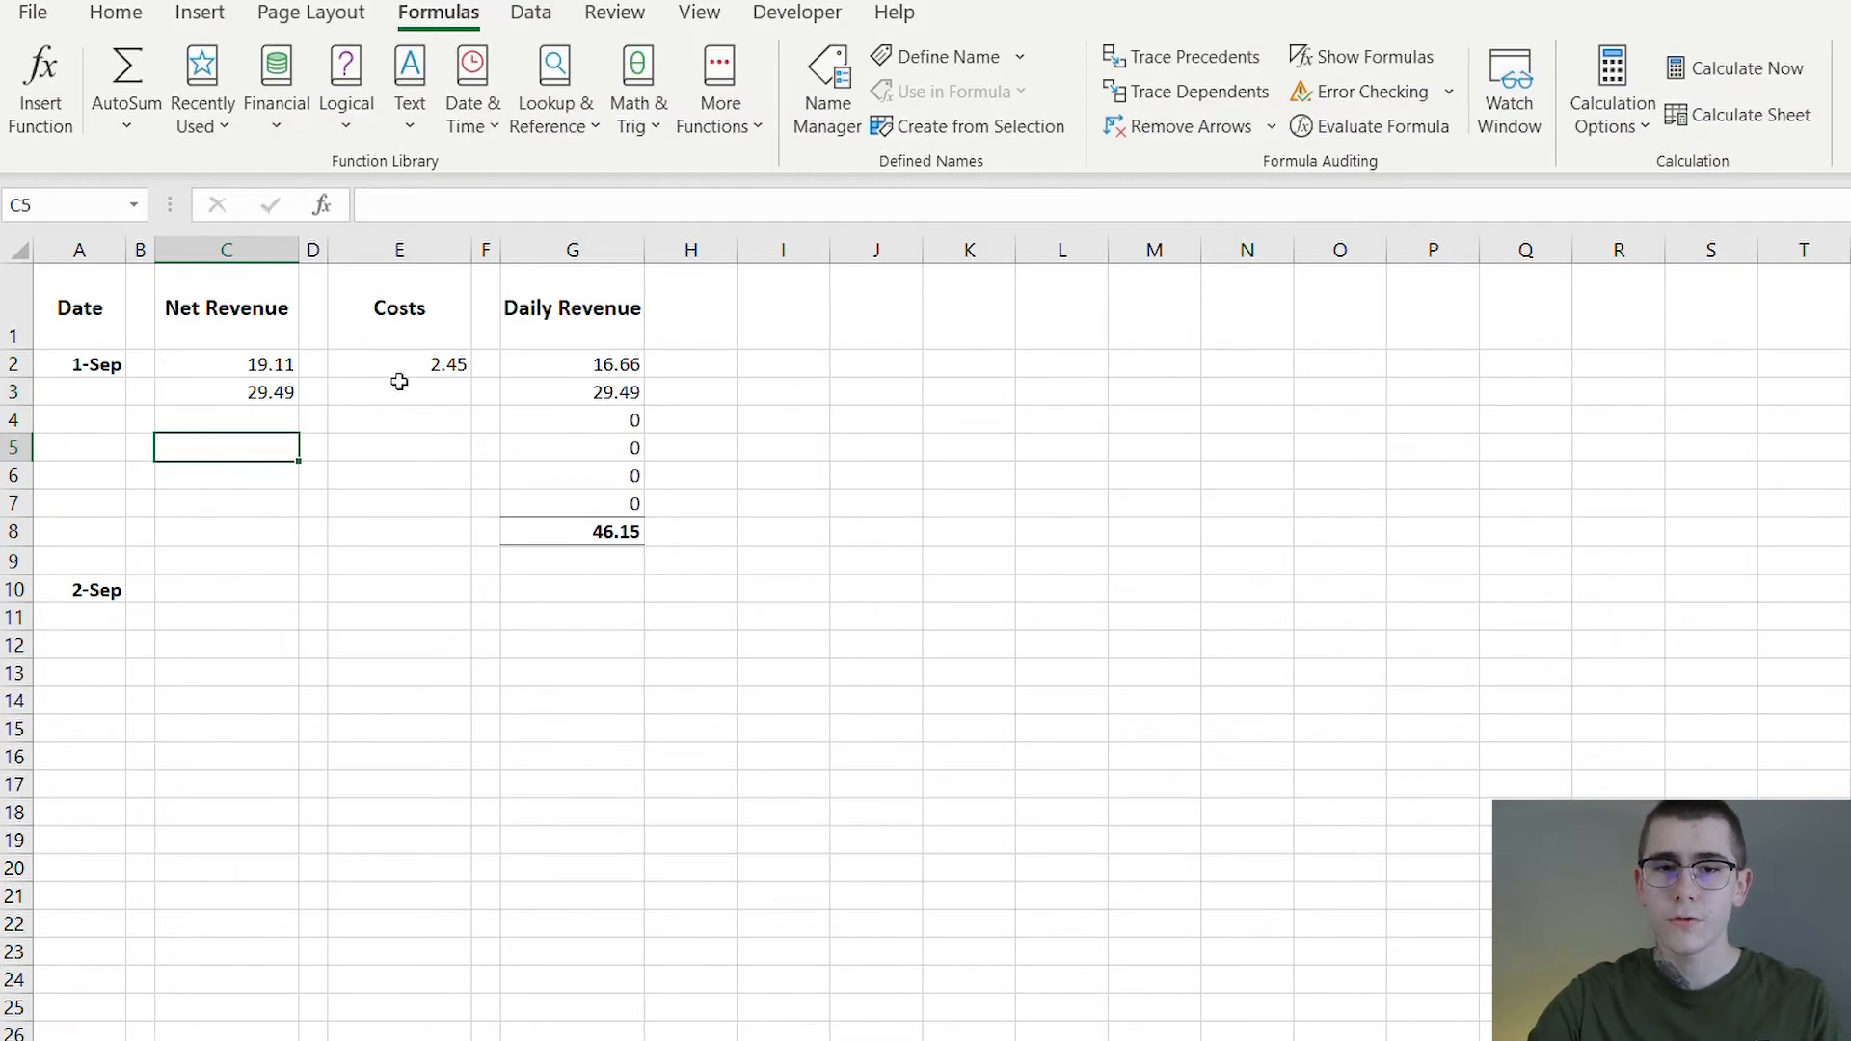
# Give the second 1-Sep order 4.45 costs and copy the first daily revenue formula for reuse
pyautogui.click(399, 391)
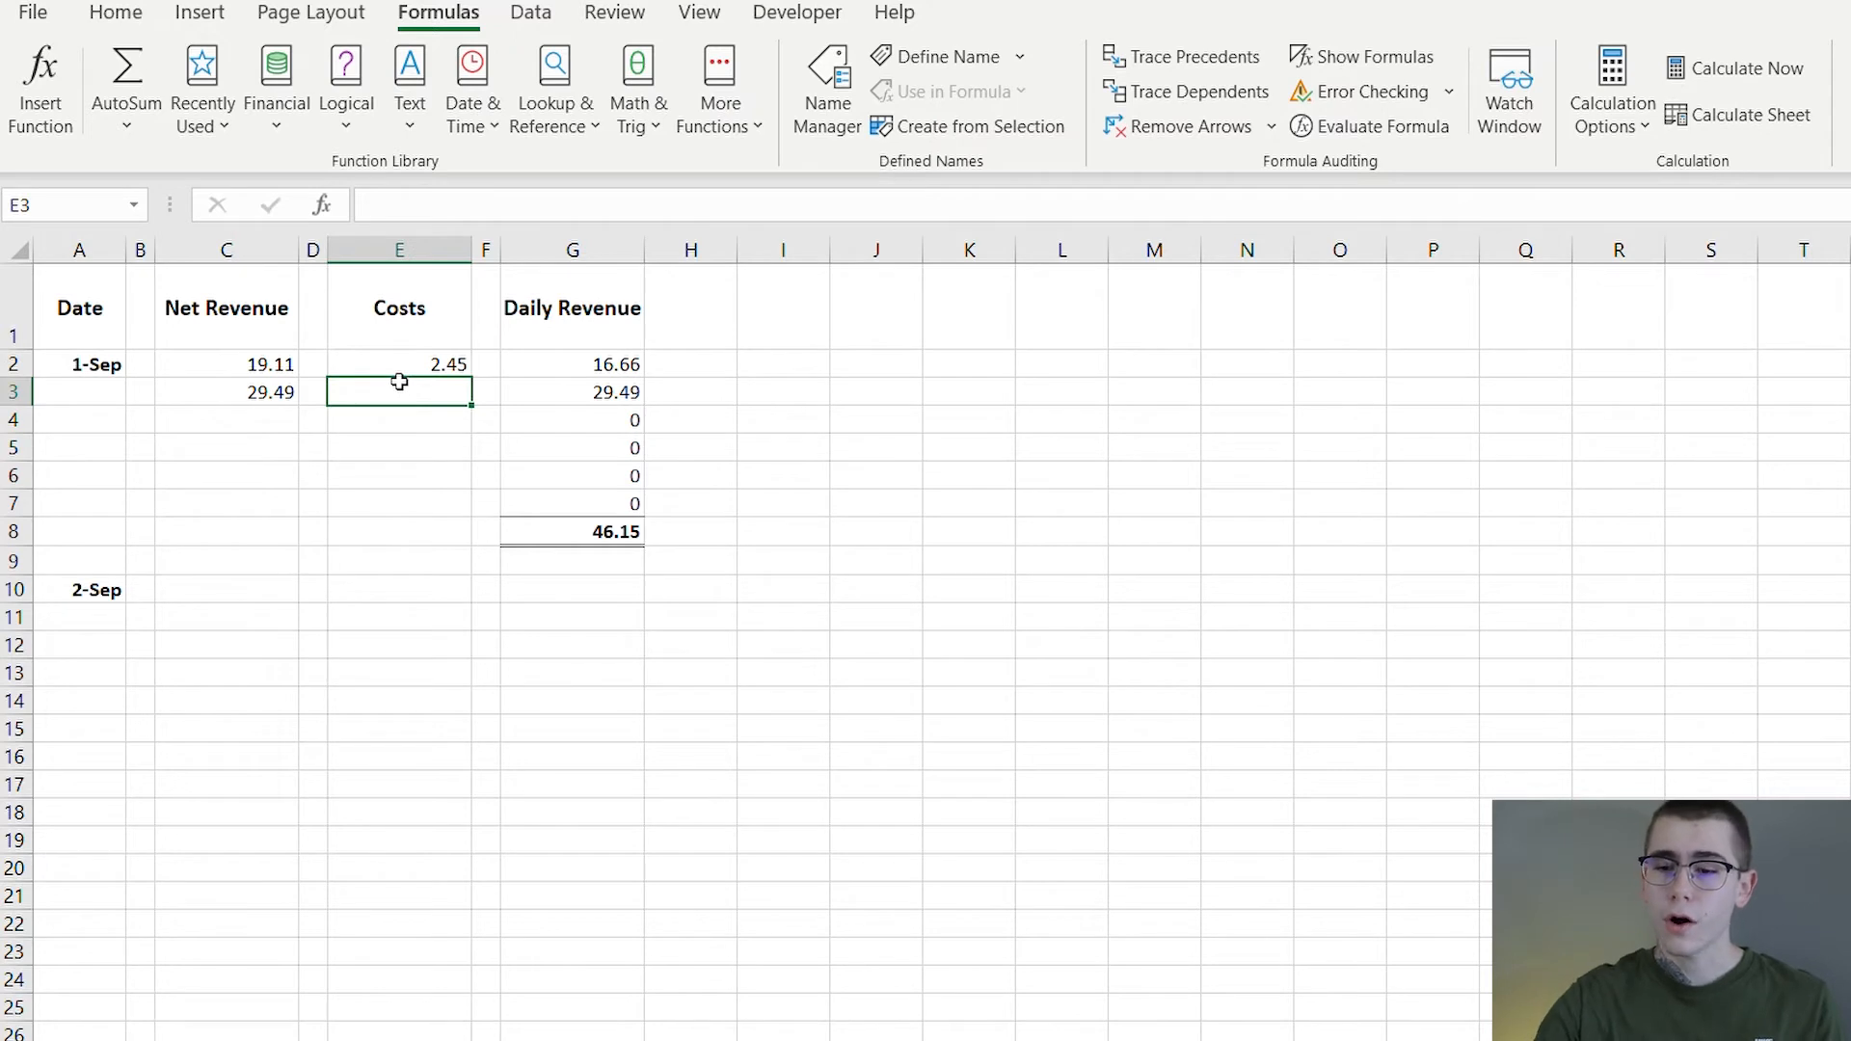
pyautogui.write('4.45')
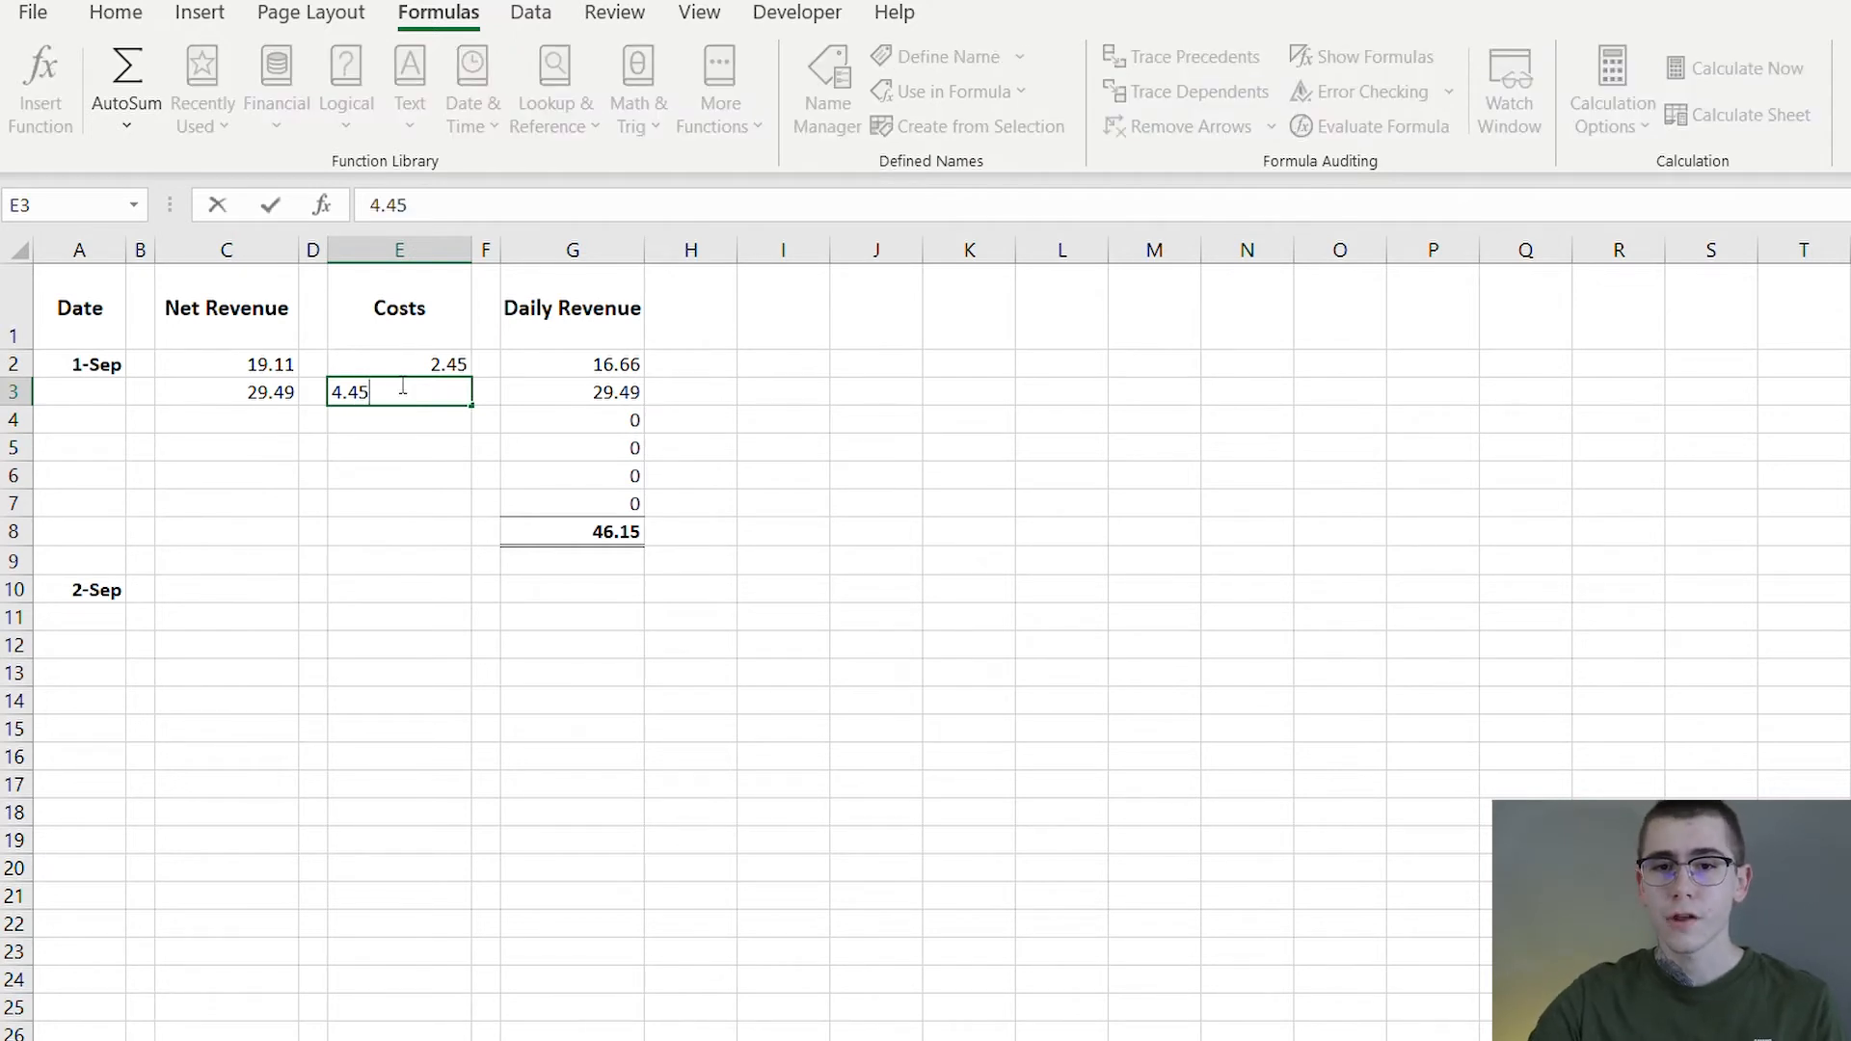
pyautogui.press('Enter')
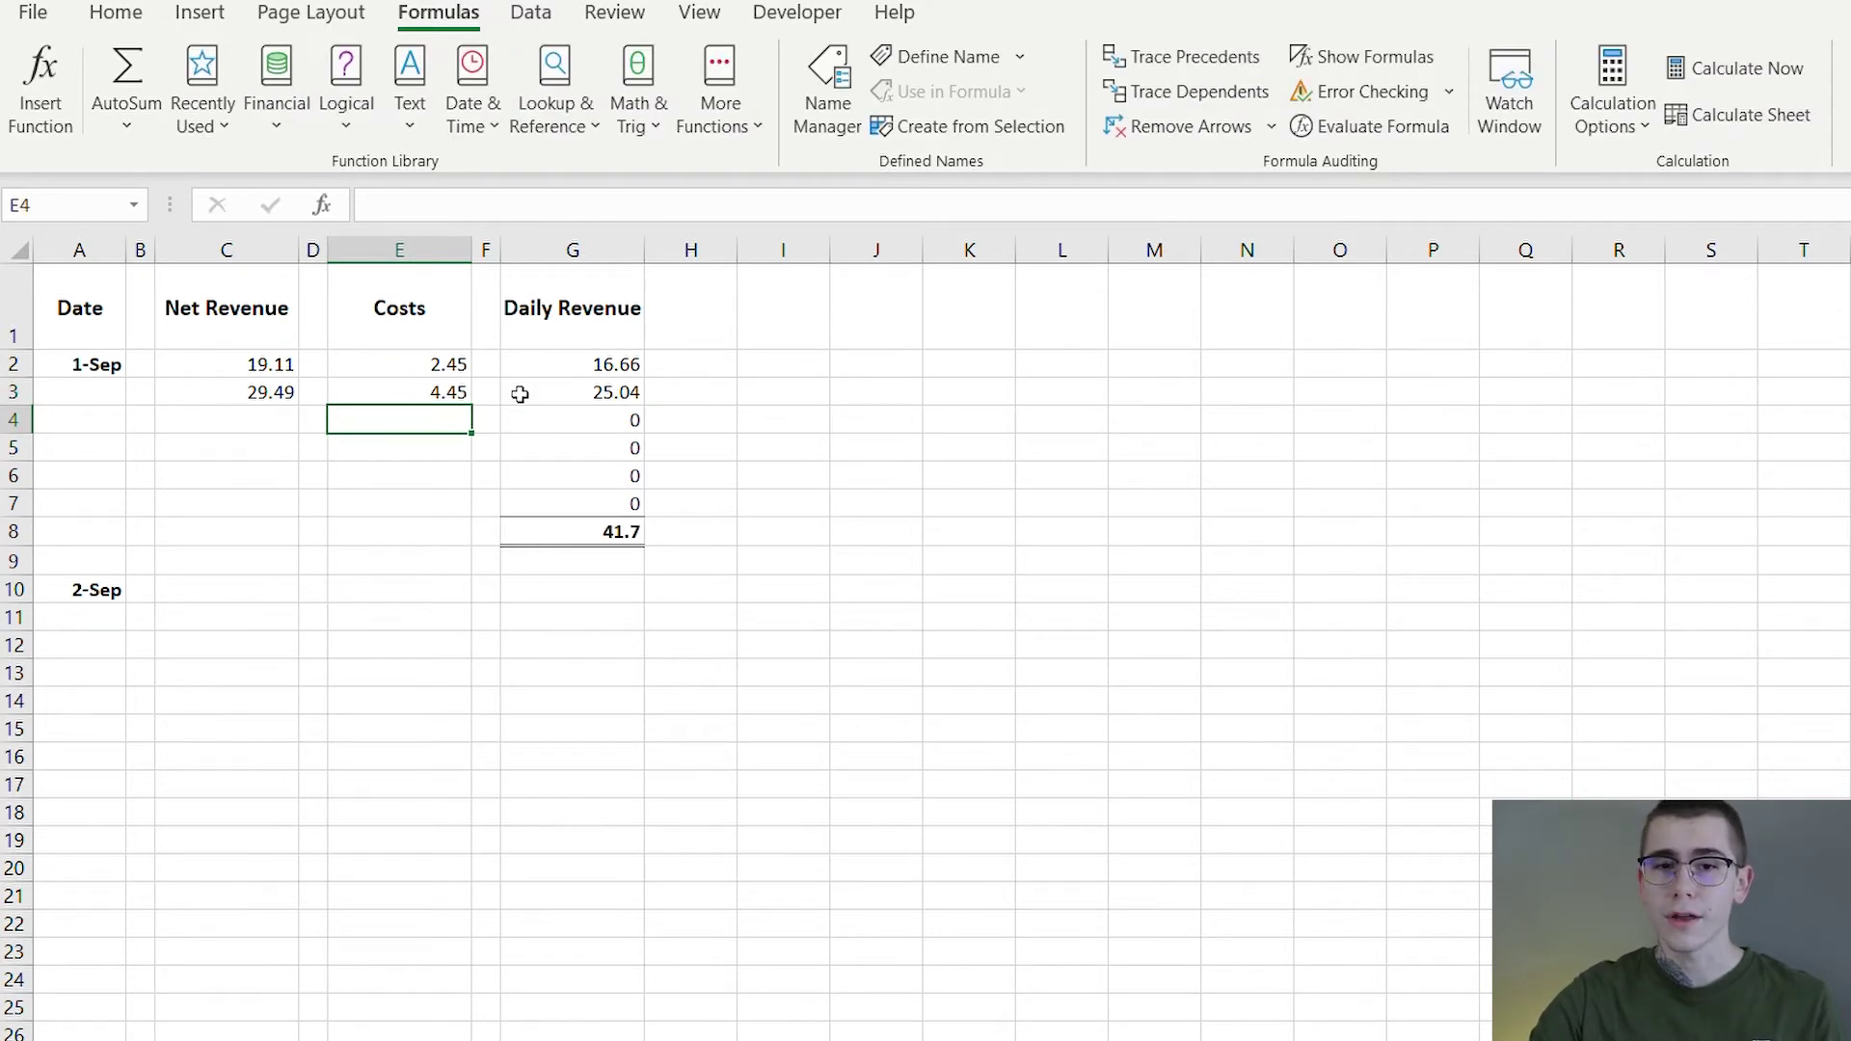
pyautogui.moveTo(613, 401)
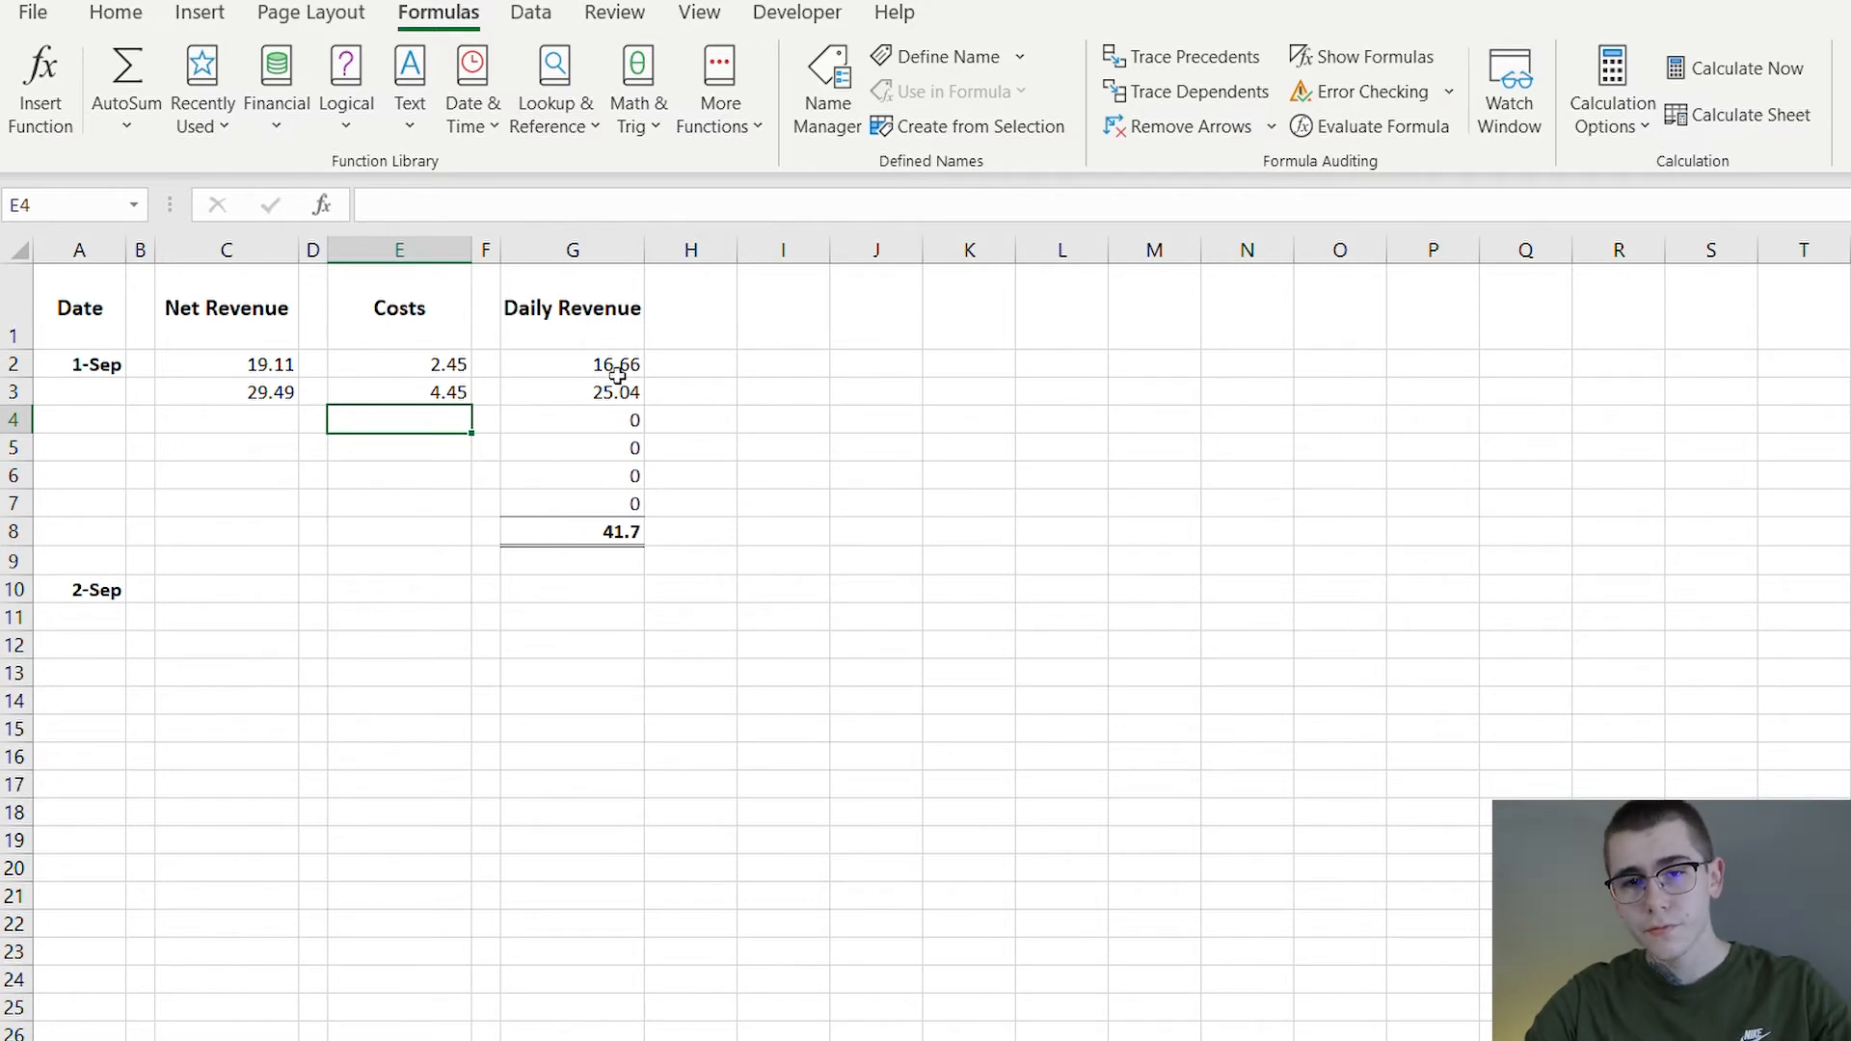
pyautogui.click(570, 365)
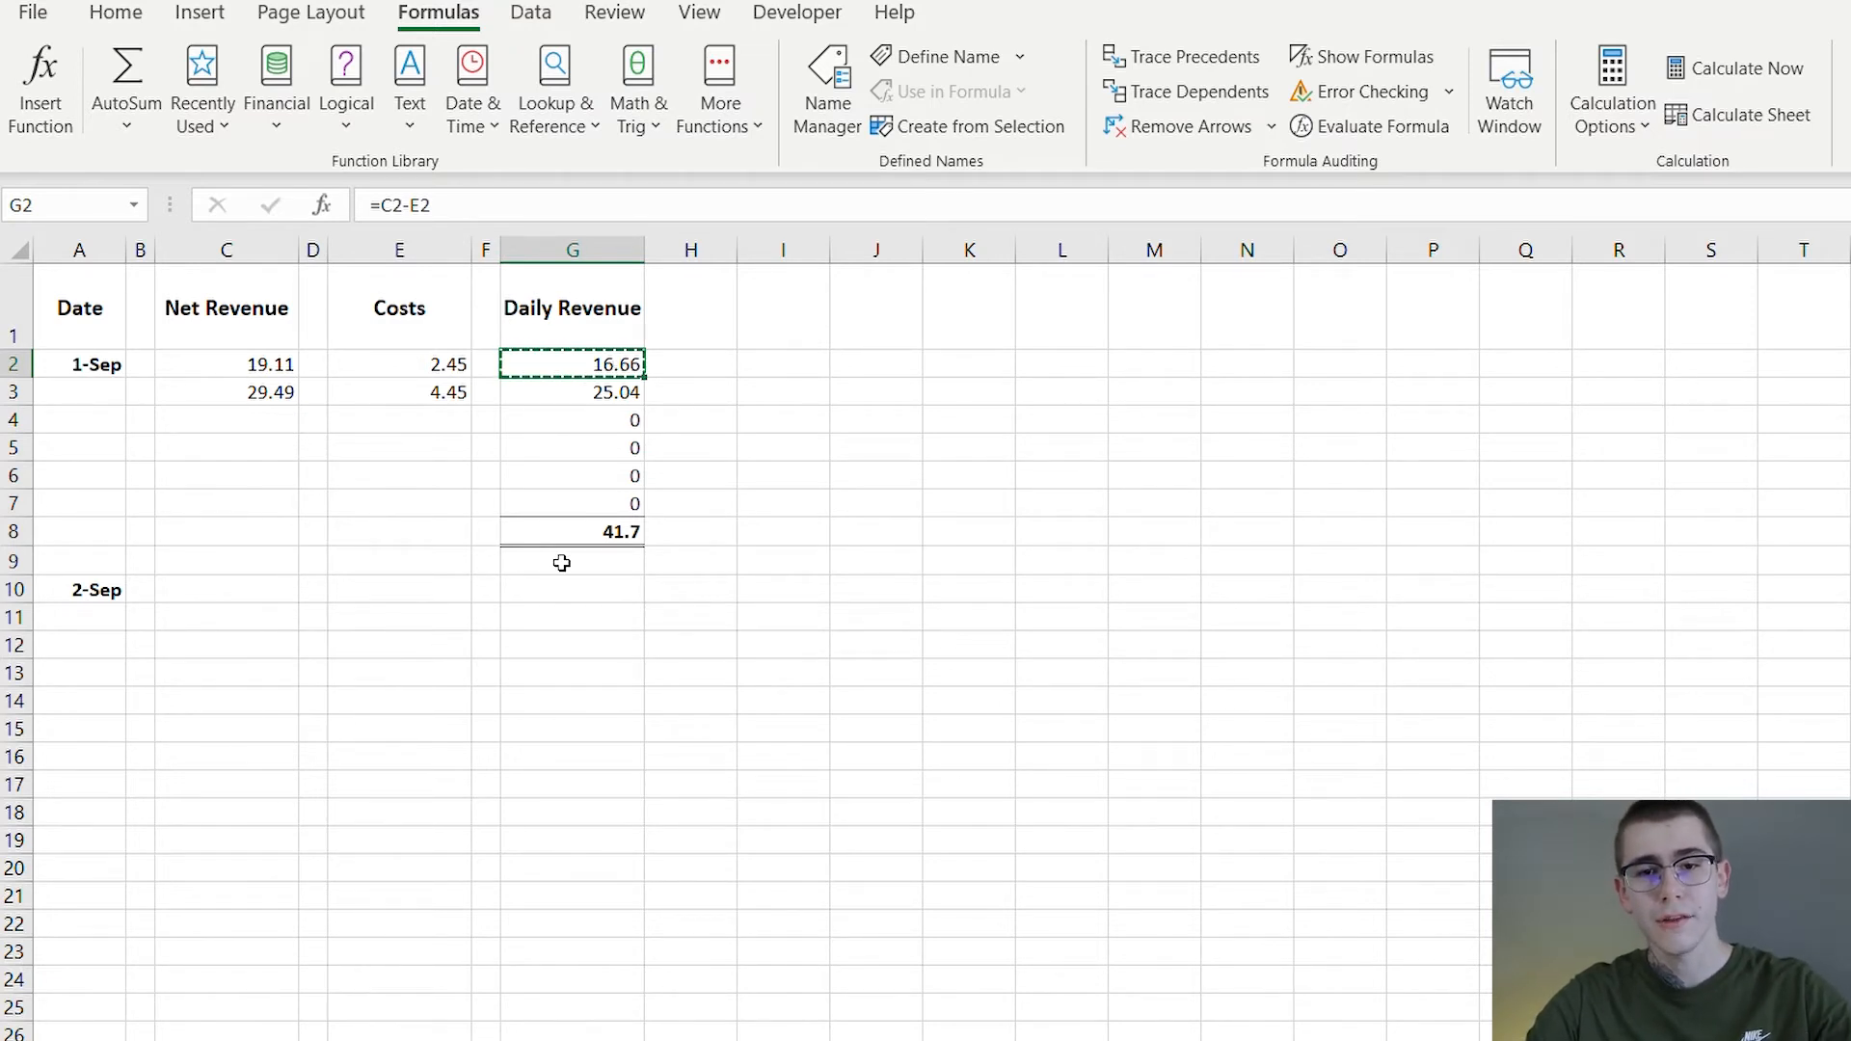
# Paste the daily revenue formula into G10, enter the first 2-Sep net revenue and fill the formula down to G17
pyautogui.click(570, 588)
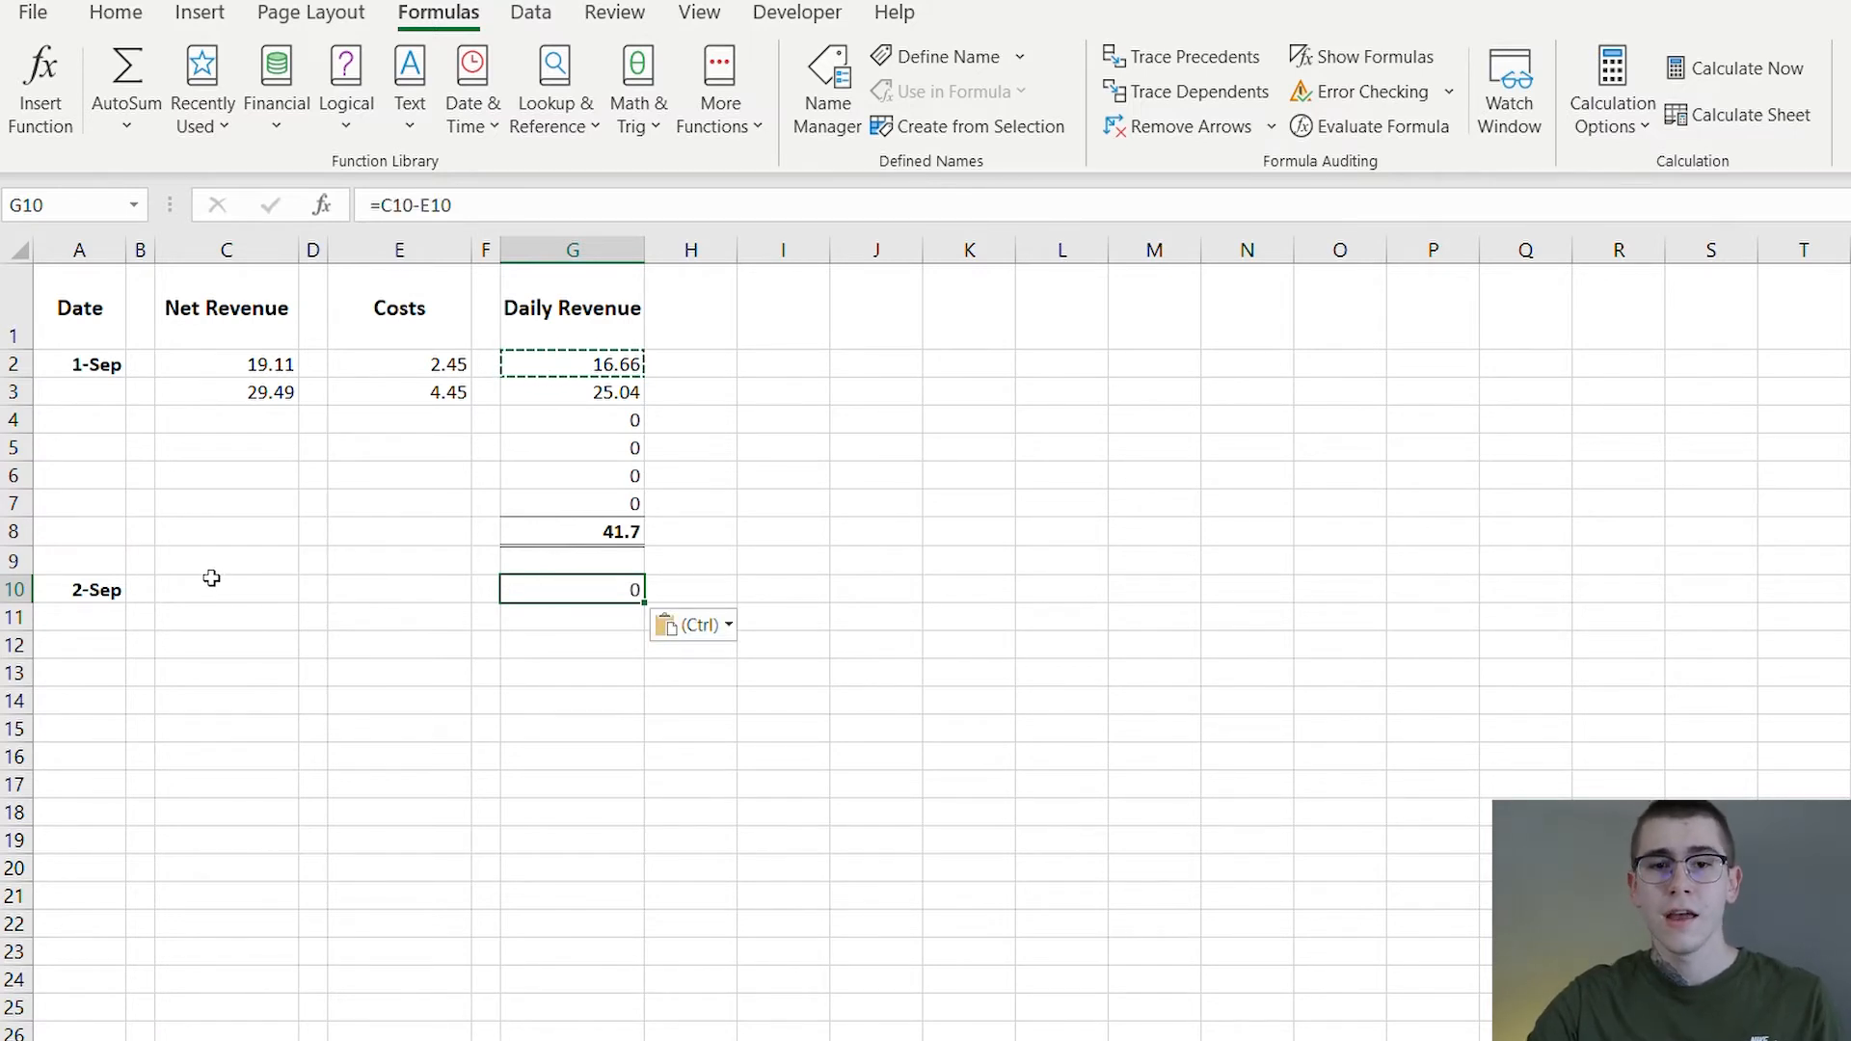
pyautogui.click(212, 590)
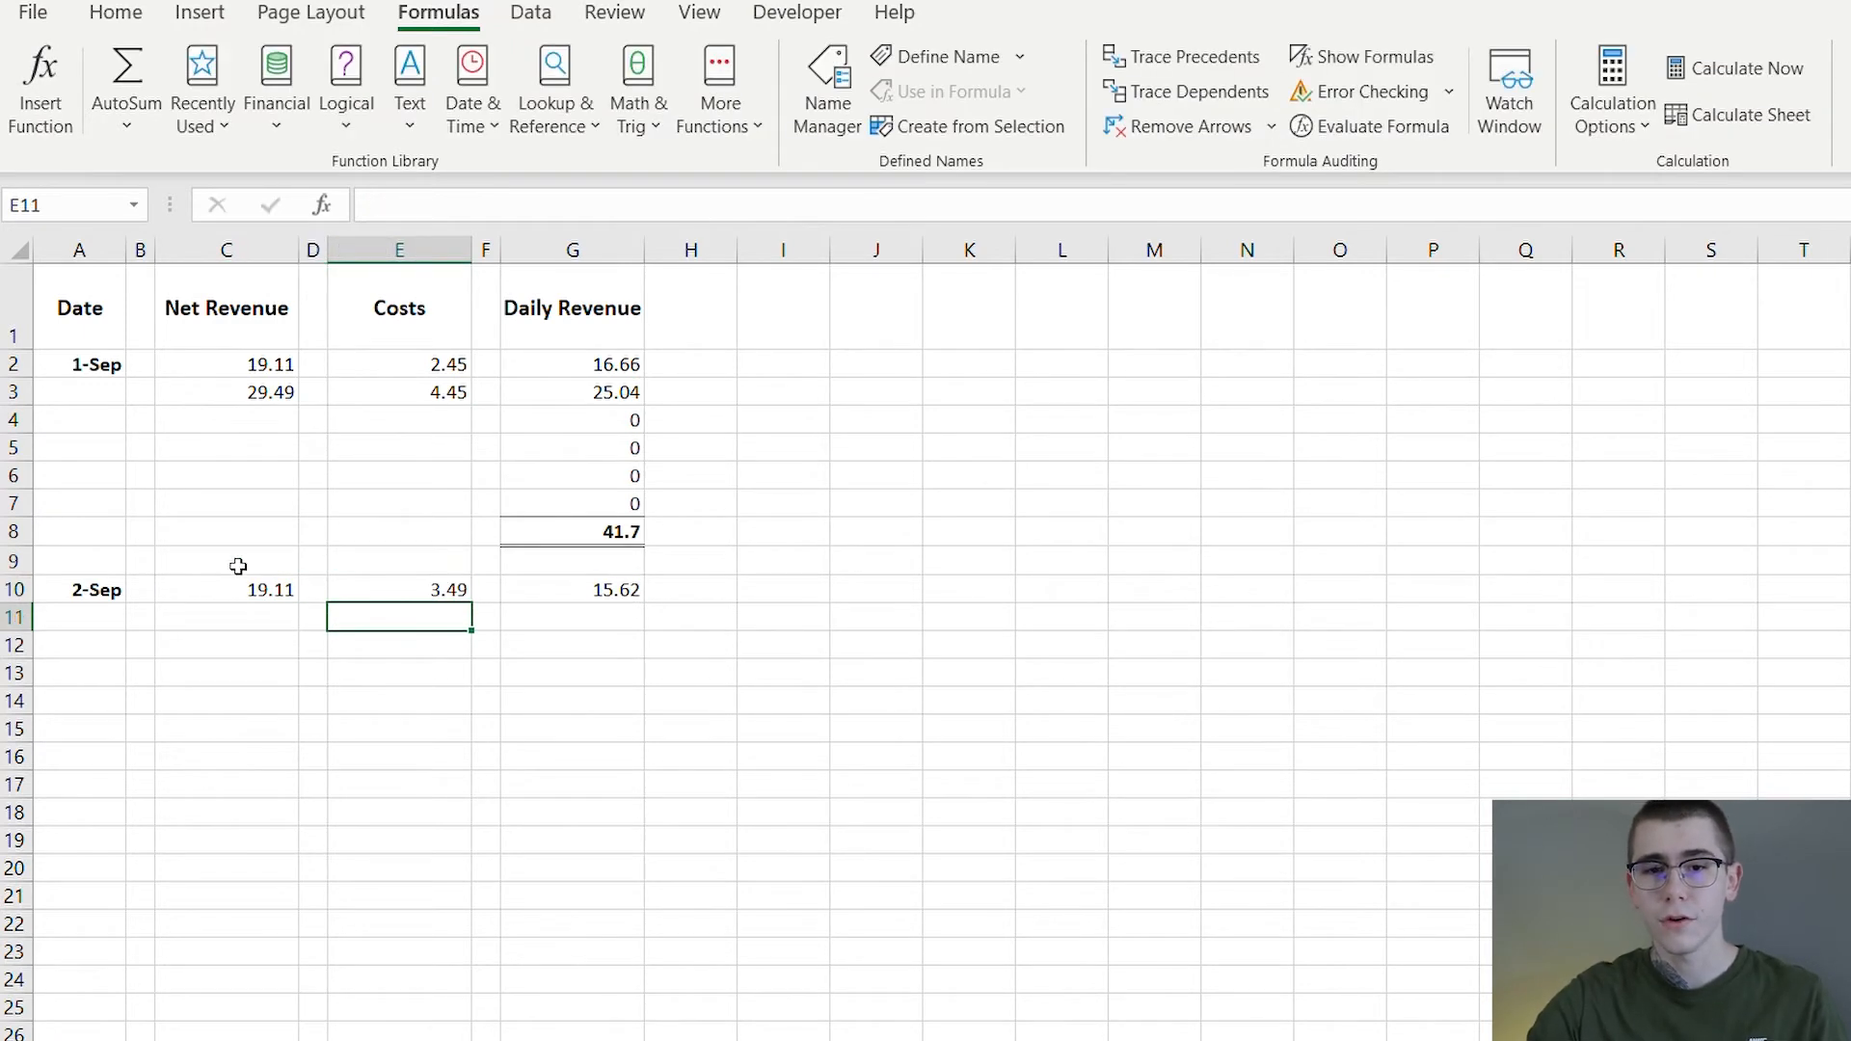
pyautogui.click(571, 590)
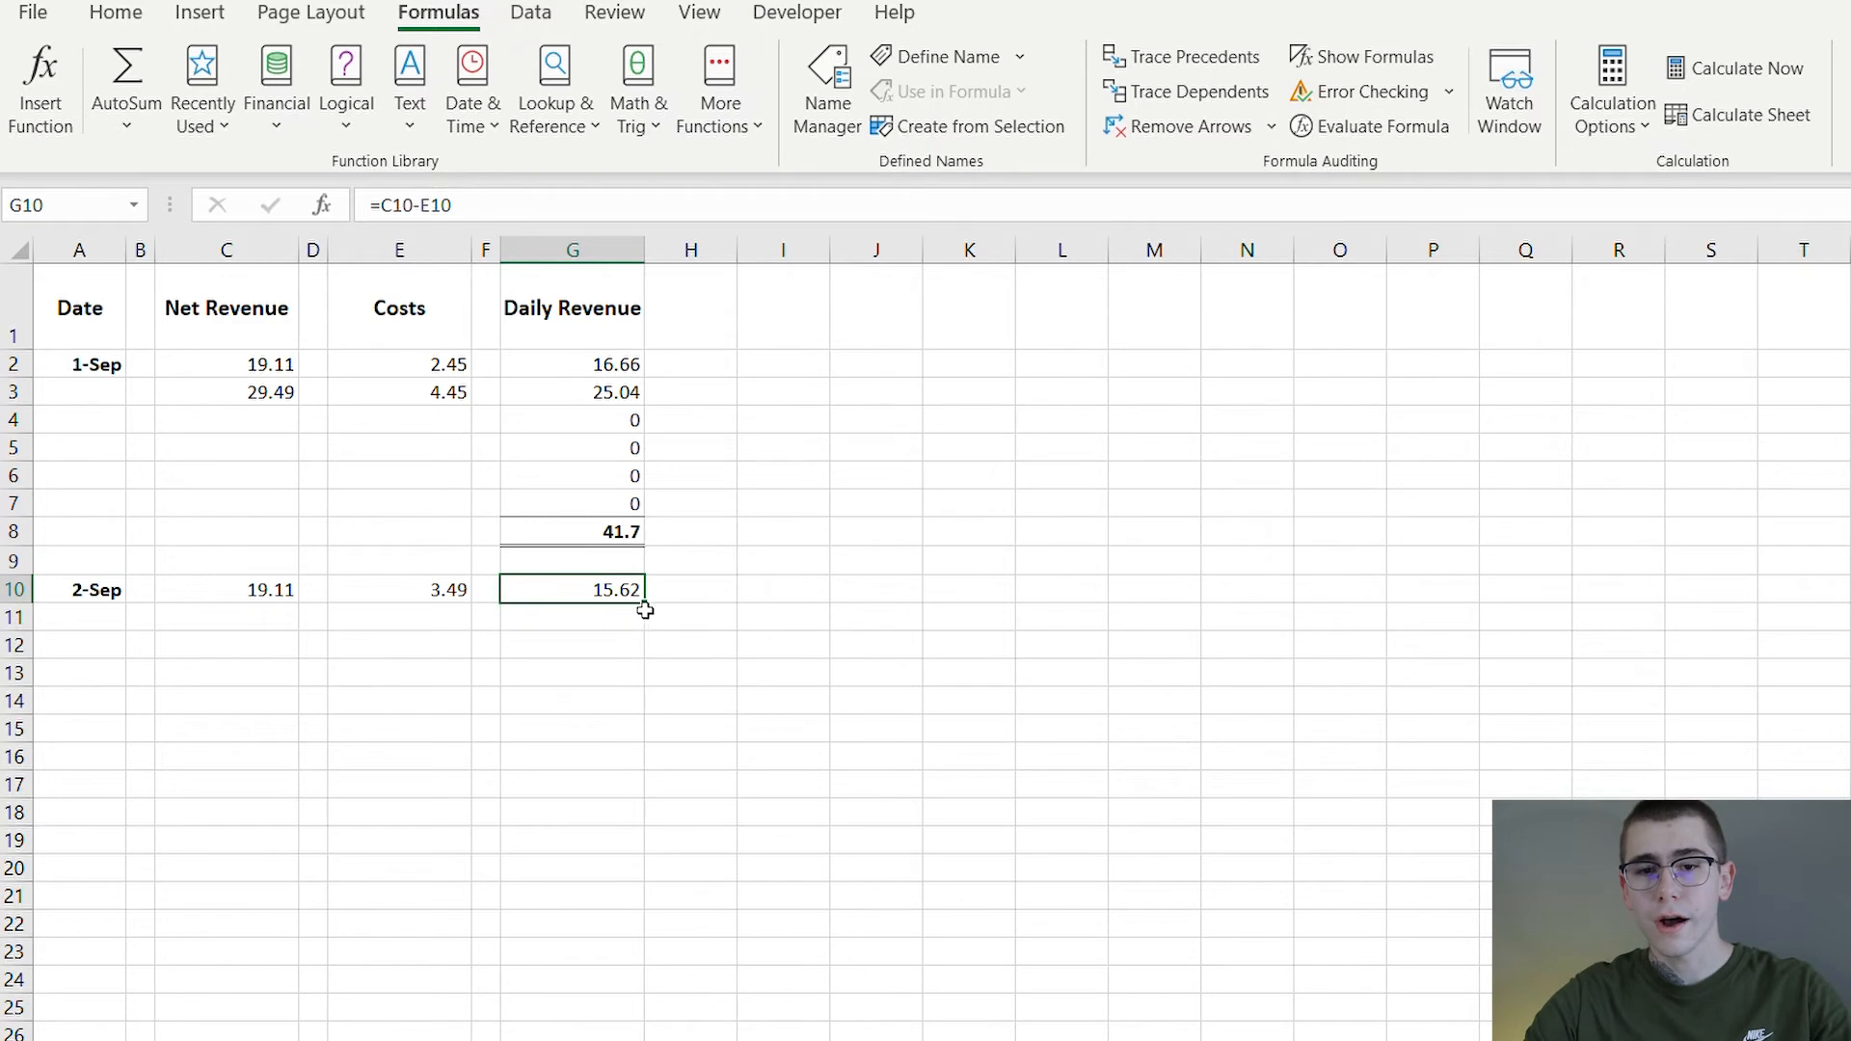
pyautogui.moveTo(646, 609); pyautogui.dragTo(611, 772)
pyautogui.write('54')
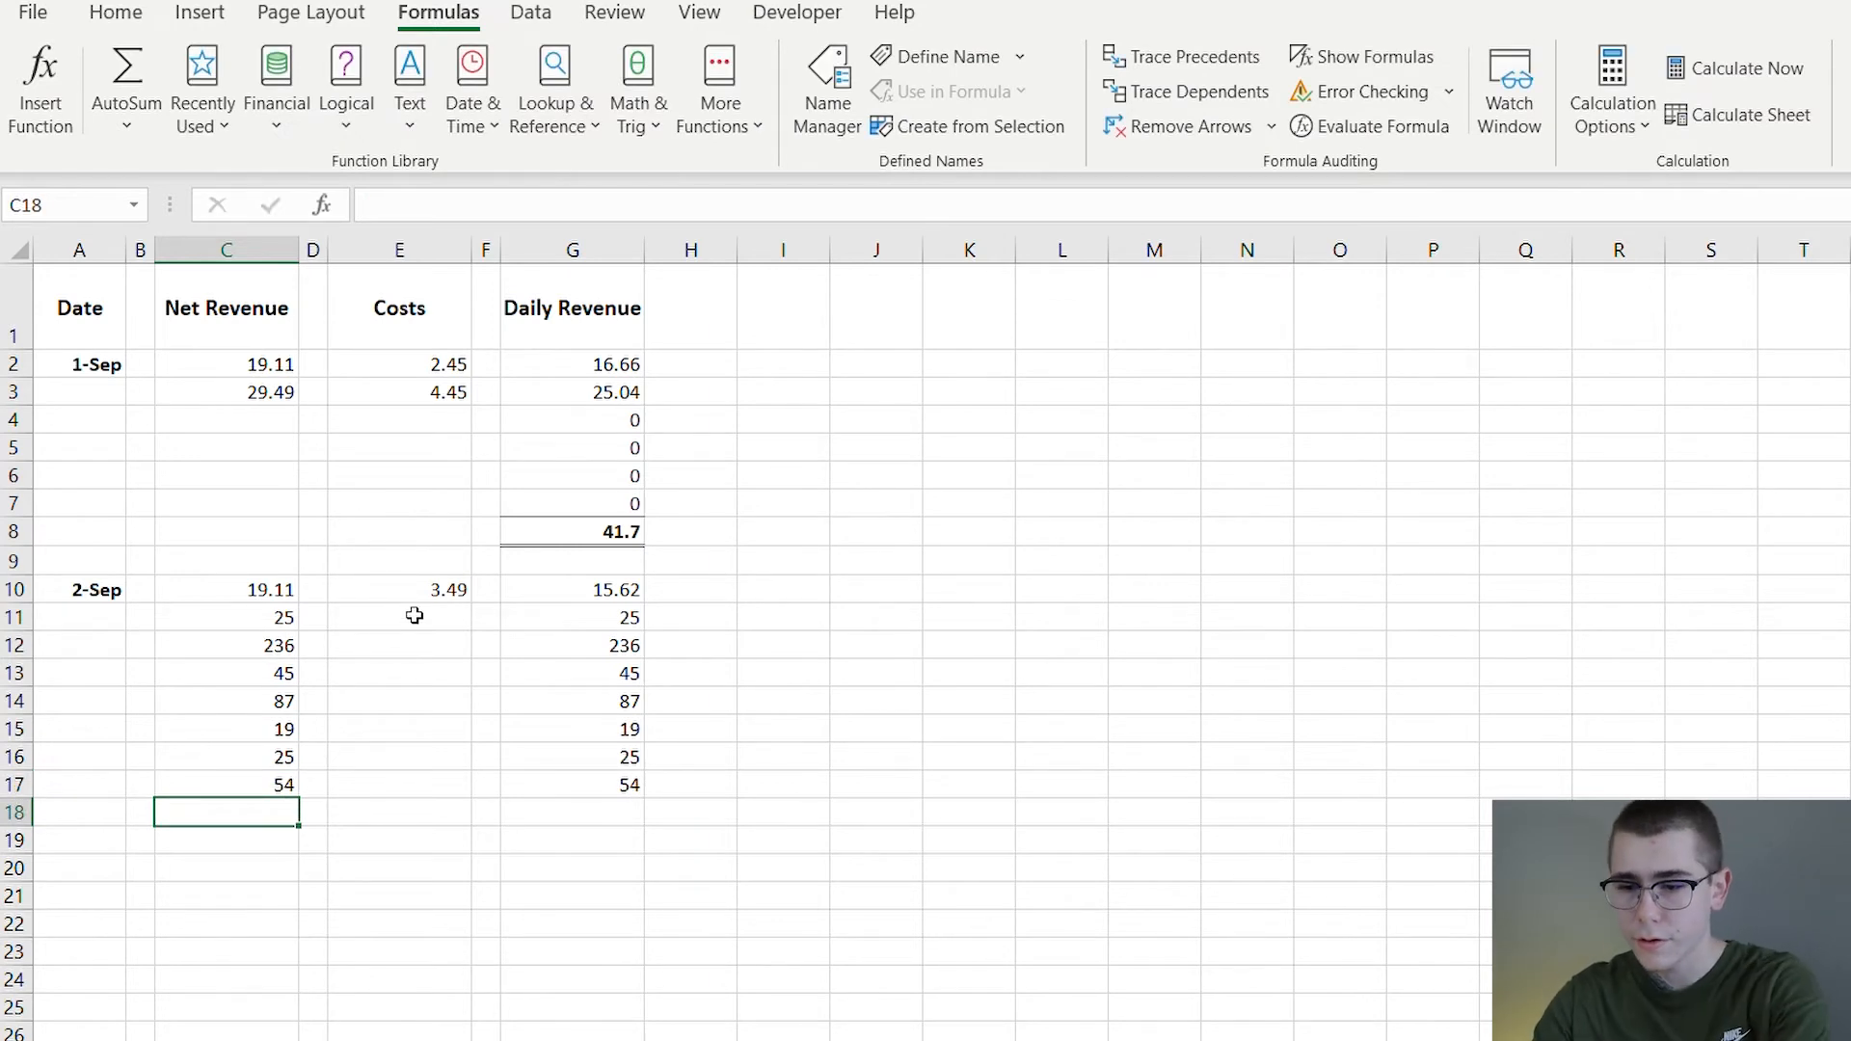
# Enter the remaining 2-Sep order costs (2.5, 3.7, 8.9 and so on) in column E
pyautogui.write('2.5')
pyautogui.click(399, 673)
pyautogui.write('6.8')
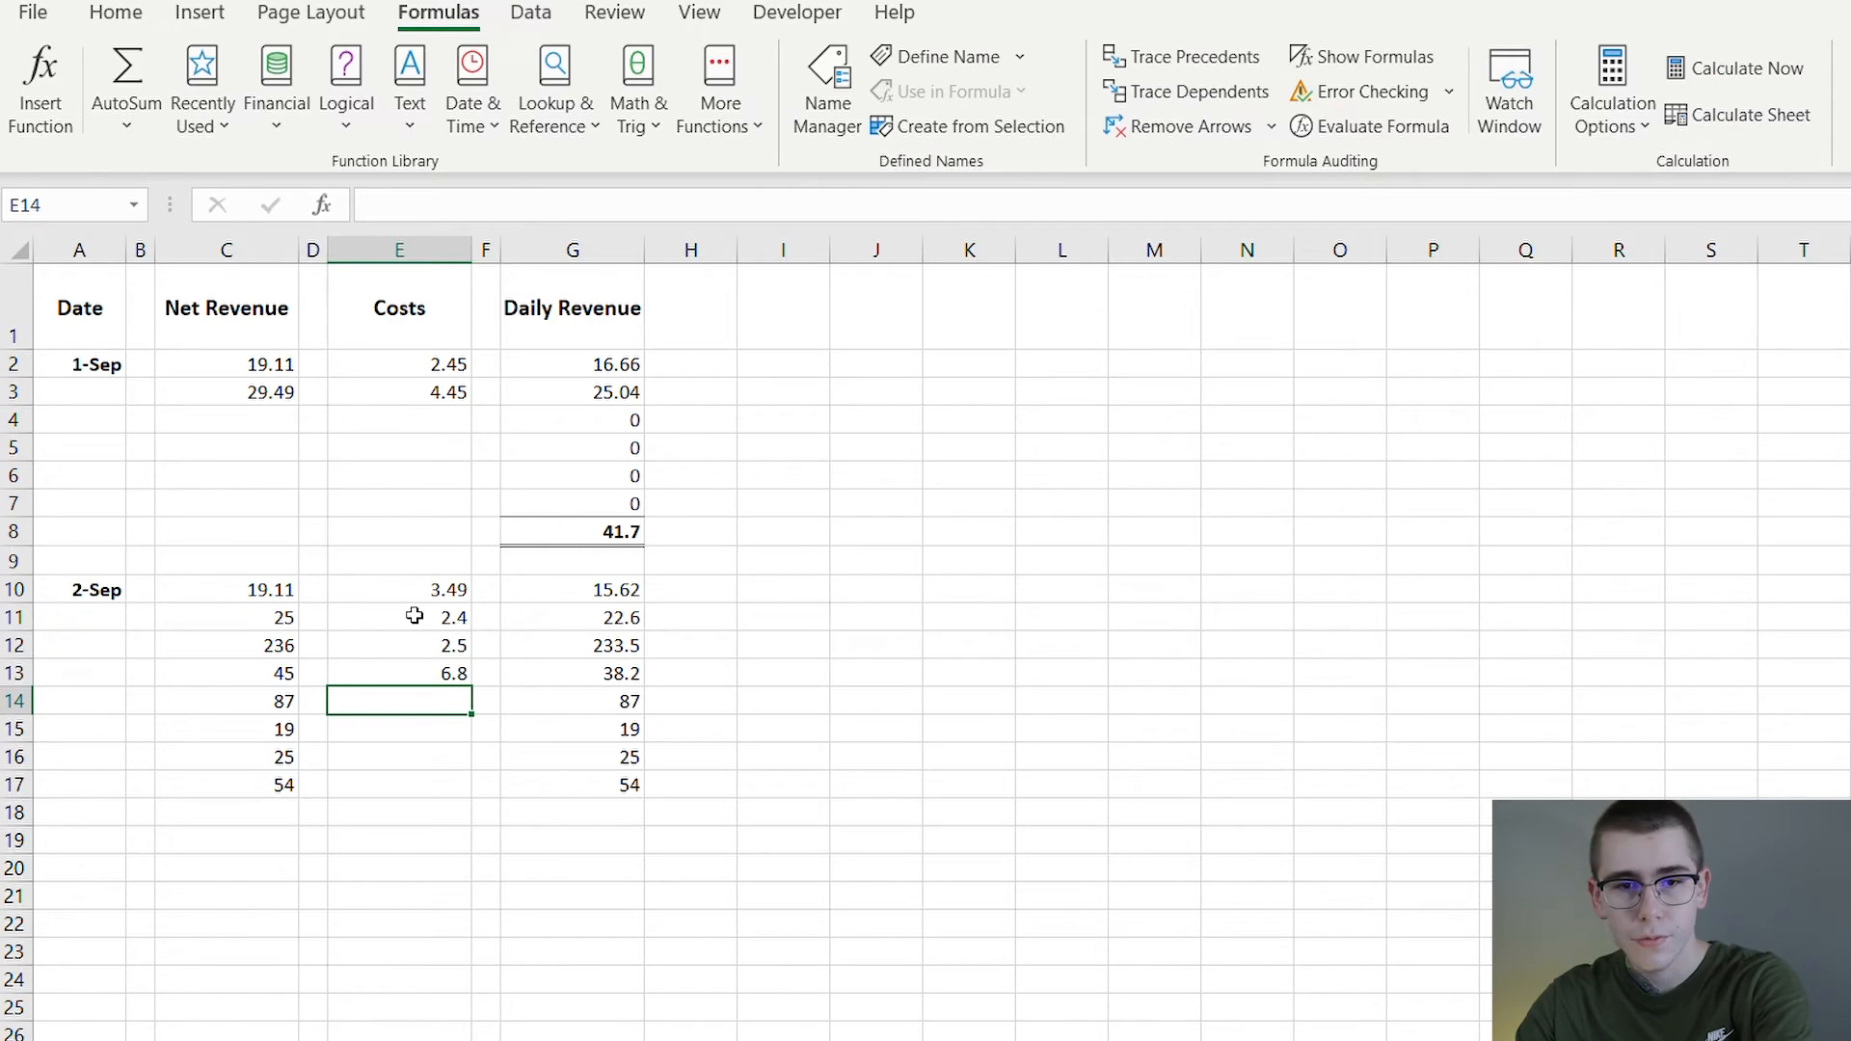
pyautogui.write('3.')
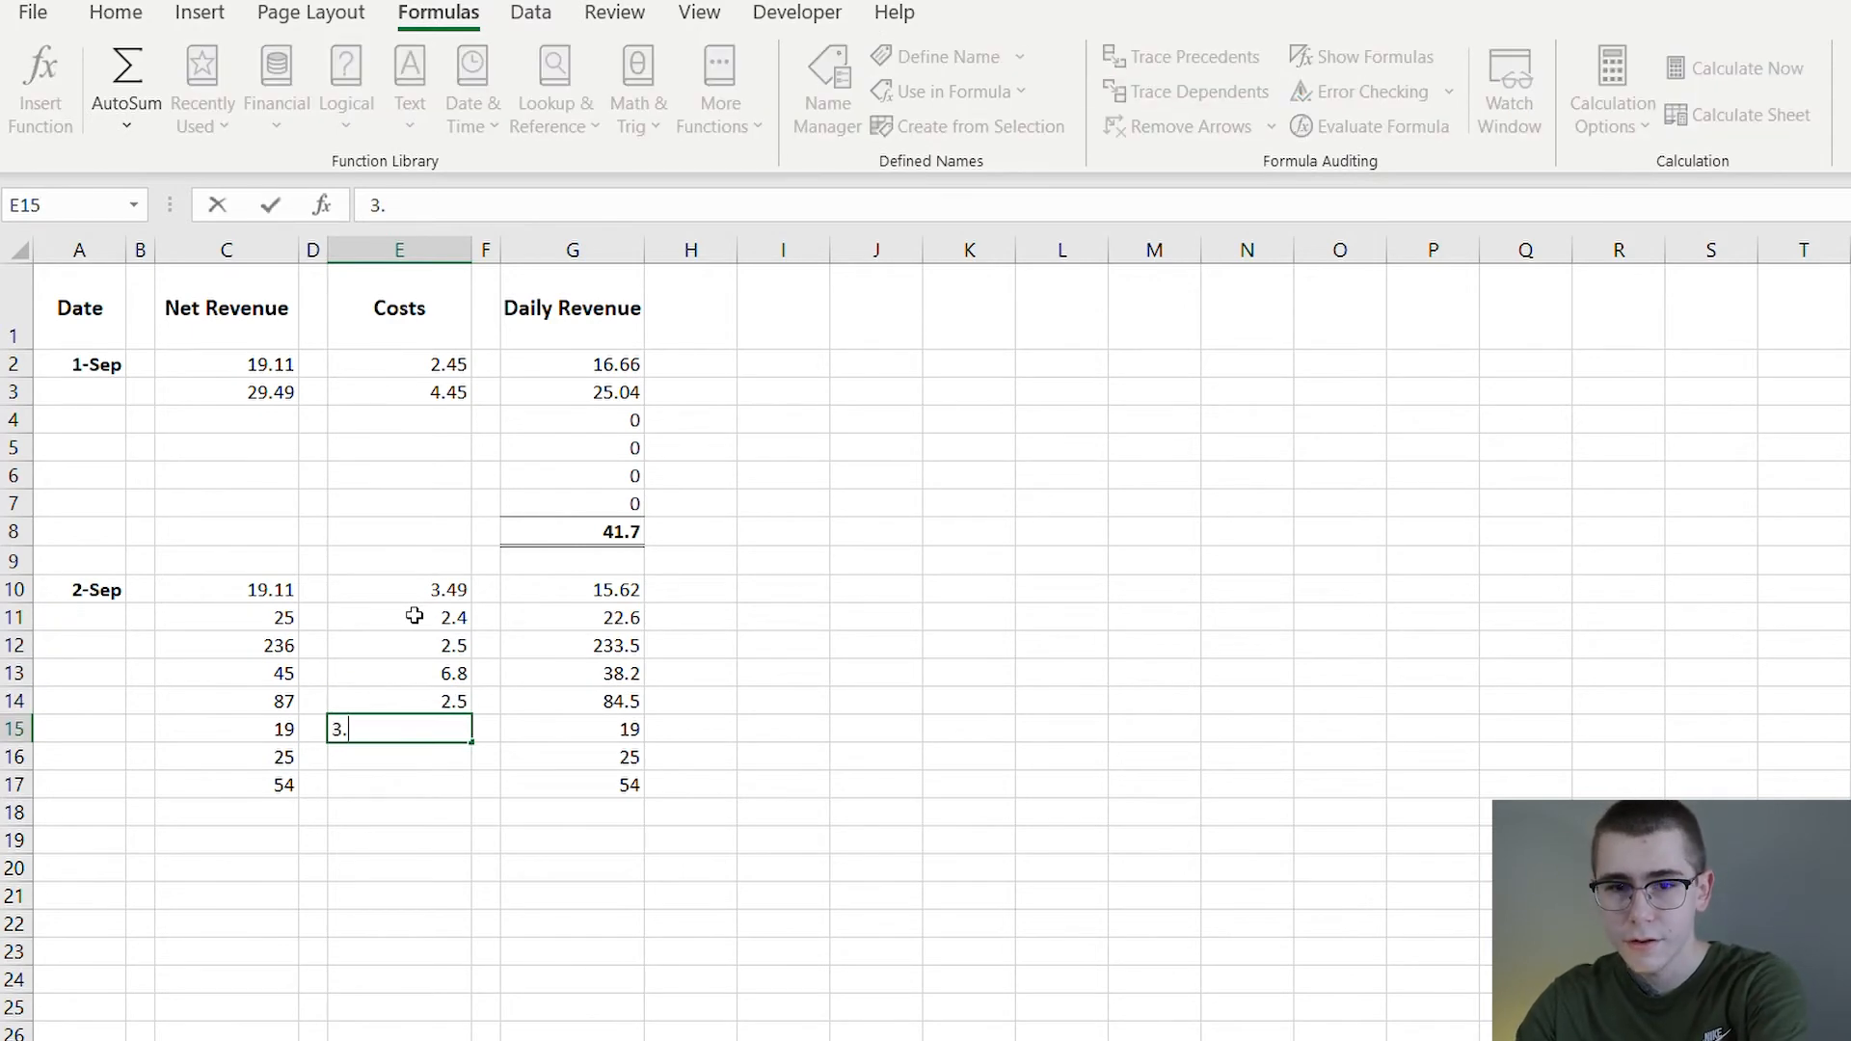
pyautogui.write('9')
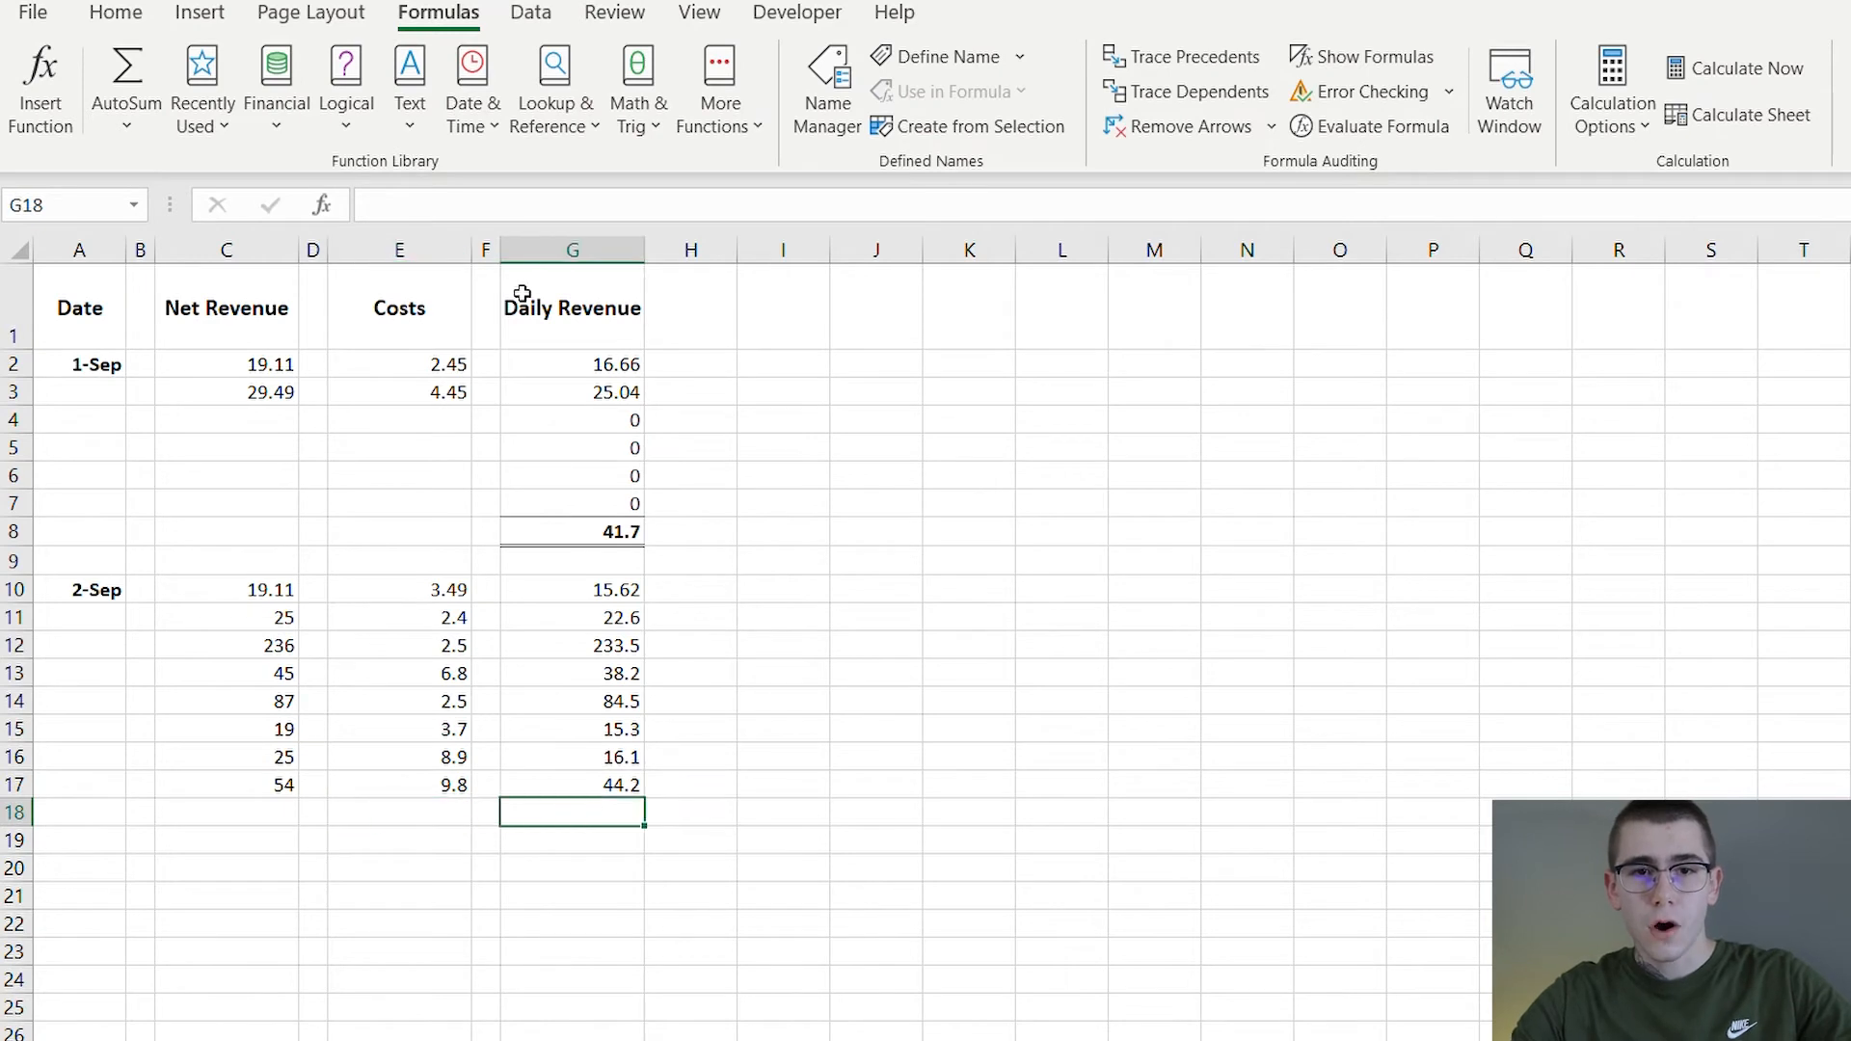
# Total the 2-Sep daily revenues in G18 with AutoSum and format it bold with a top and double bottom border
pyautogui.click(124, 75)
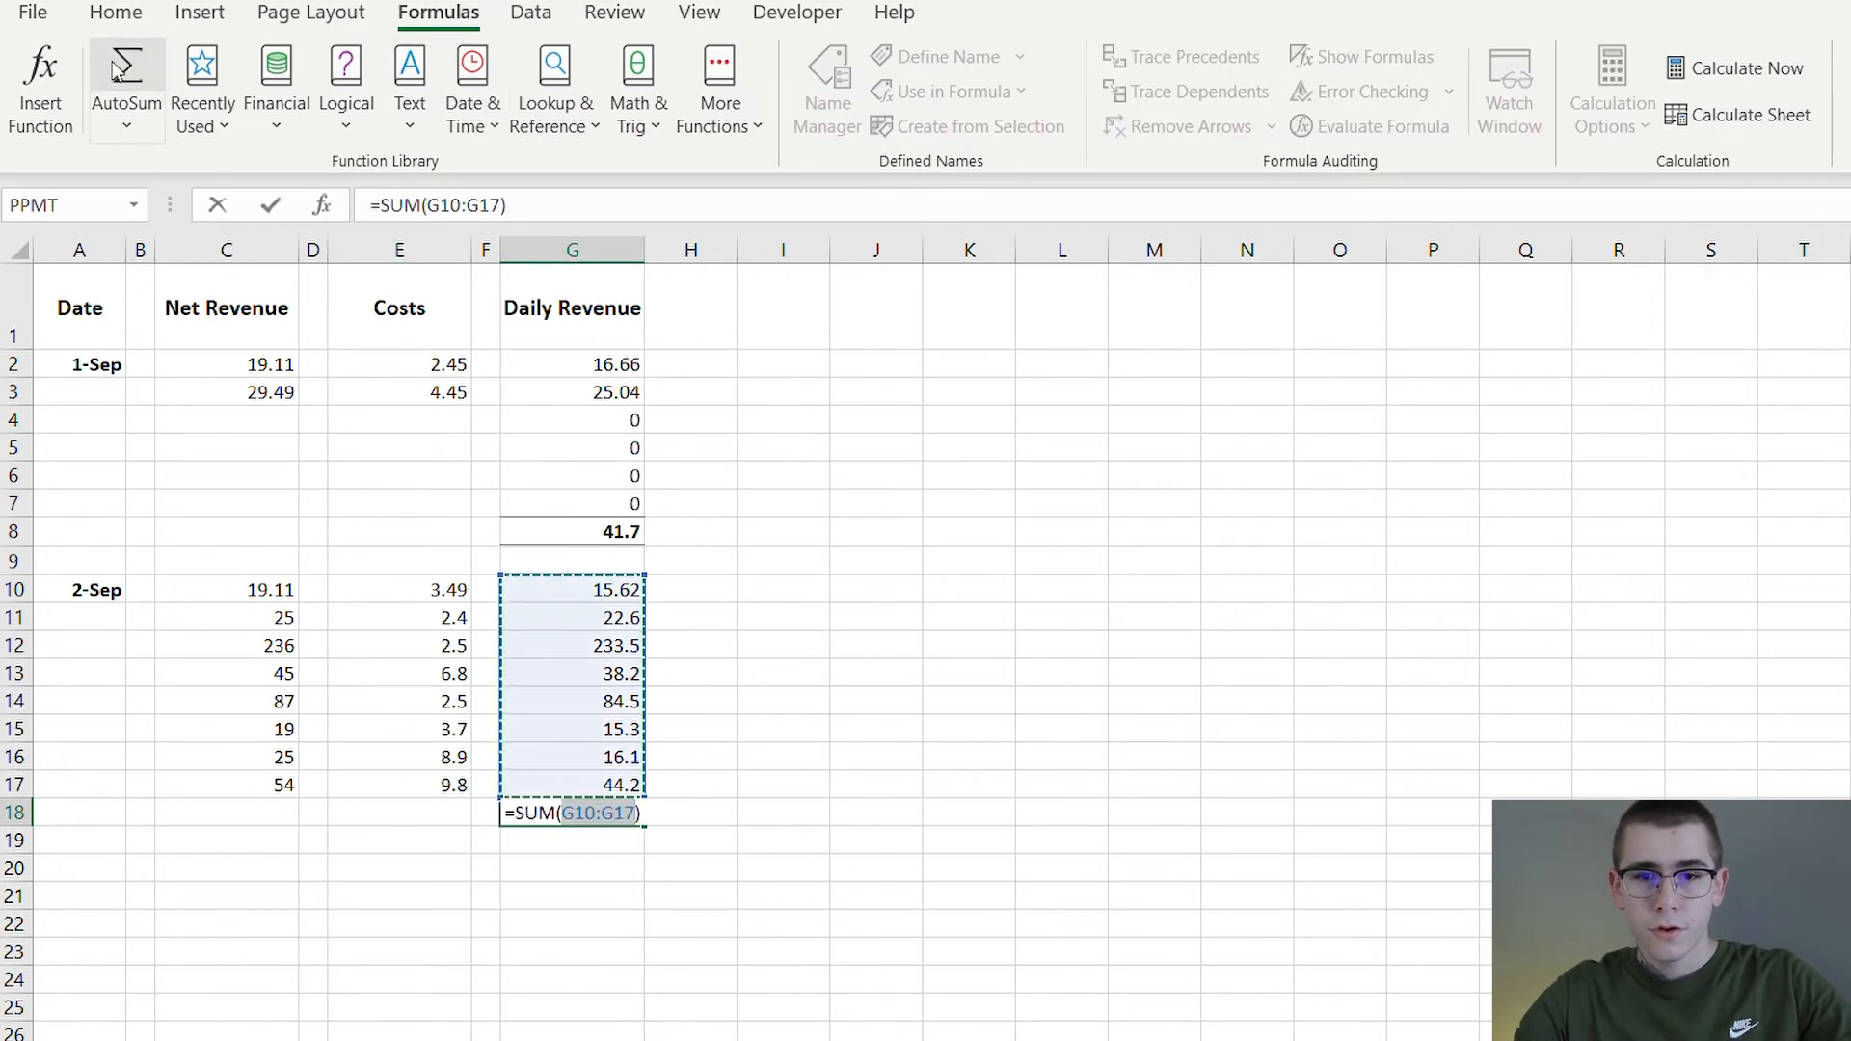
pyautogui.press('Enter')
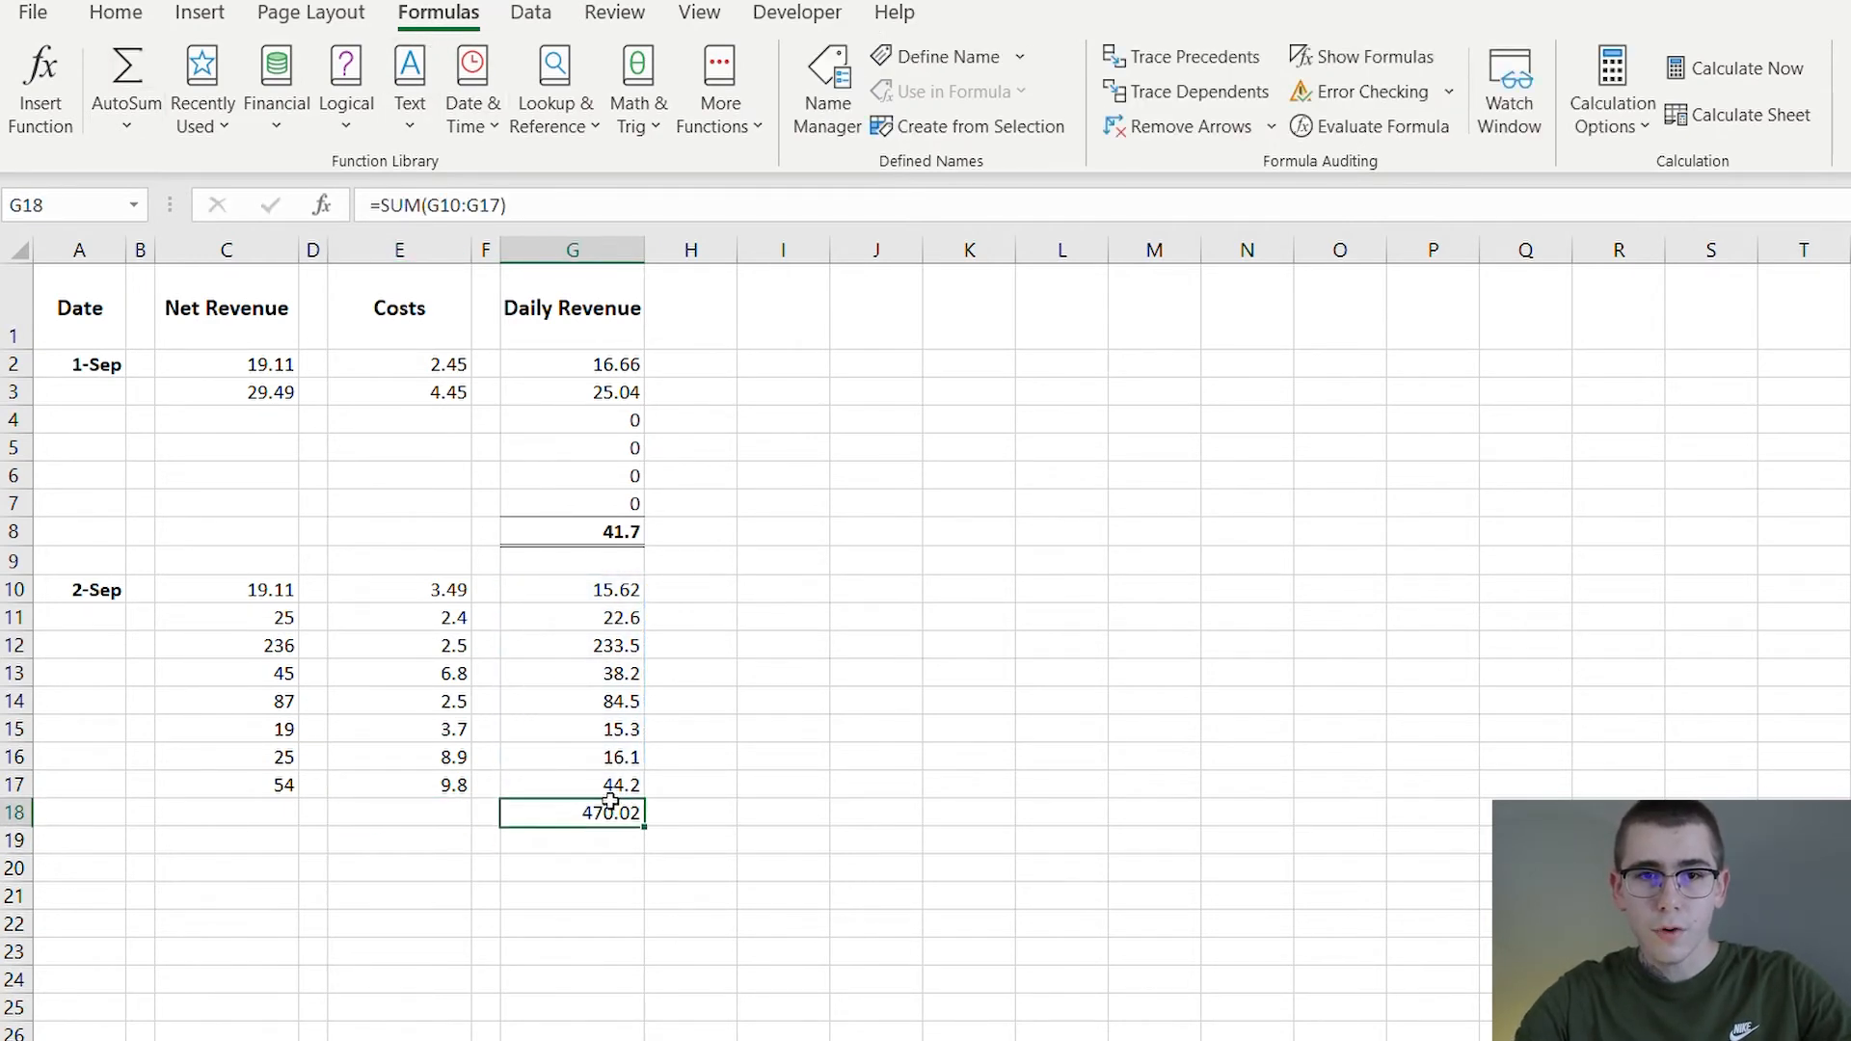
pyautogui.click(115, 12)
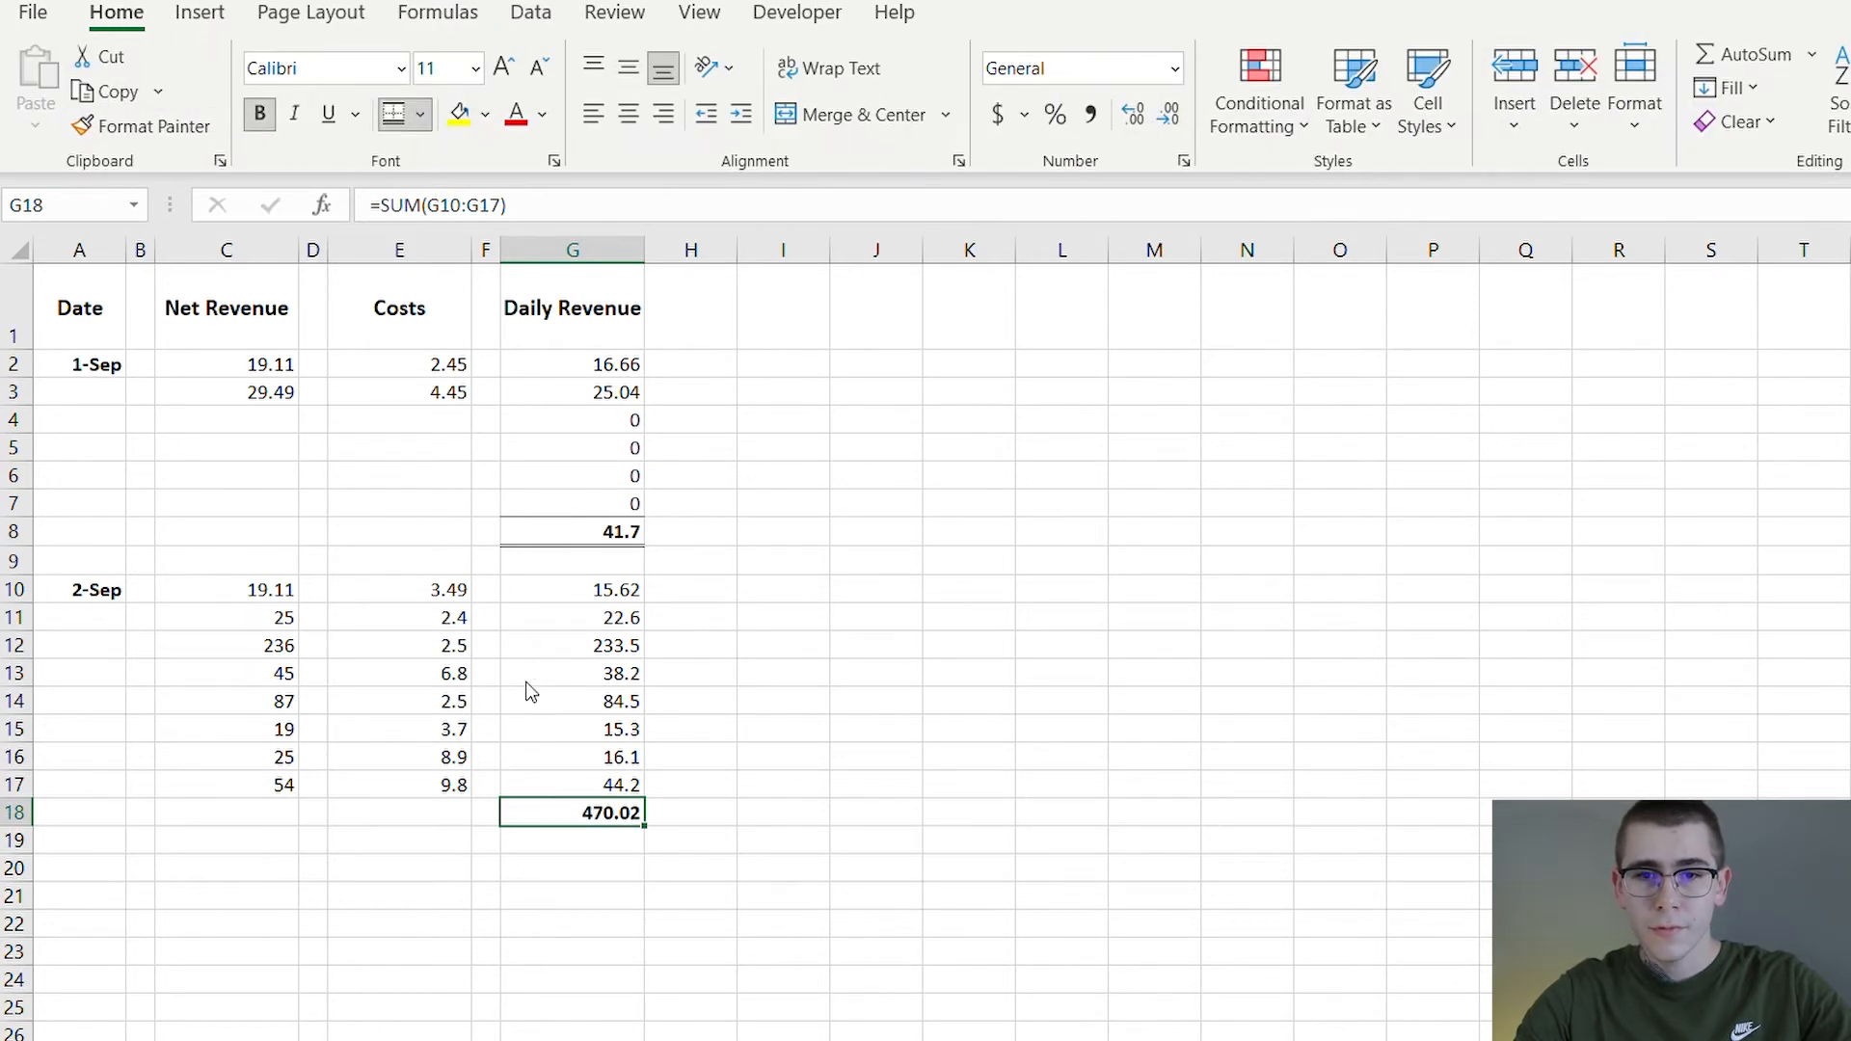
pyautogui.click(571, 590)
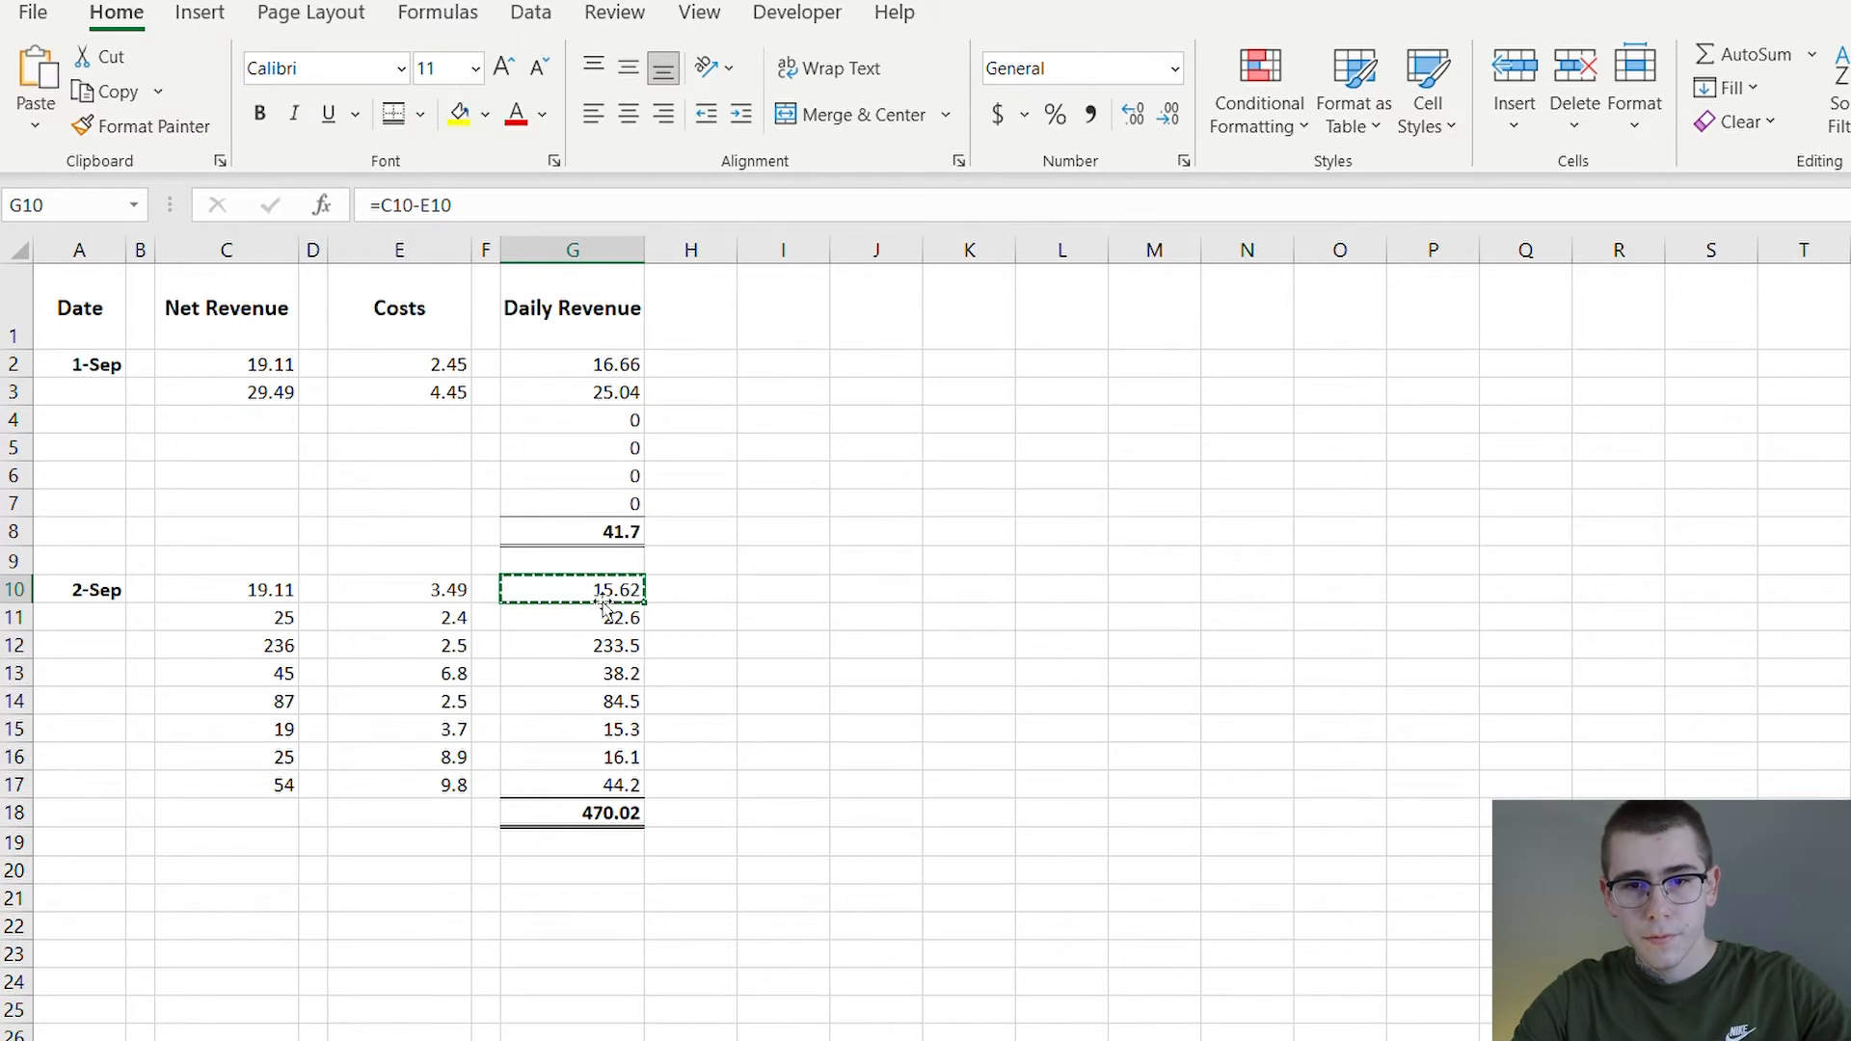
pyautogui.click(596, 869)
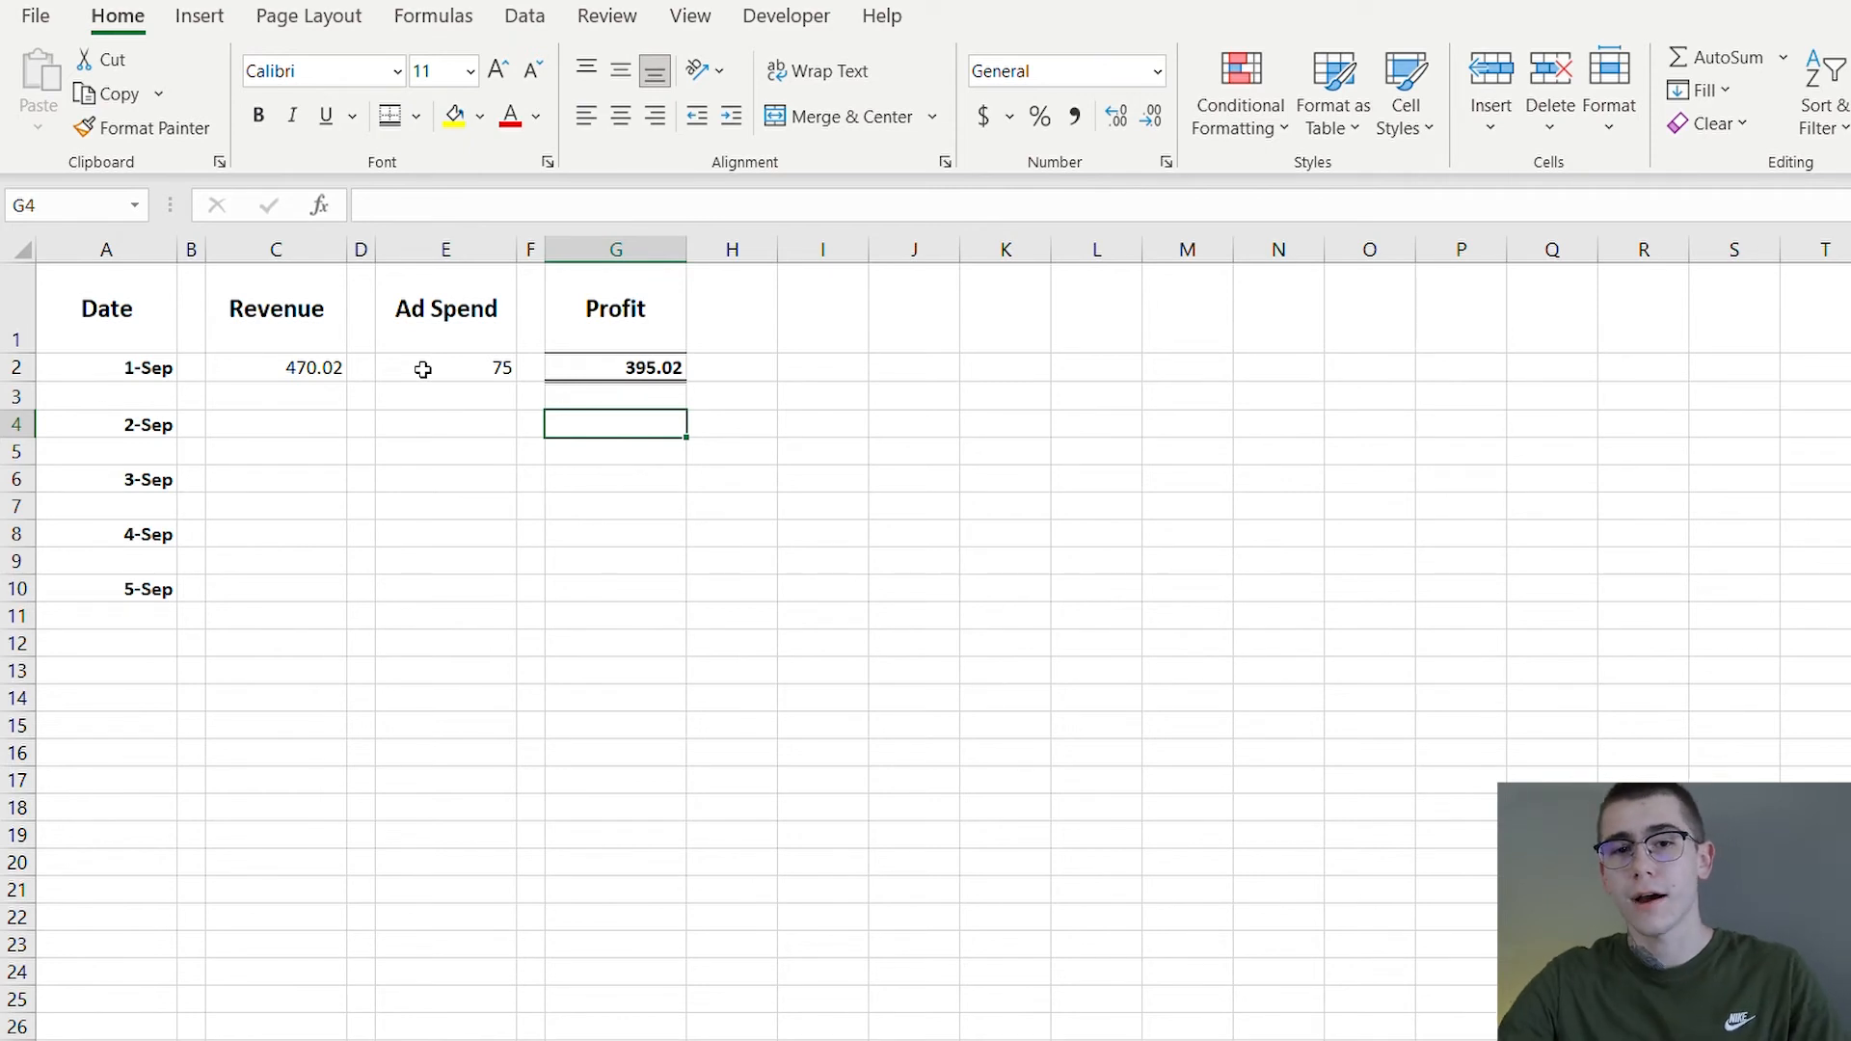
pyautogui.moveTo(451, 368)
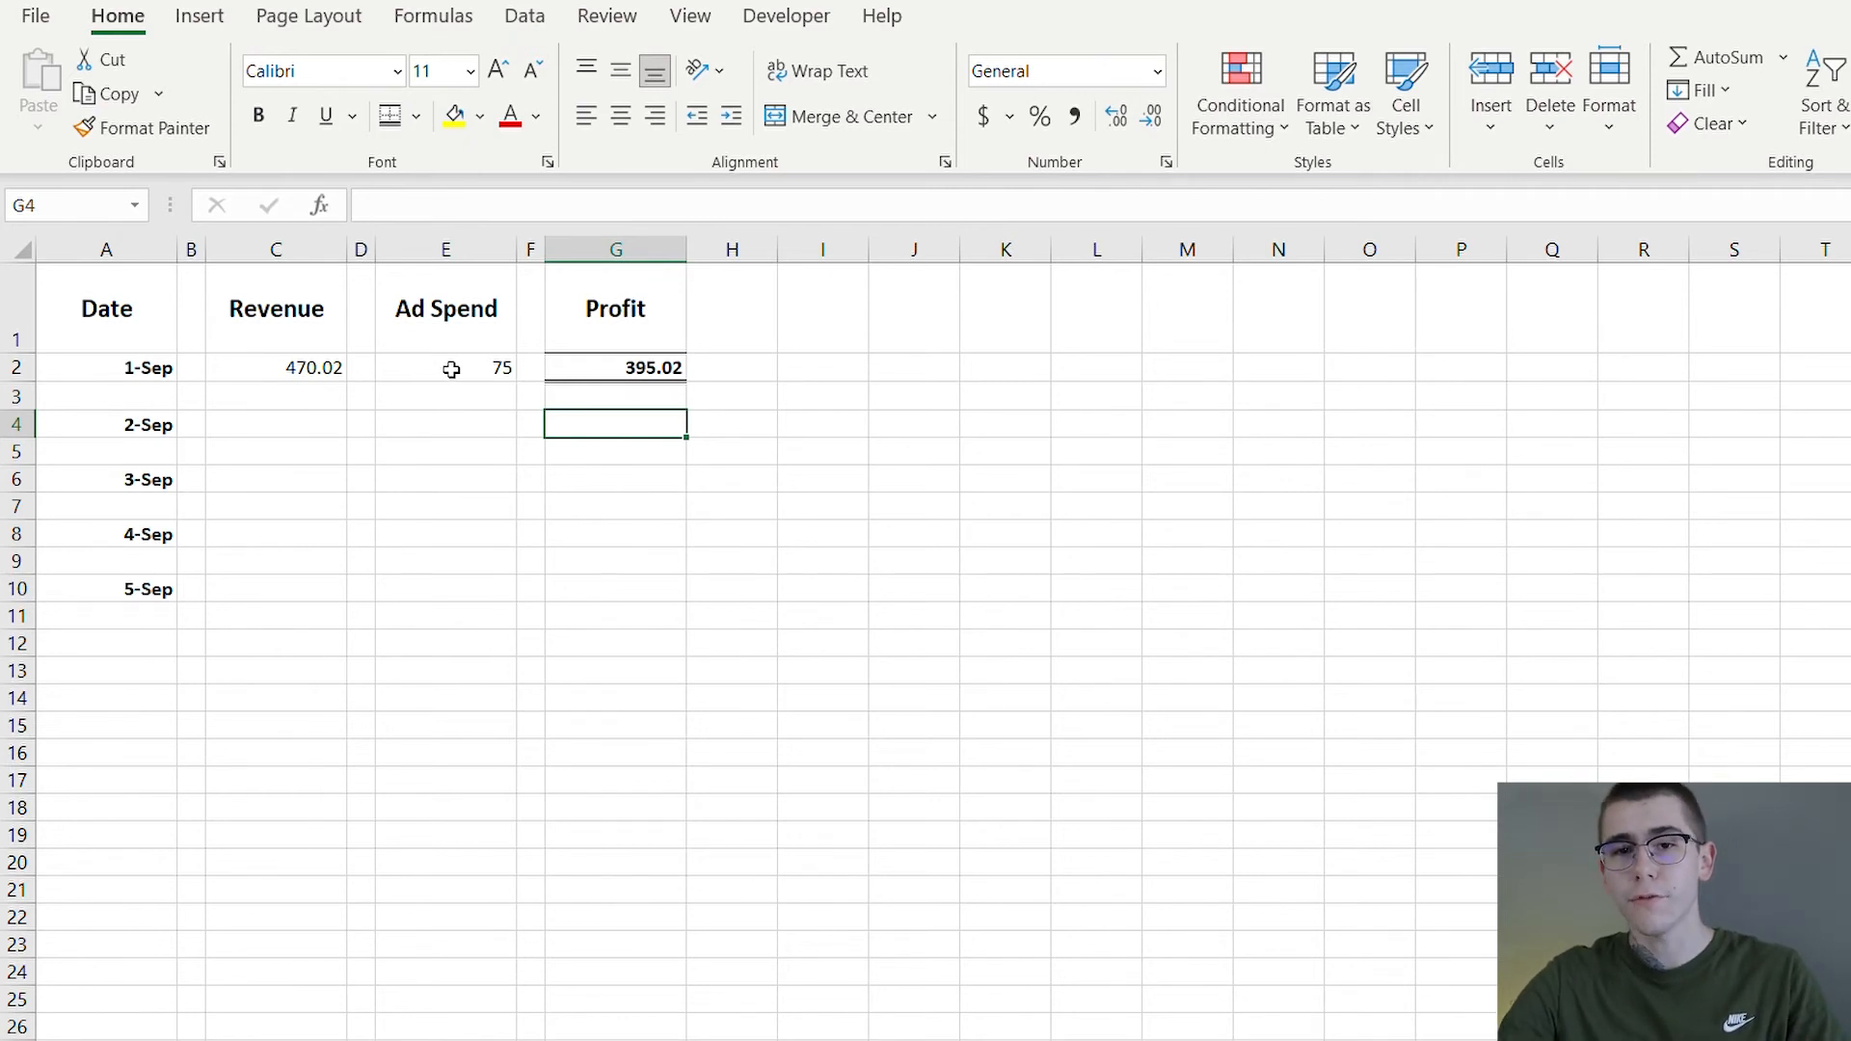
# Copy the 1-Sep profit formula into the 2-Sep row and enter 500 revenue and 87 ad spend for 413 profit
pyautogui.click(615, 367)
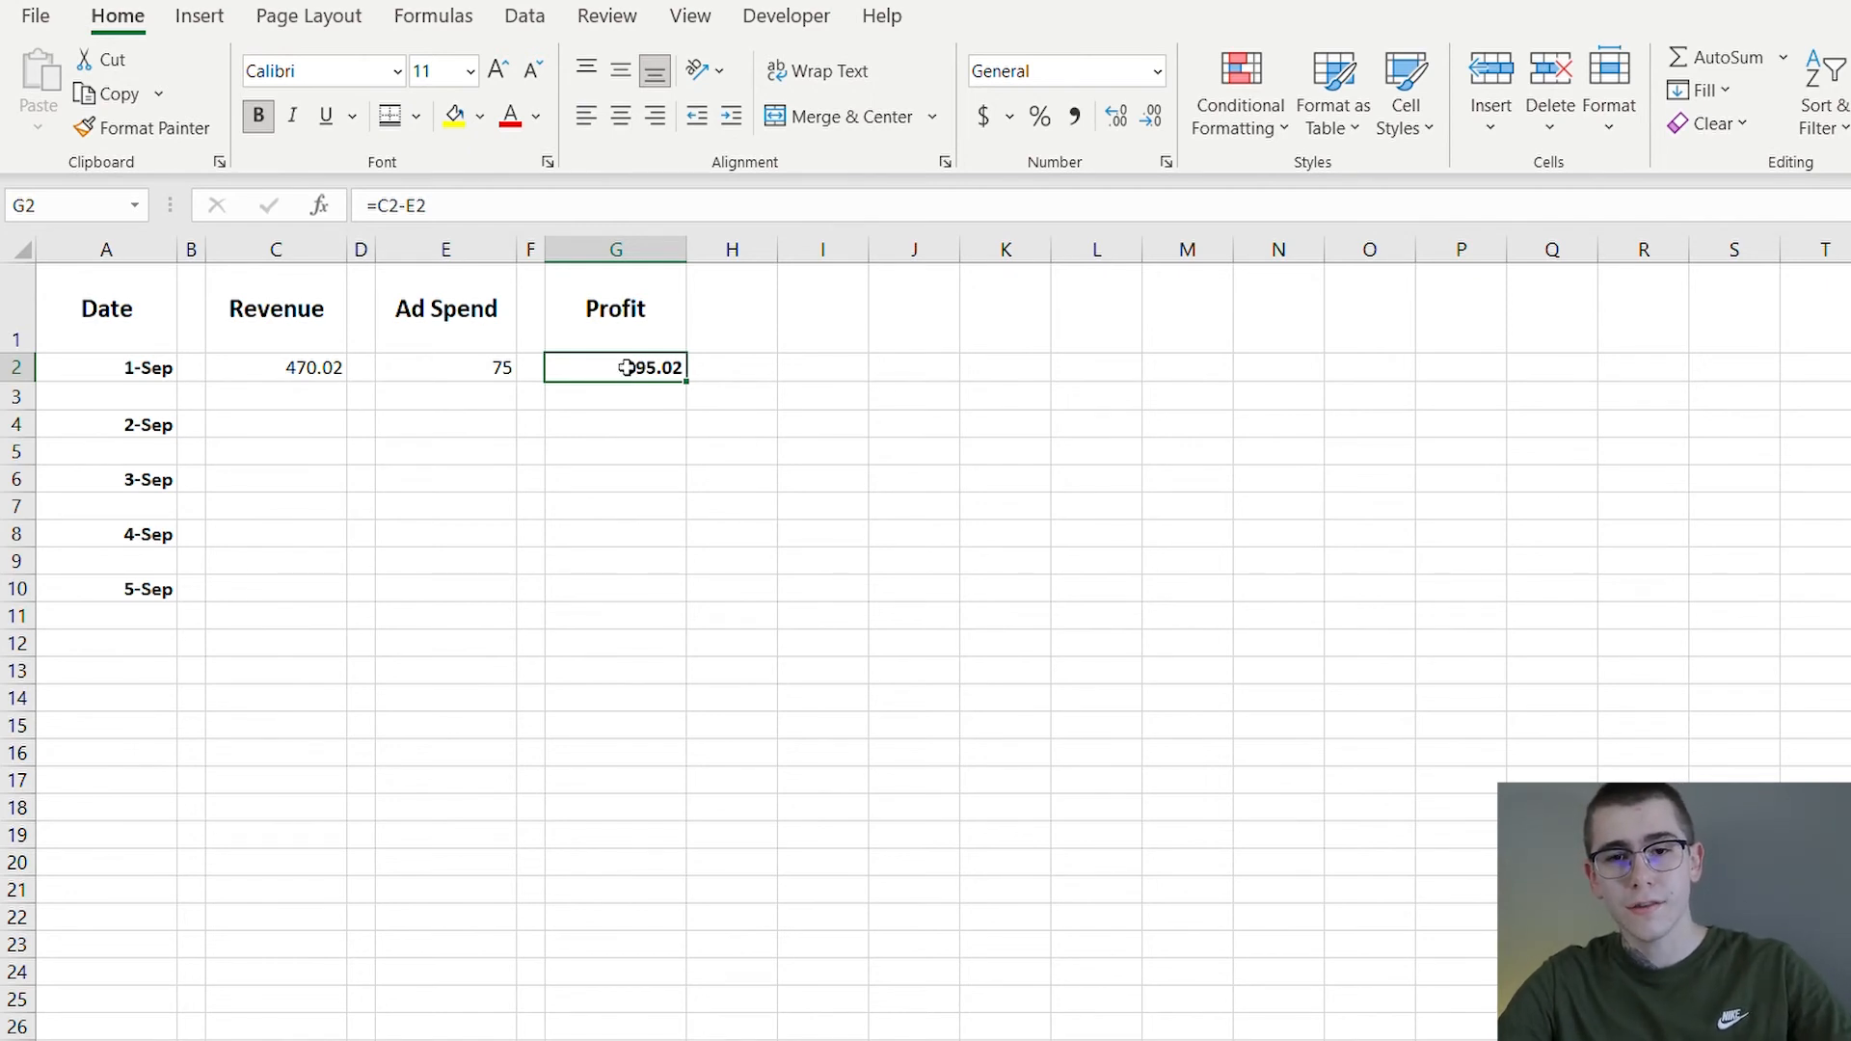
pyautogui.click(632, 421)
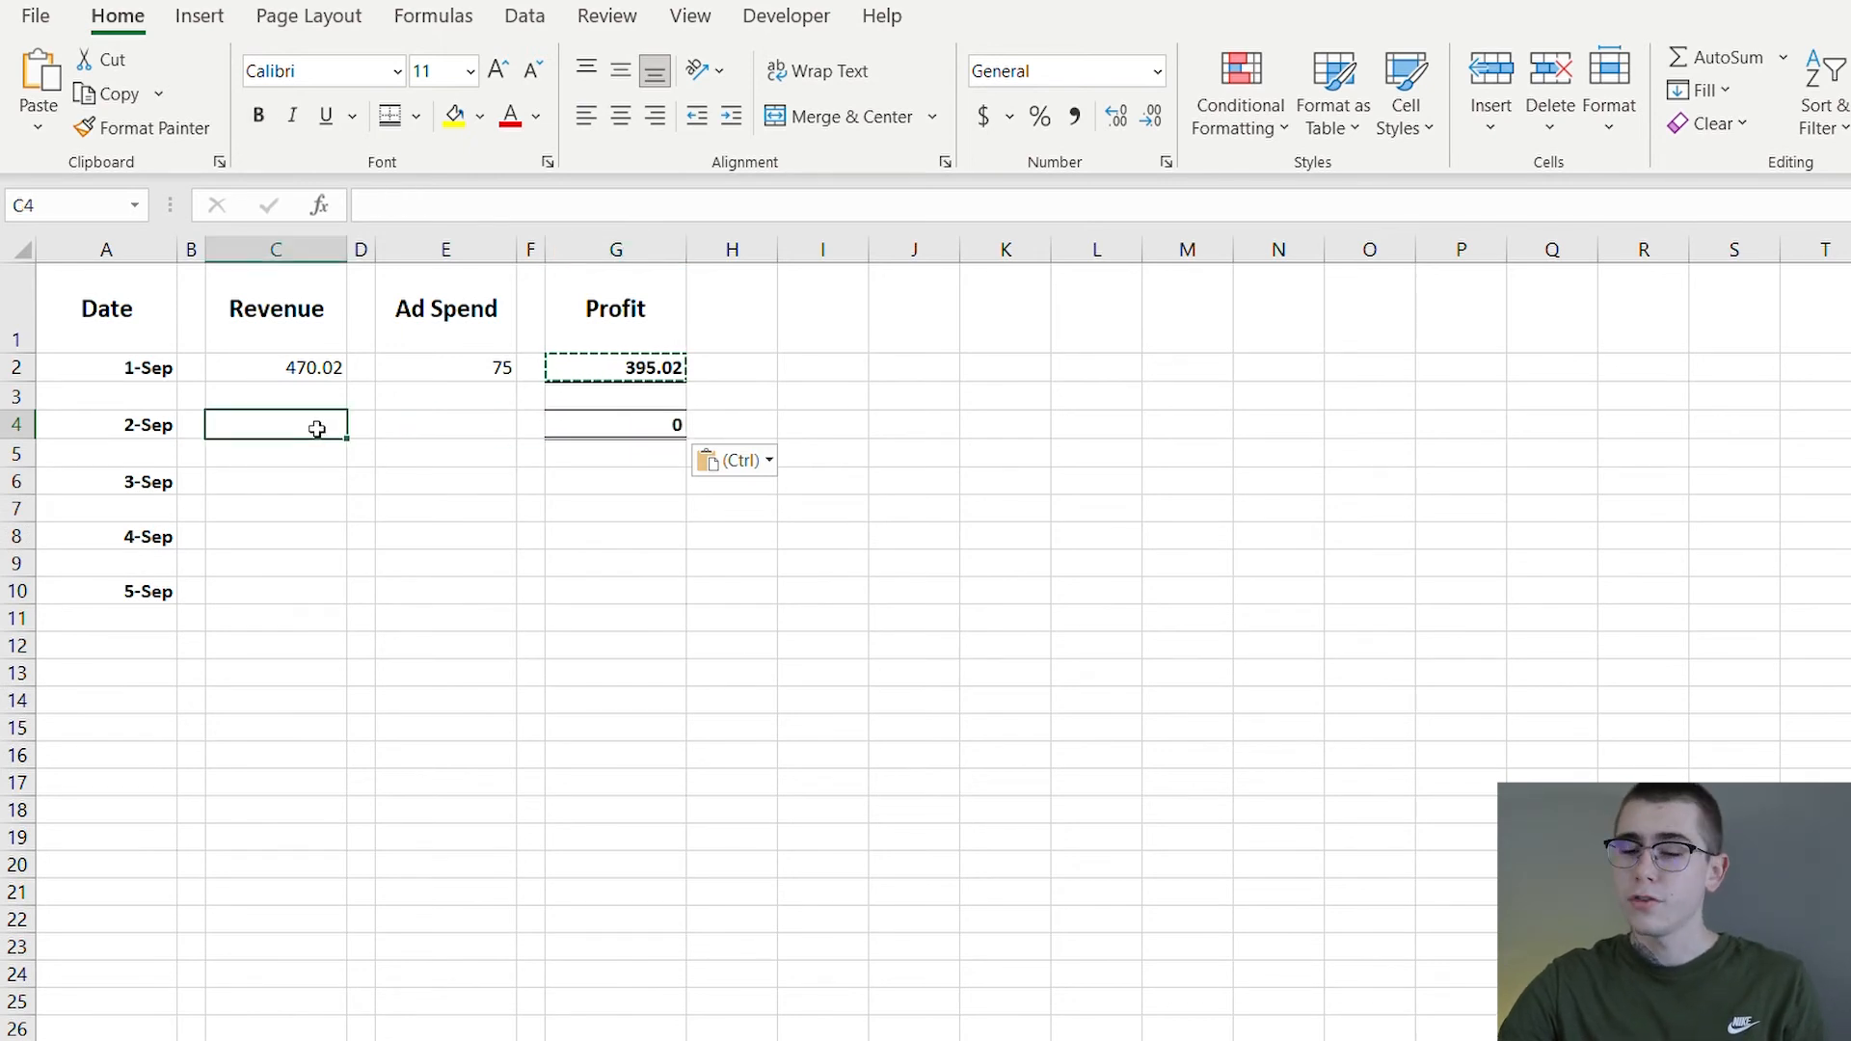
pyautogui.write('500')
pyautogui.click(445, 424)
pyautogui.write('87')
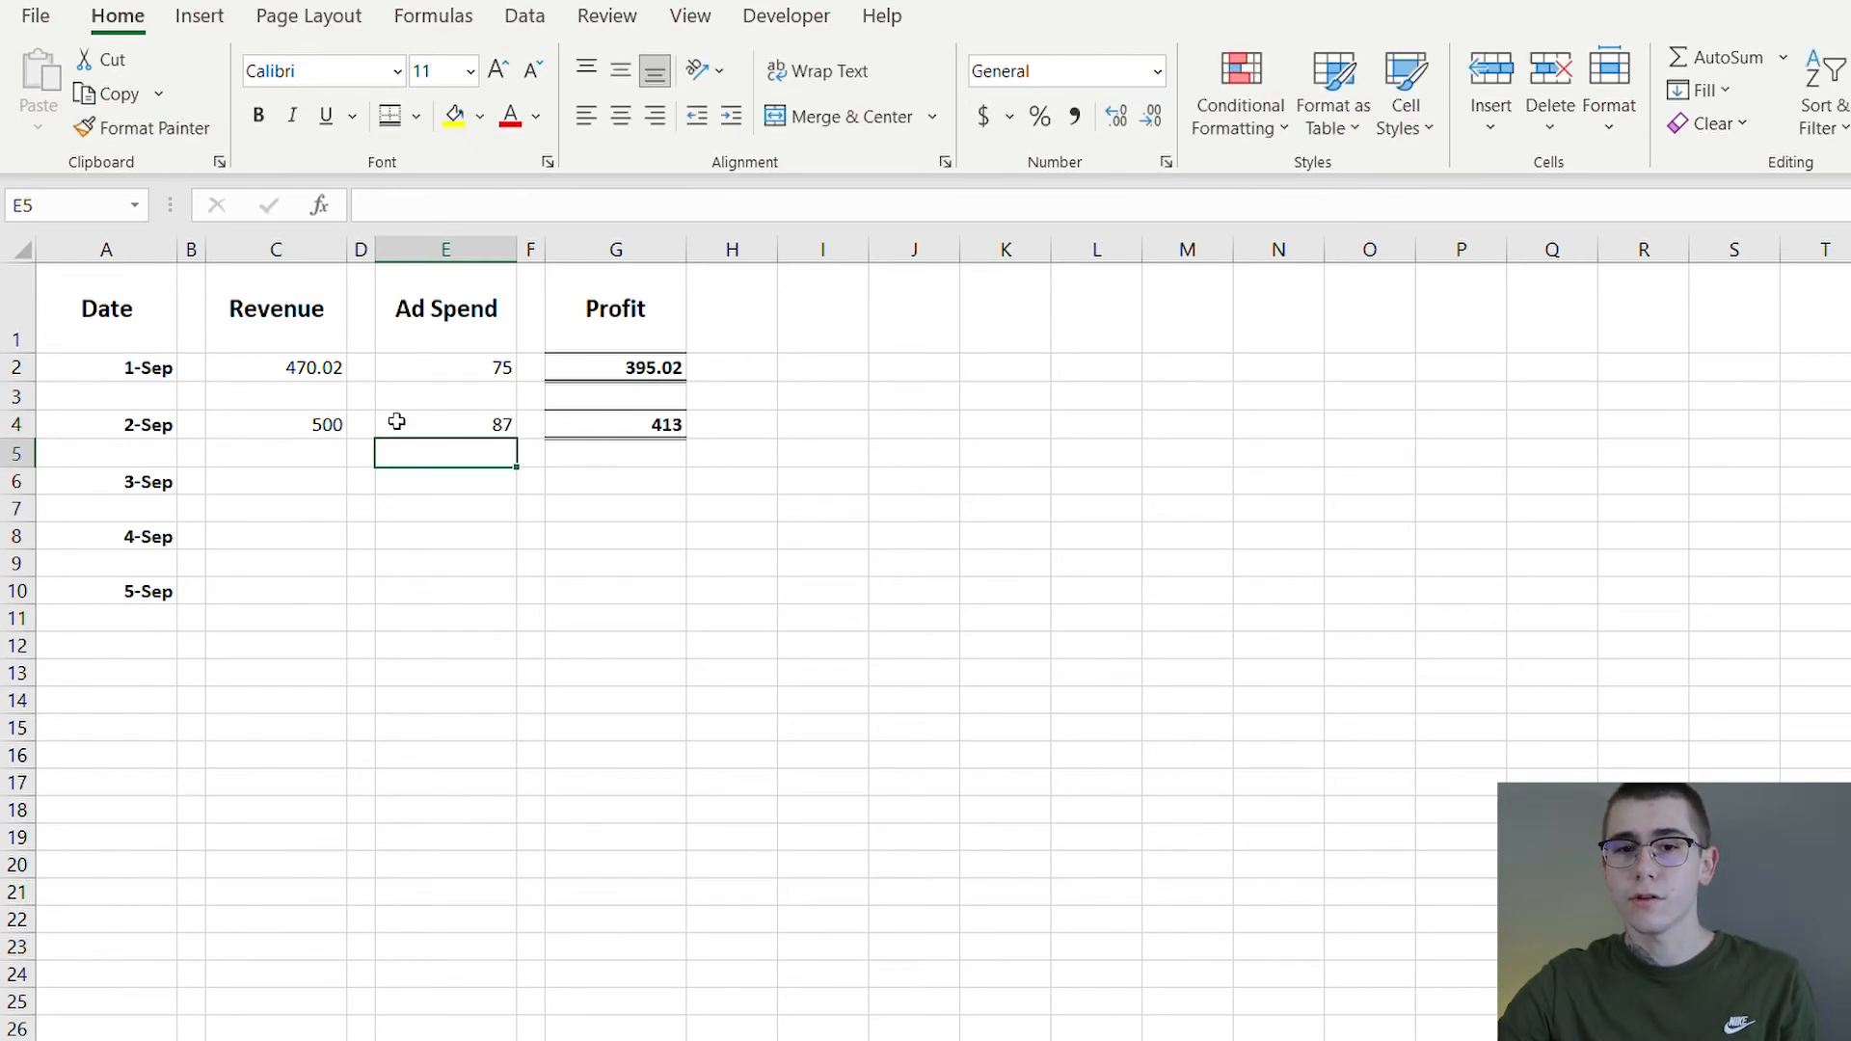
# Paste the profit formula into the 3-Sep and 4-Sep rows
pyautogui.click(613, 424)
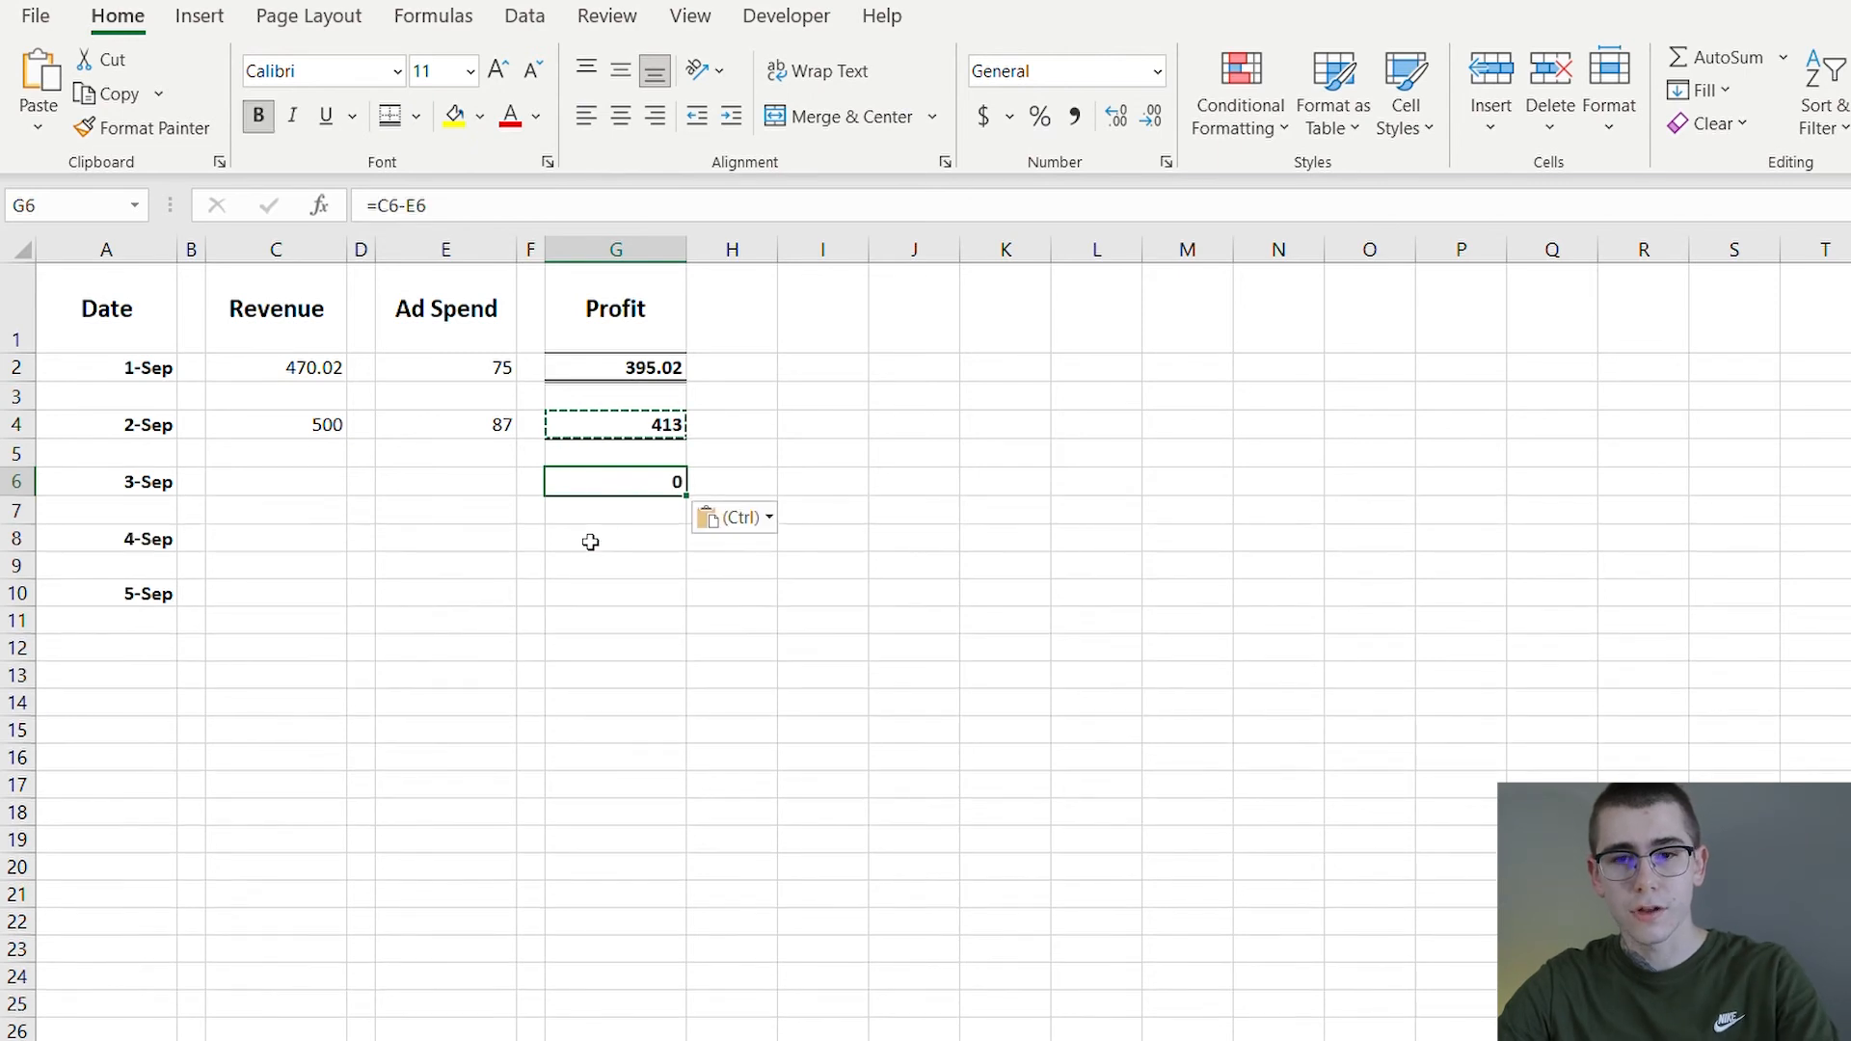
pyautogui.click(275, 482)
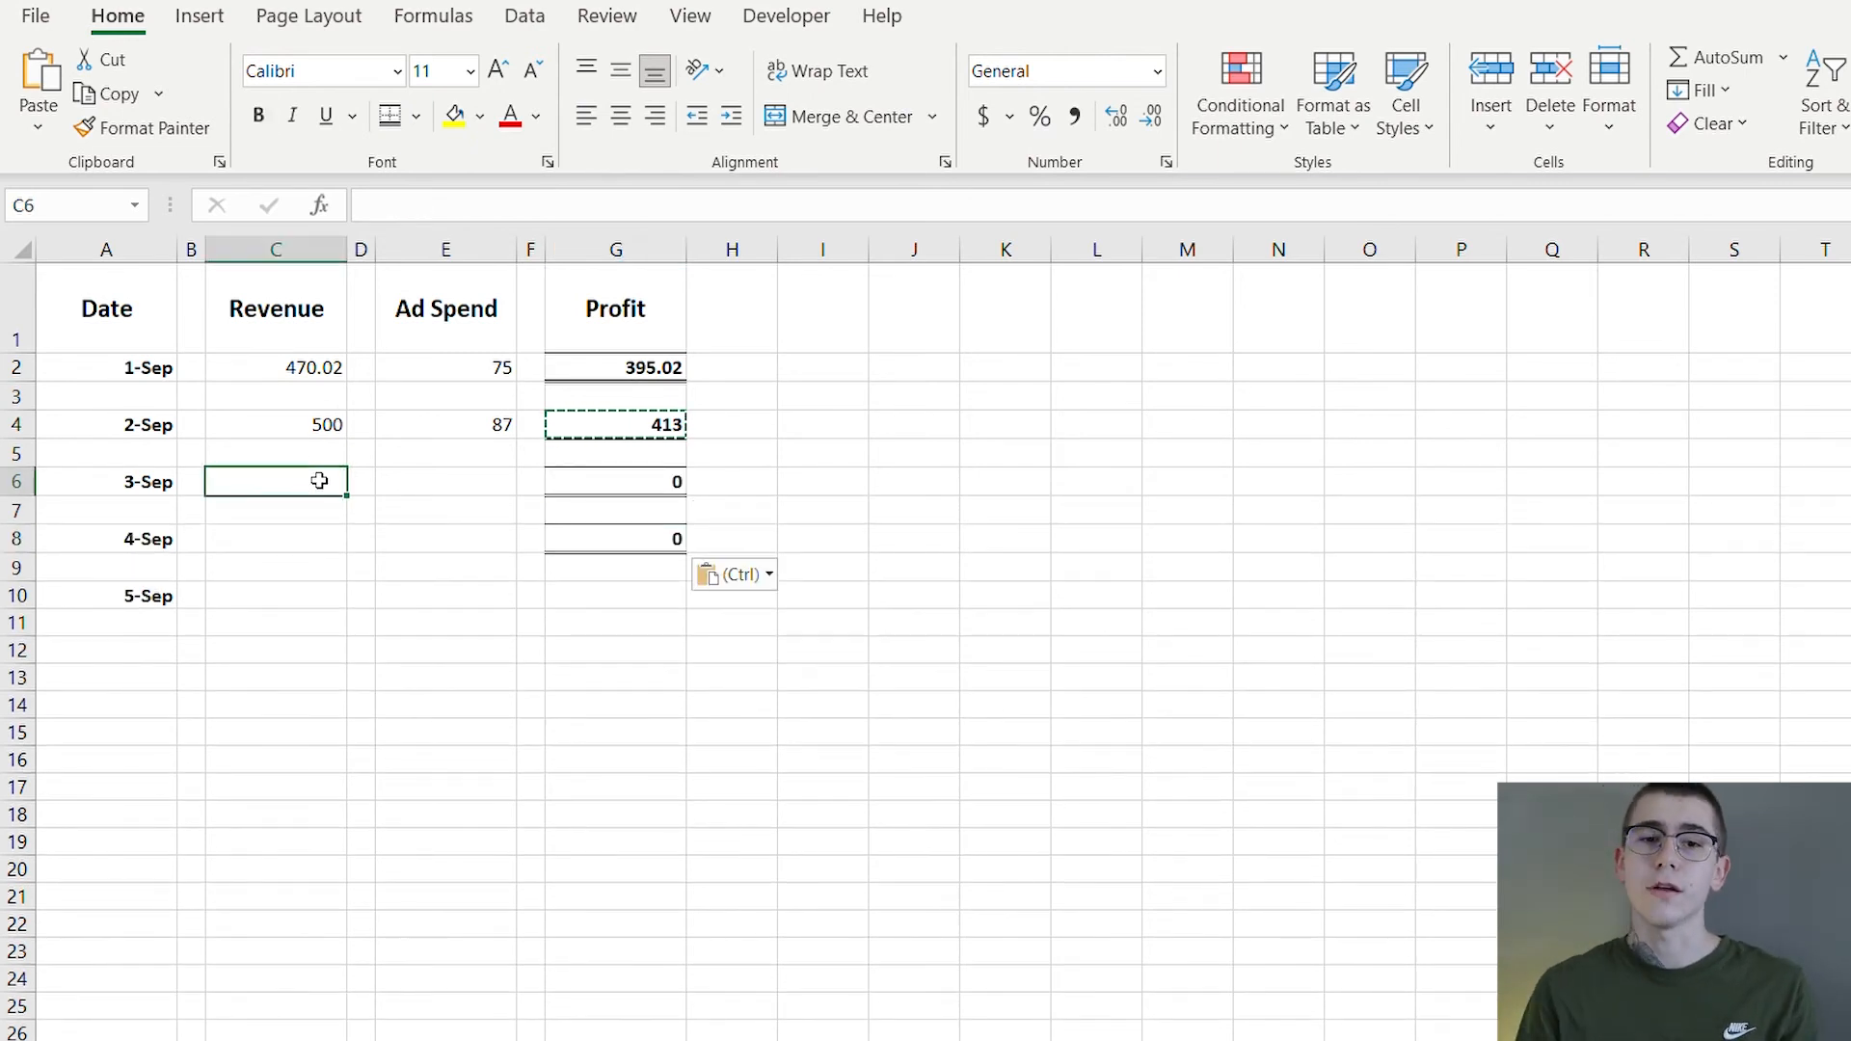